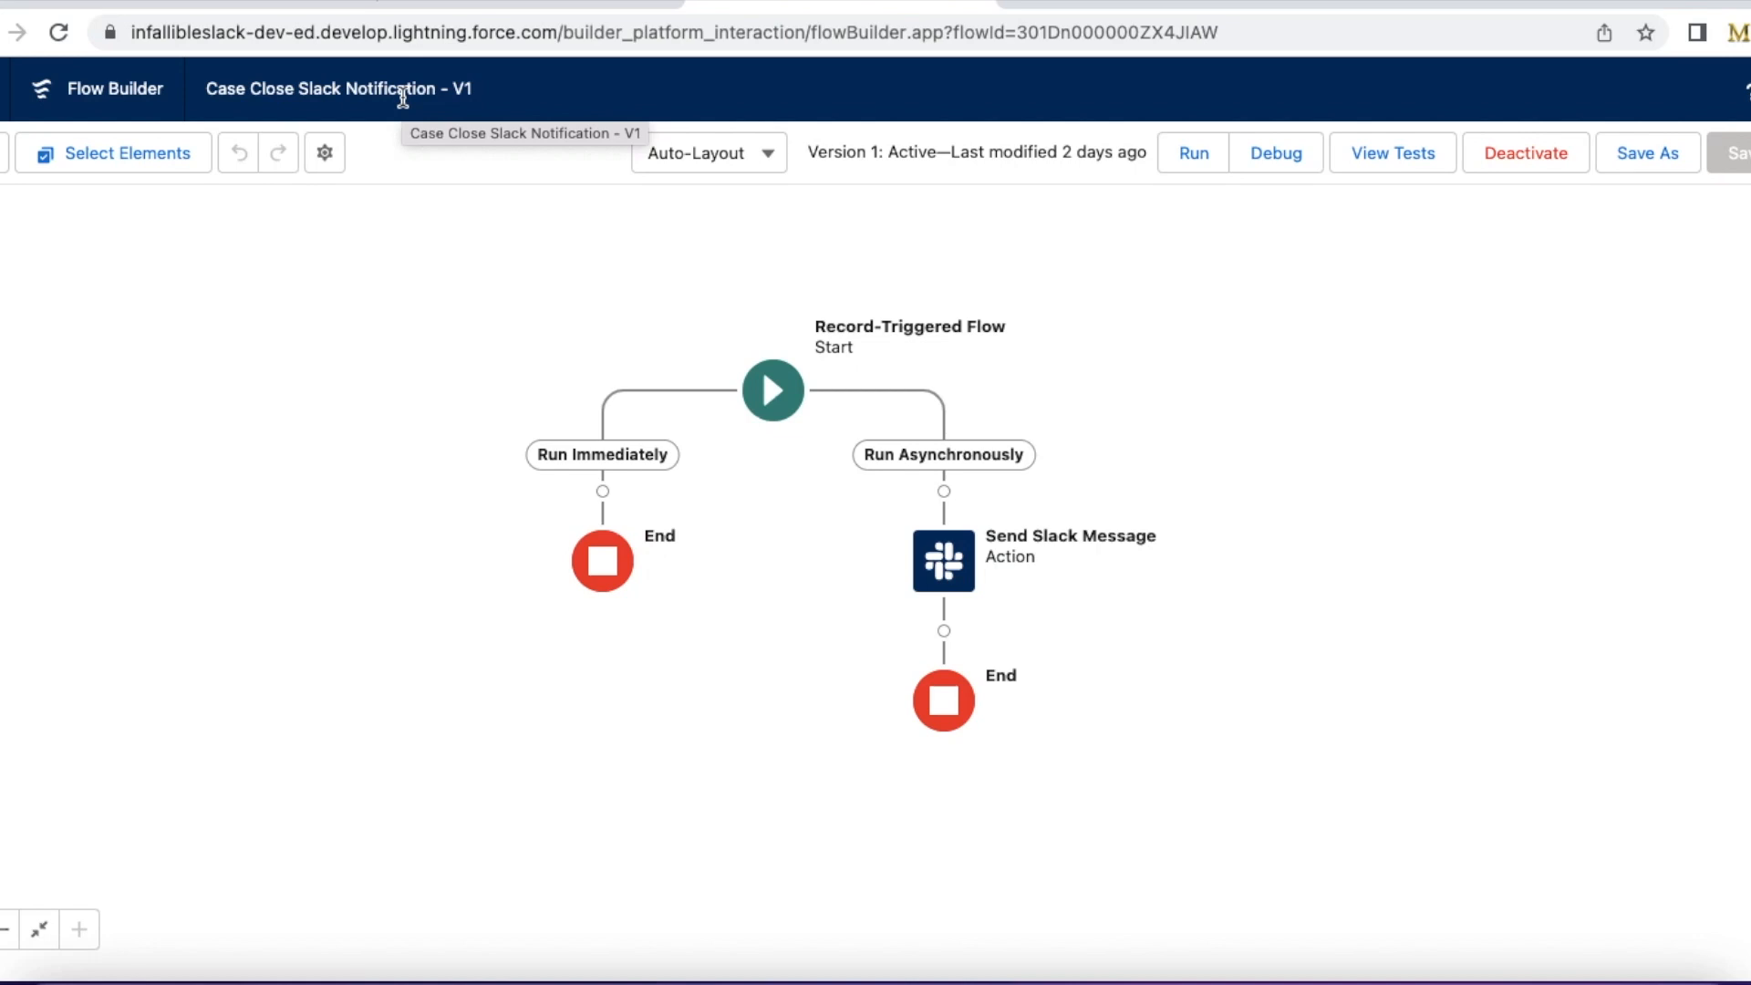
pyautogui.moveTo(403, 88)
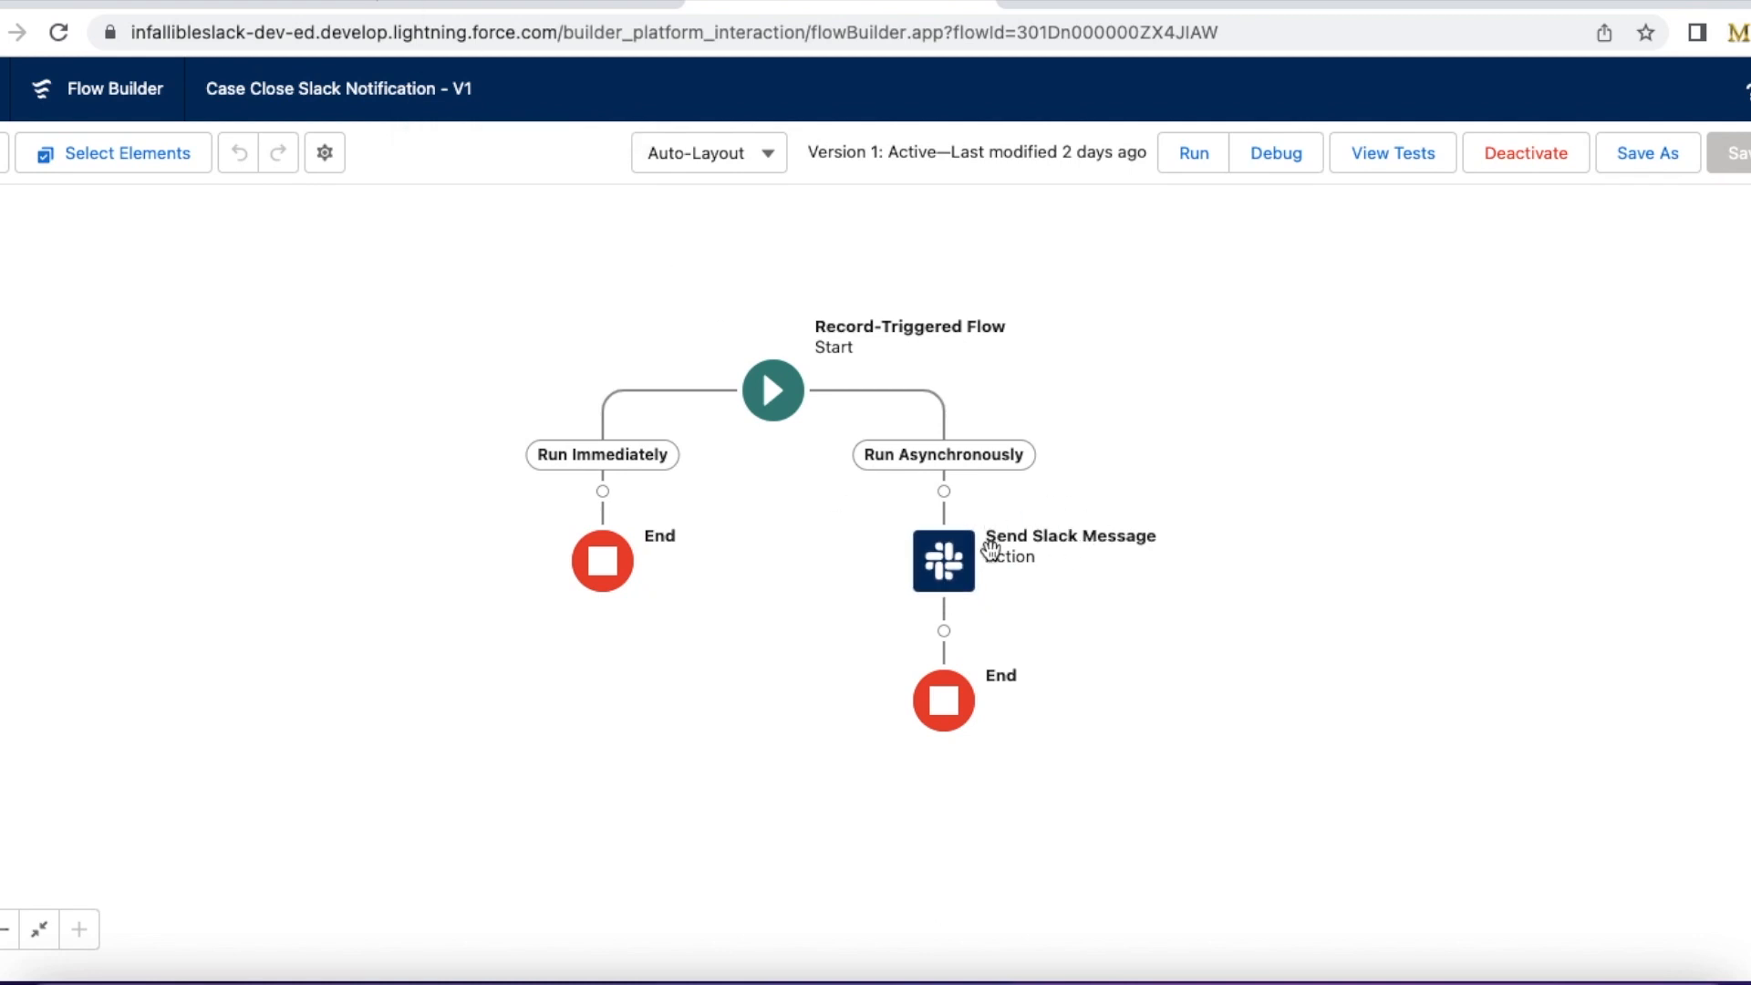
# - Review the Start trigger: Case created or updated, entry condition IsClosed equals True, optimized for actions and related records
pyautogui.click(773, 388)
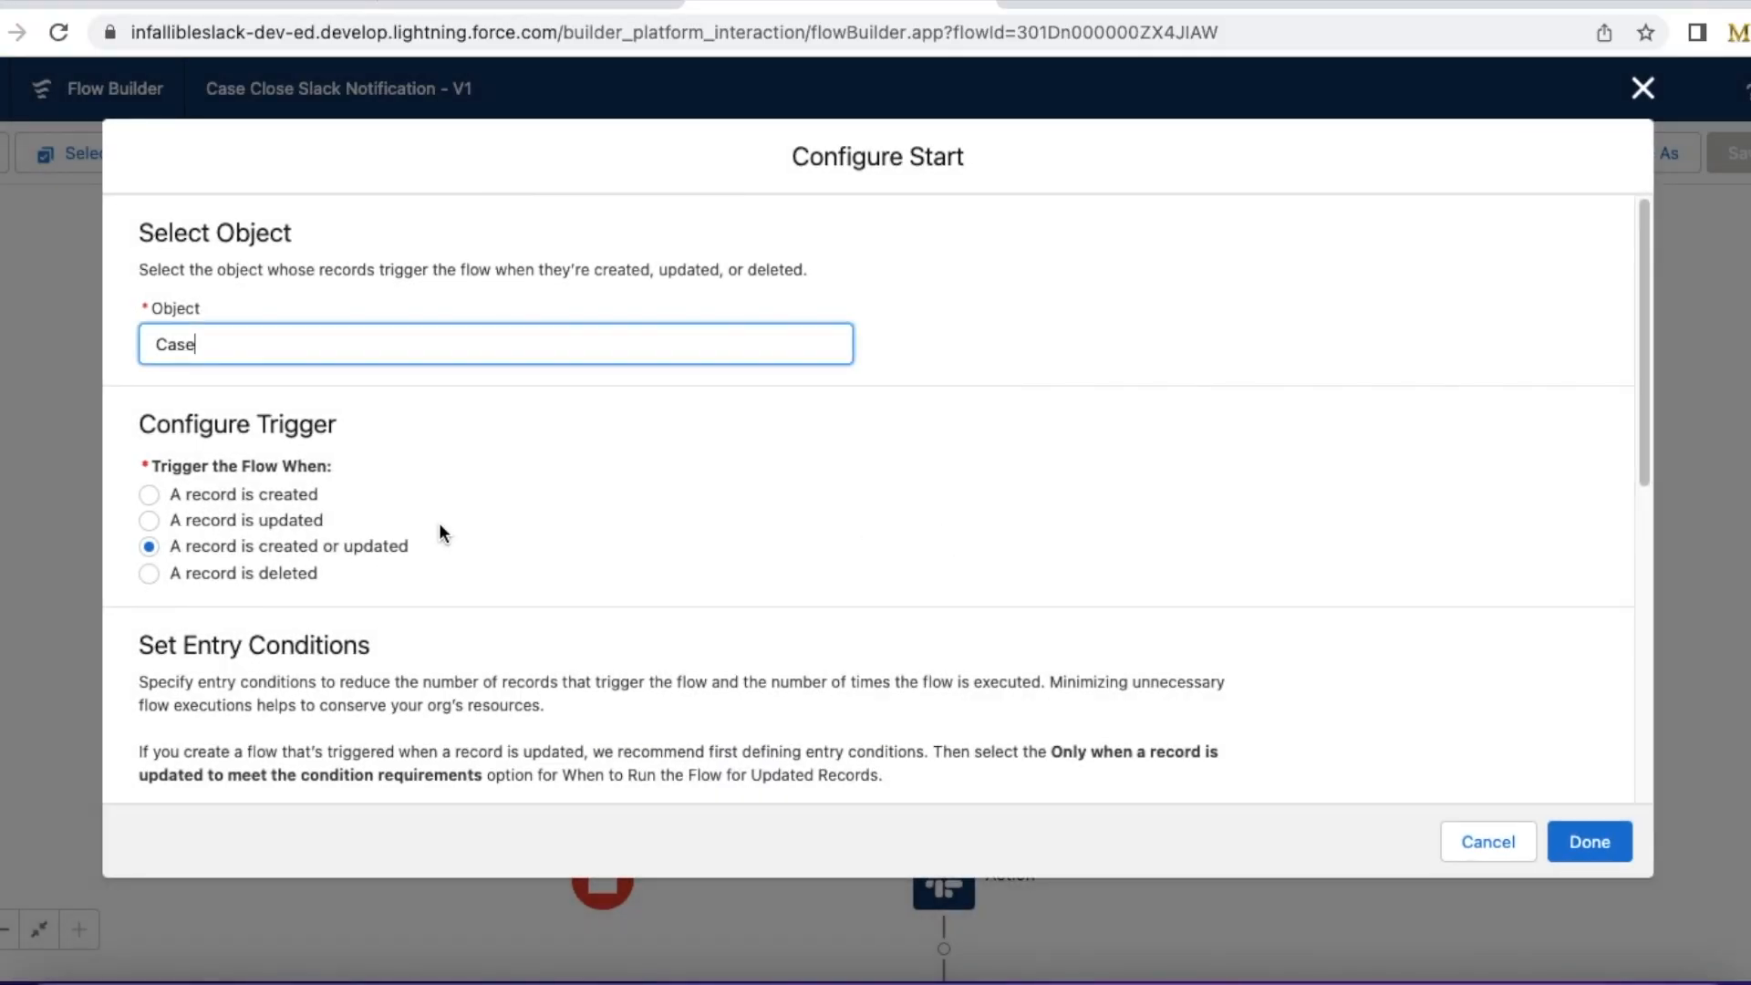
pyautogui.moveTo(837, 547)
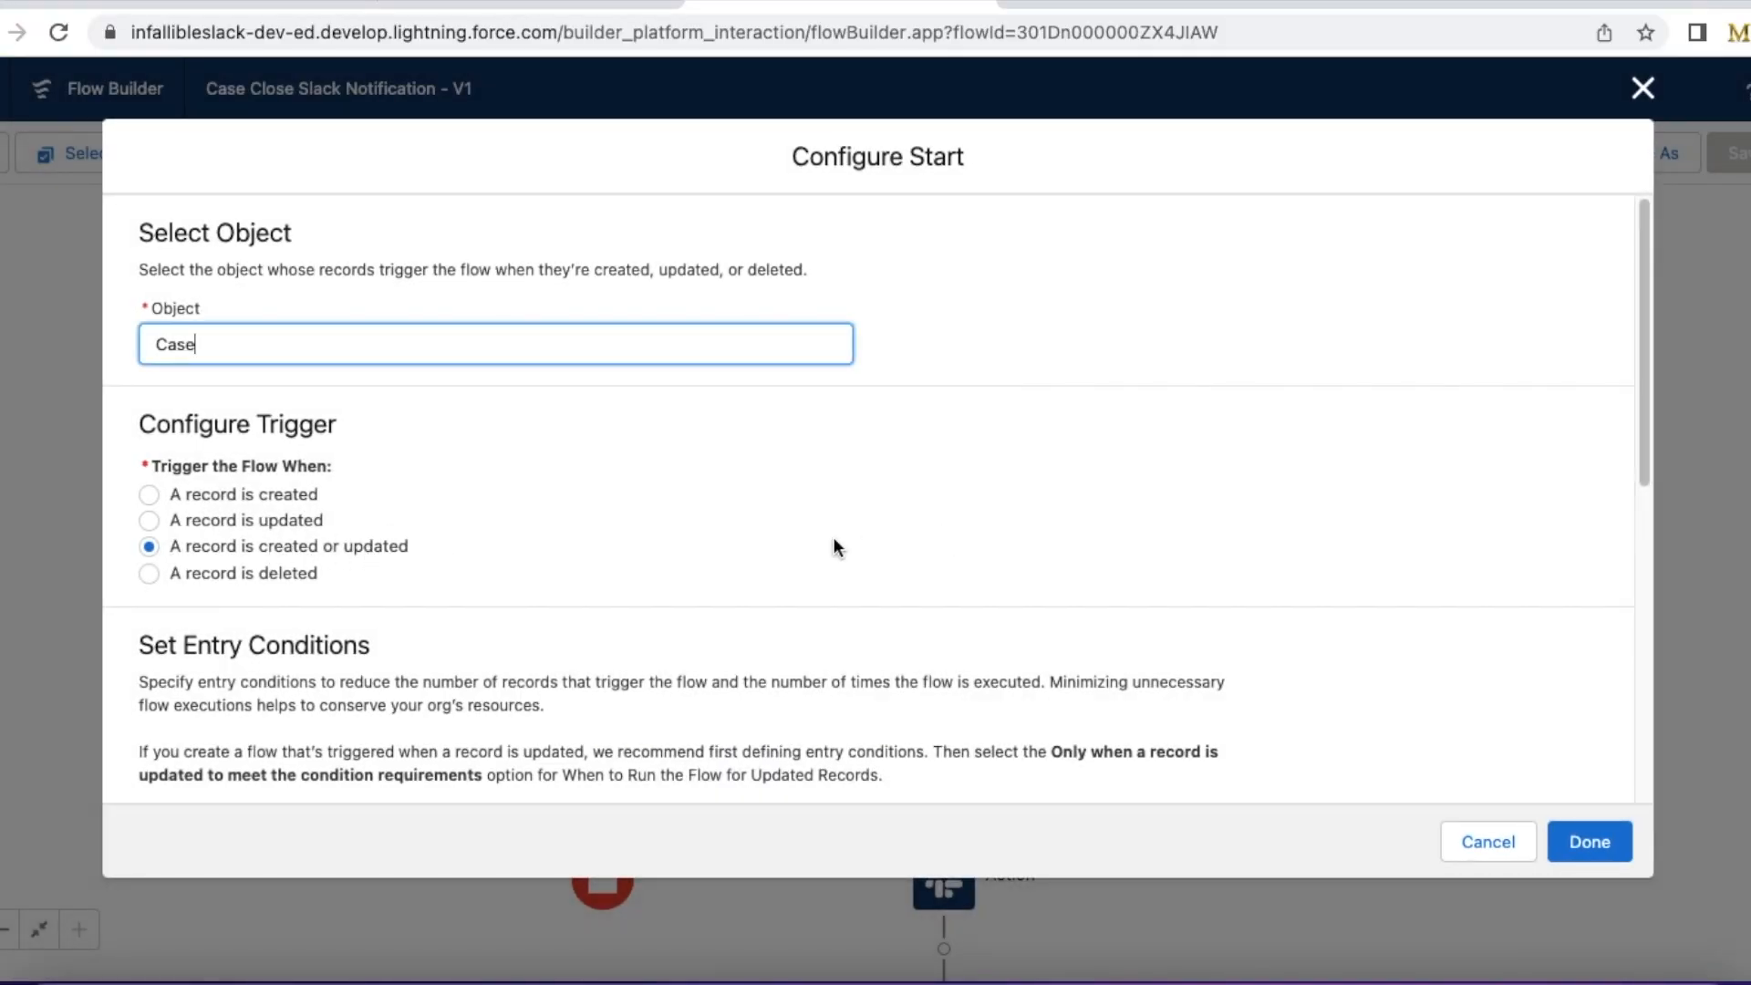
pyautogui.moveTo(1649, 320)
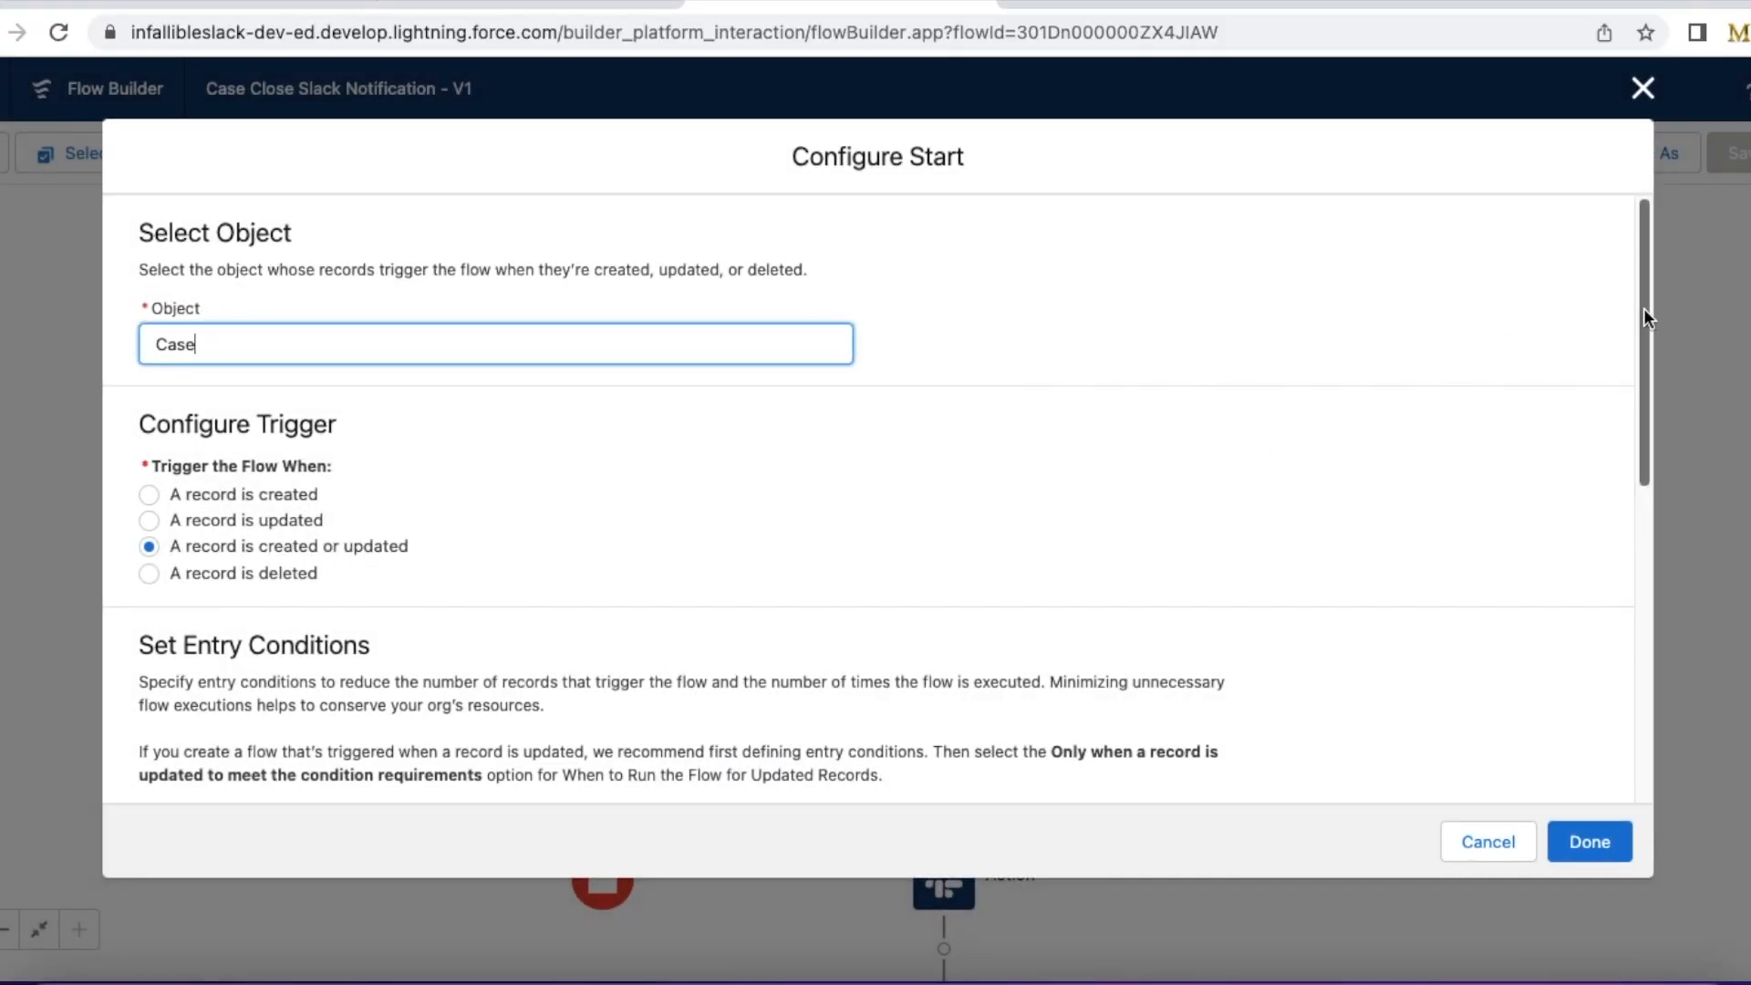
pyautogui.scroll(-3)
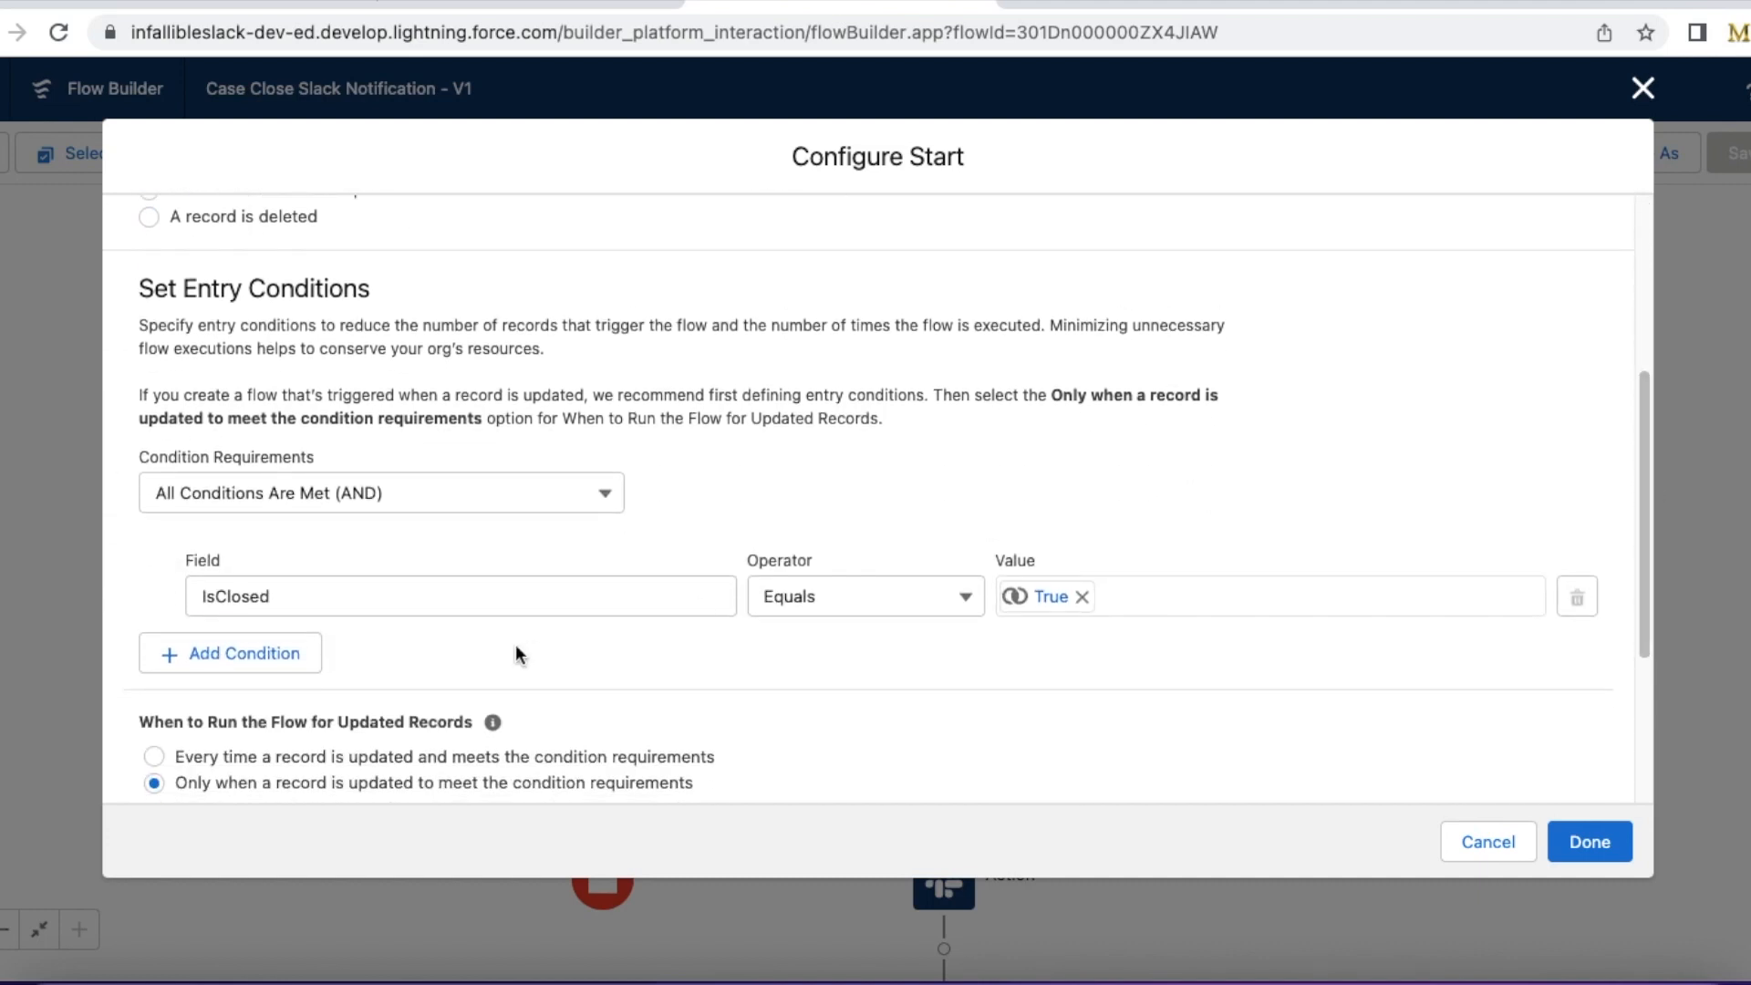
pyautogui.moveTo(1331, 624)
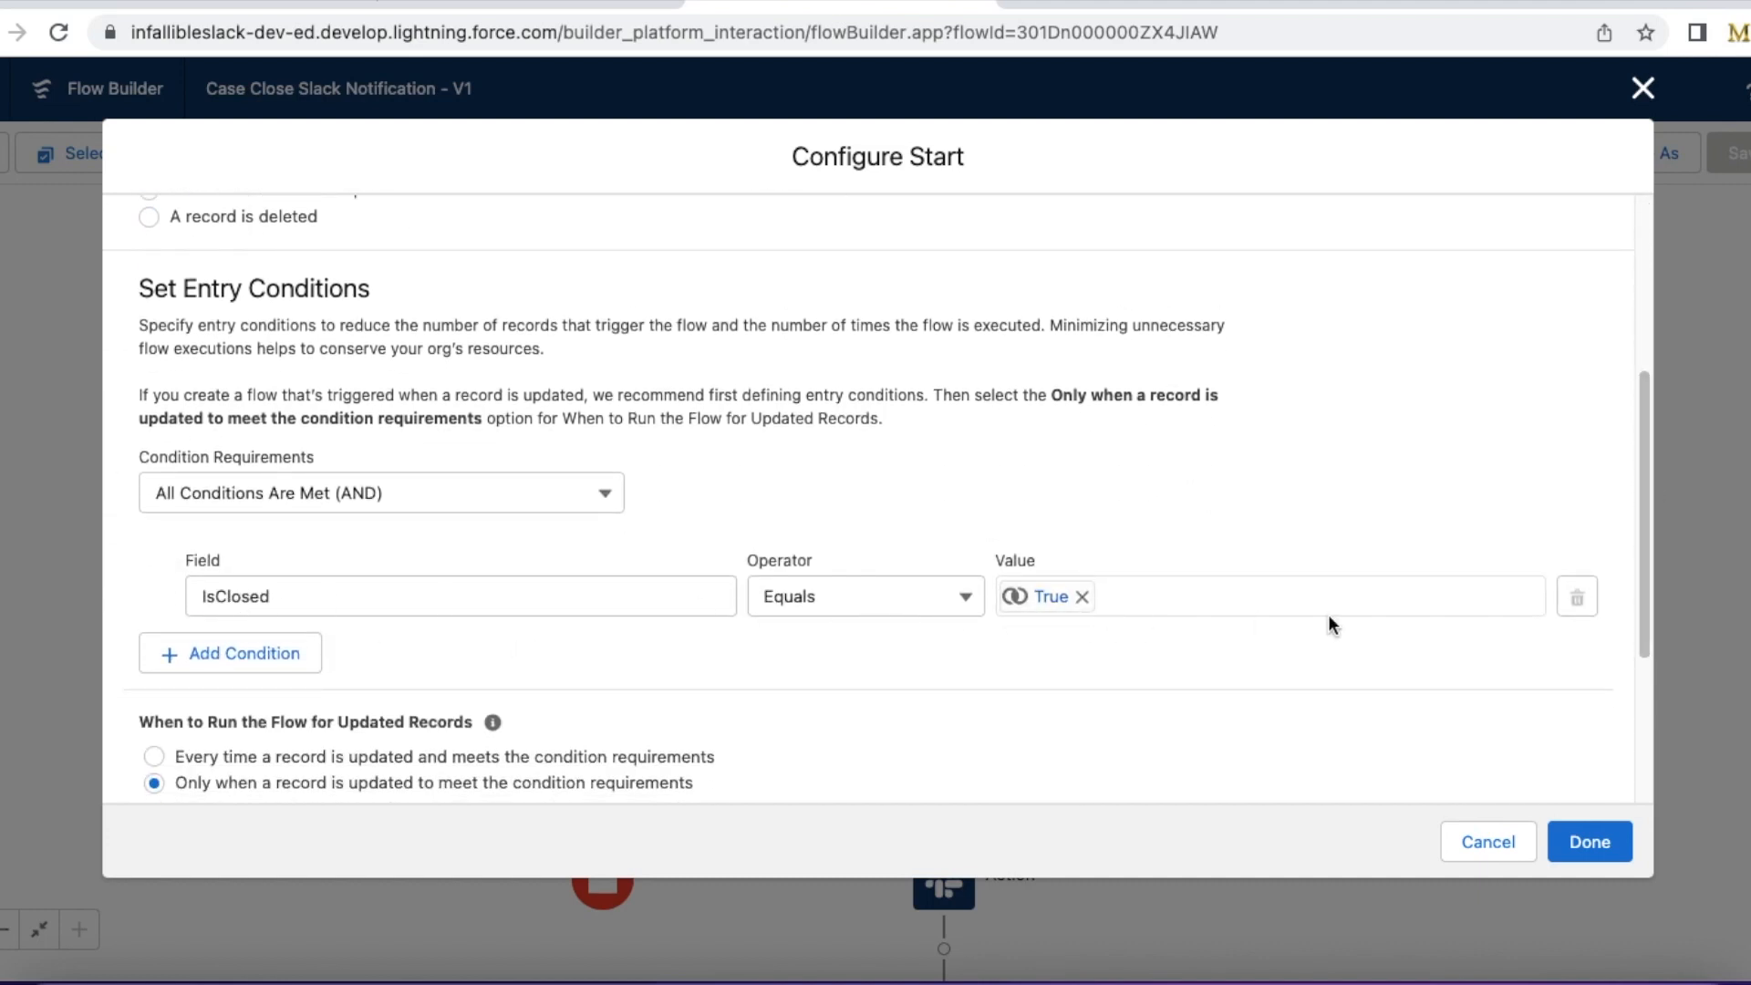
pyautogui.scroll(-3)
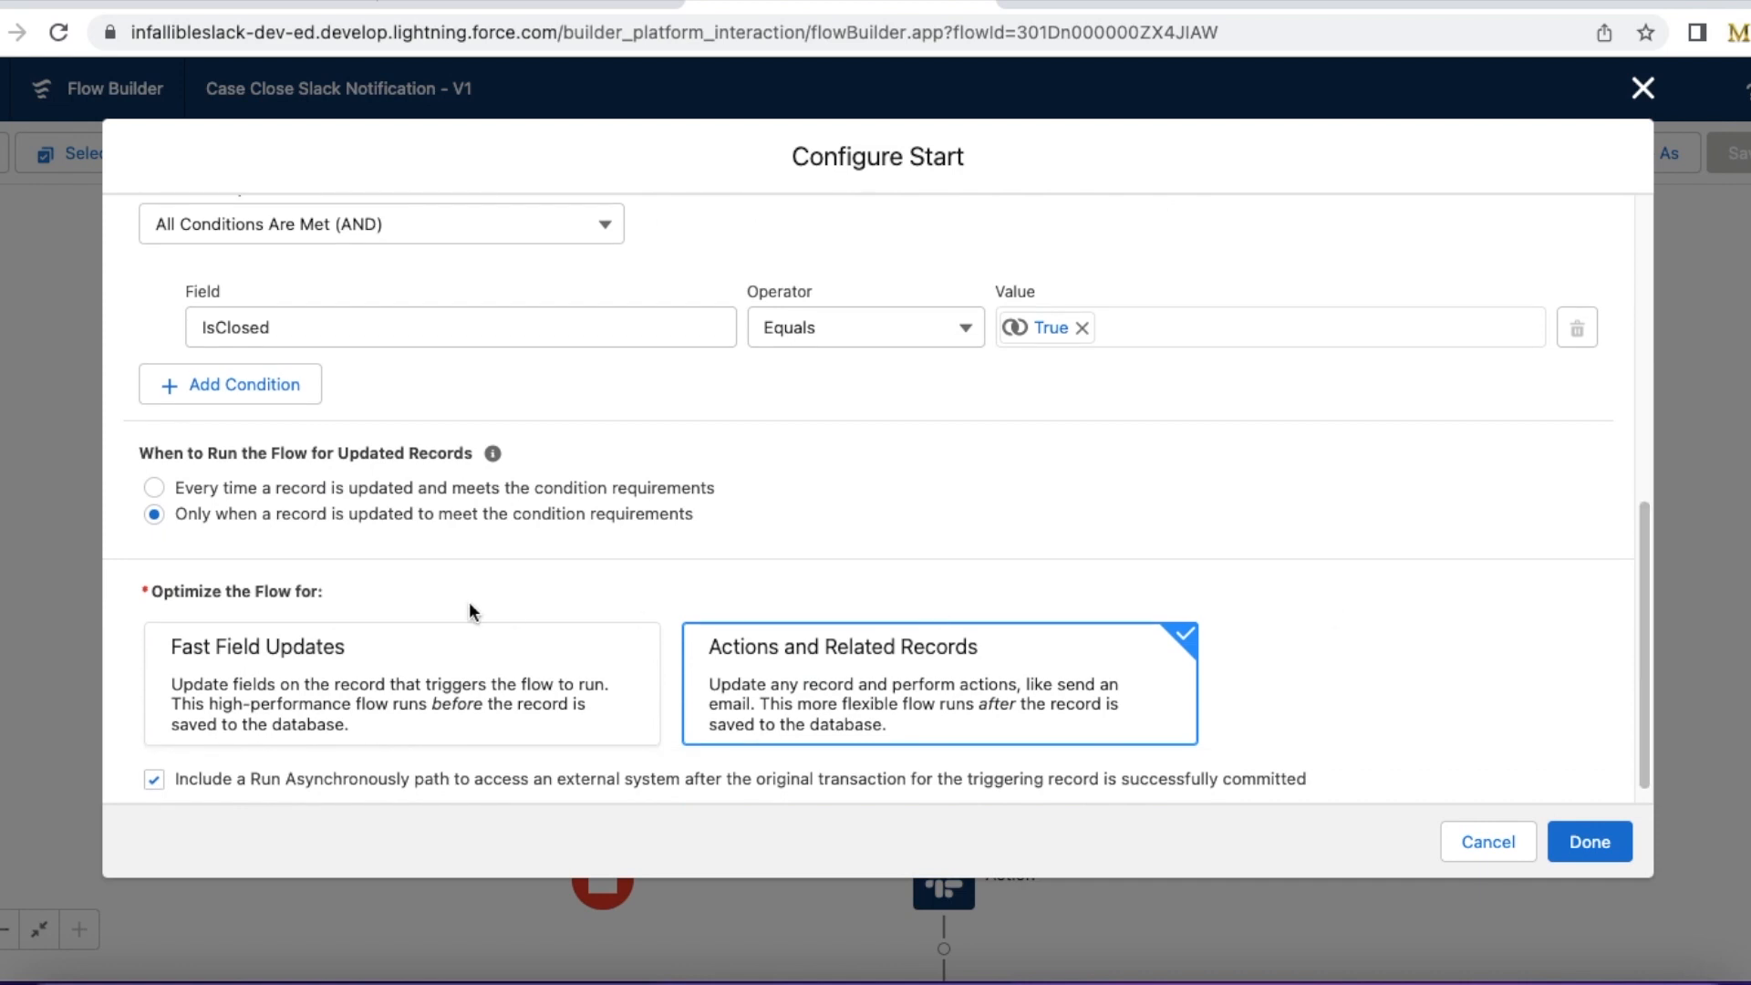
pyautogui.moveTo(682, 533)
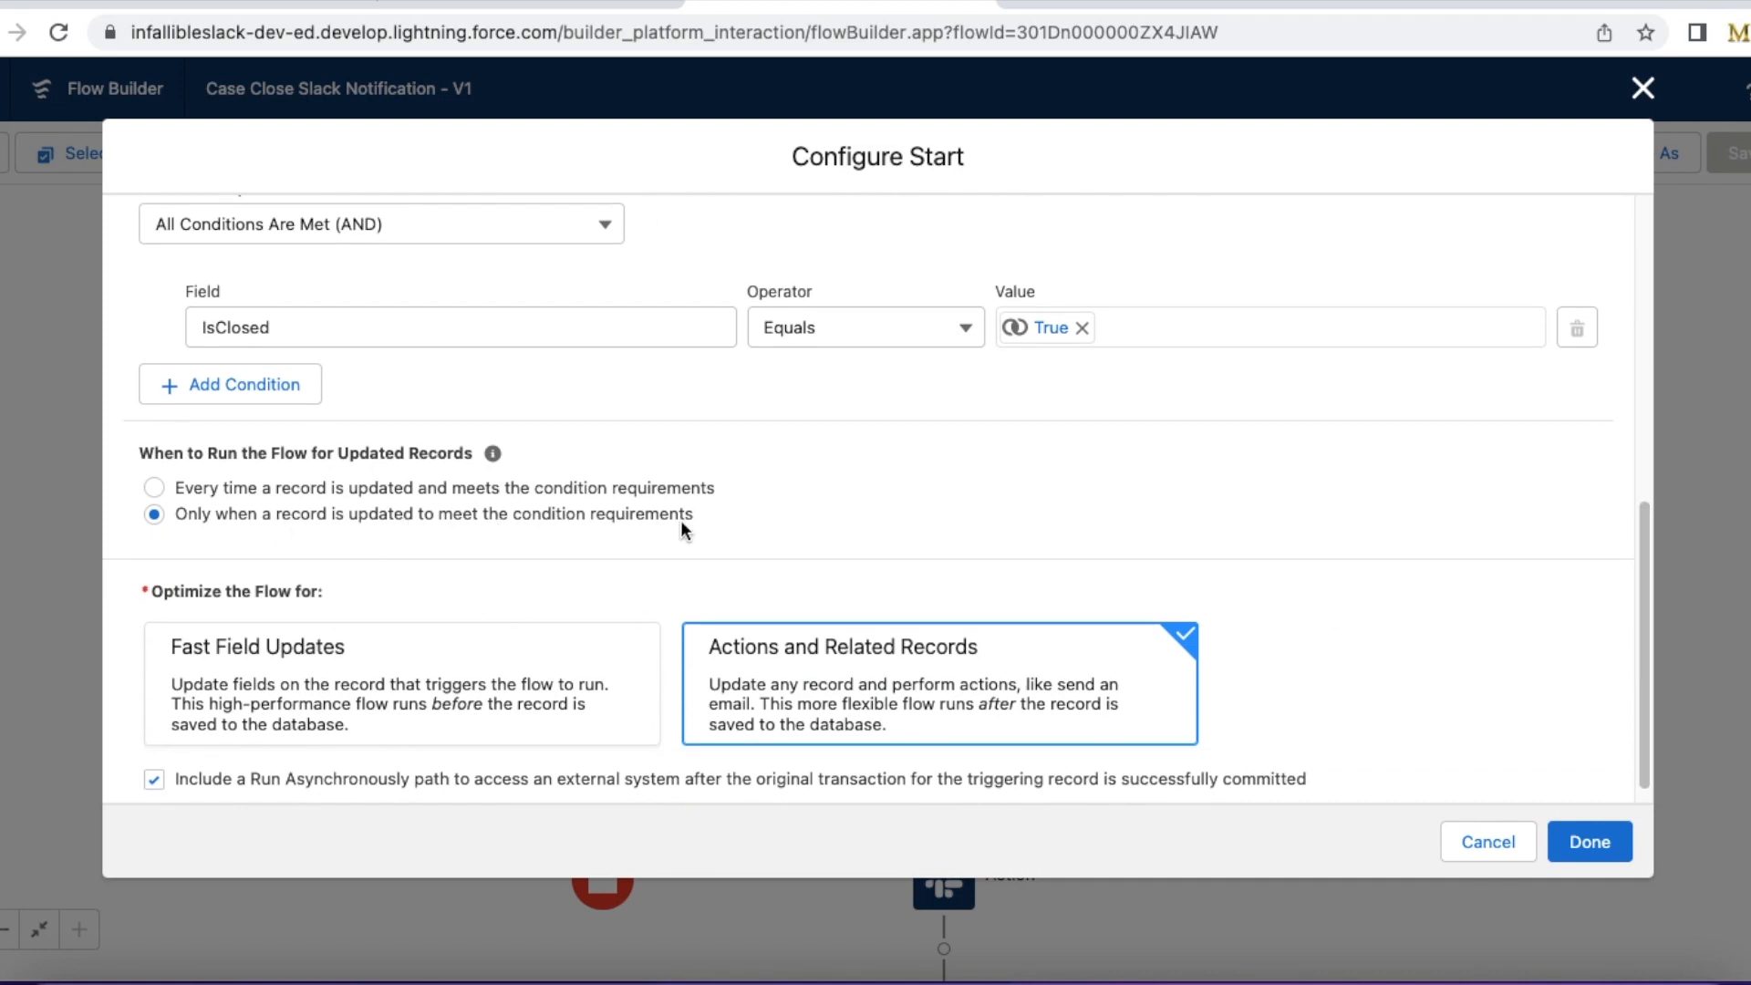
pyautogui.moveTo(1645, 529)
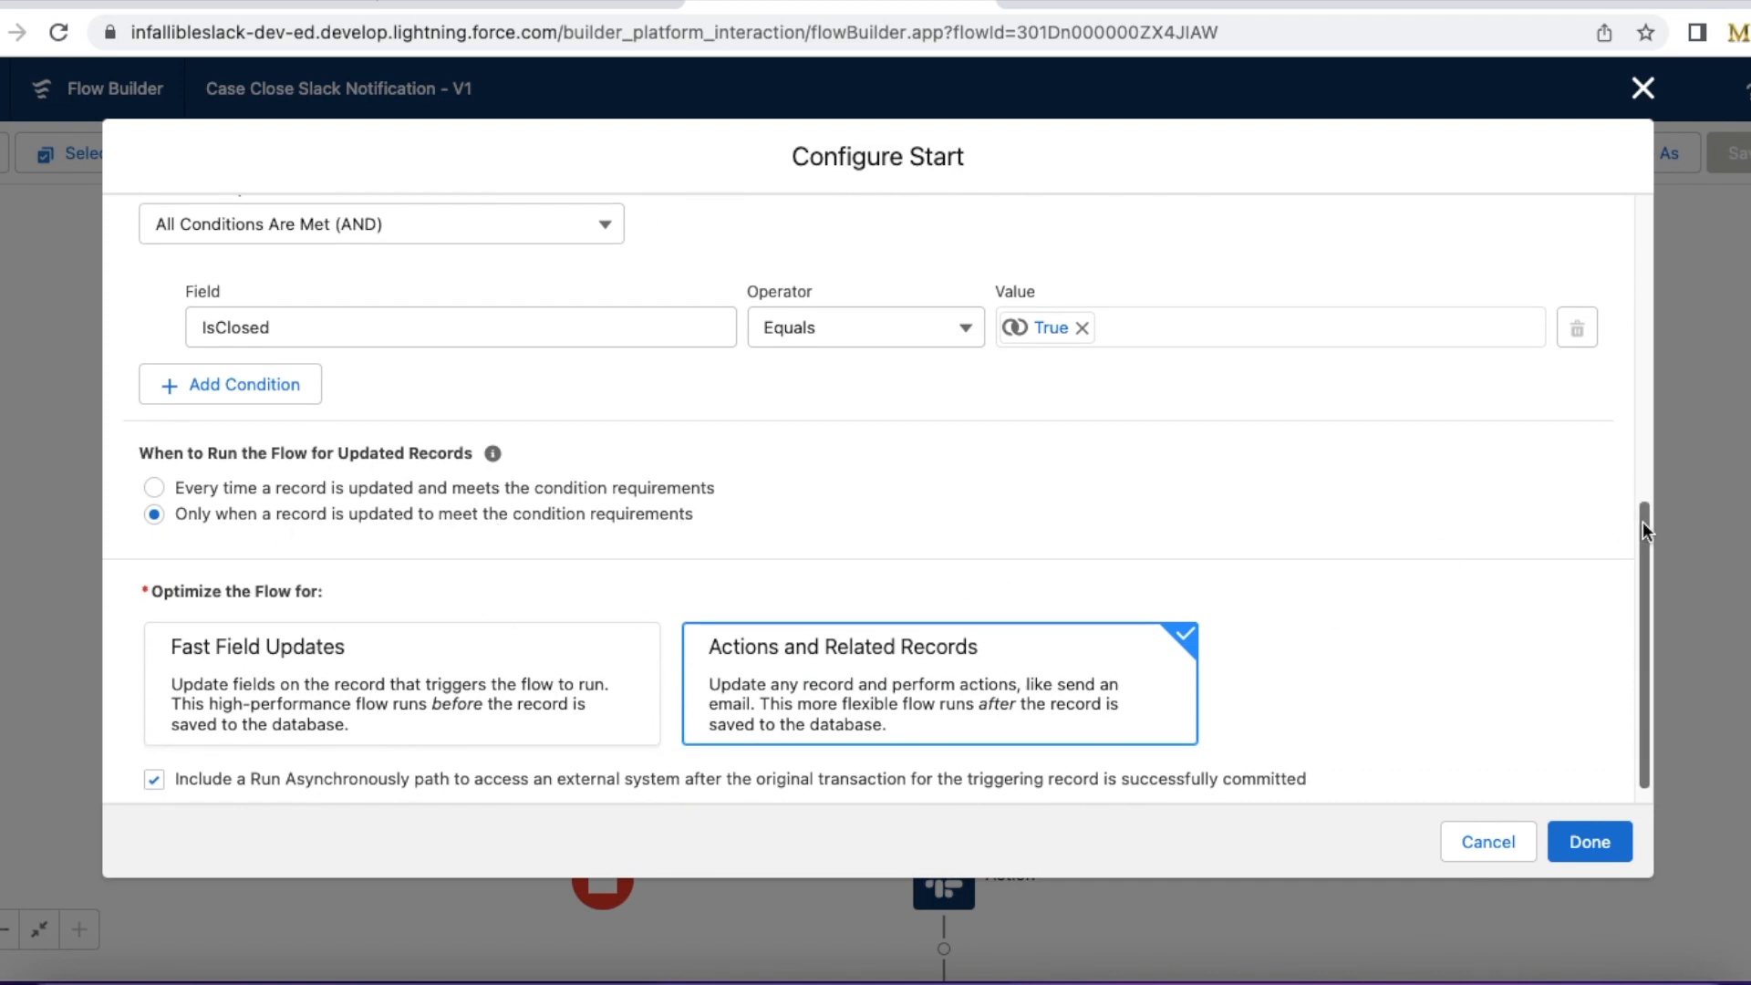
pyautogui.scroll(-3)
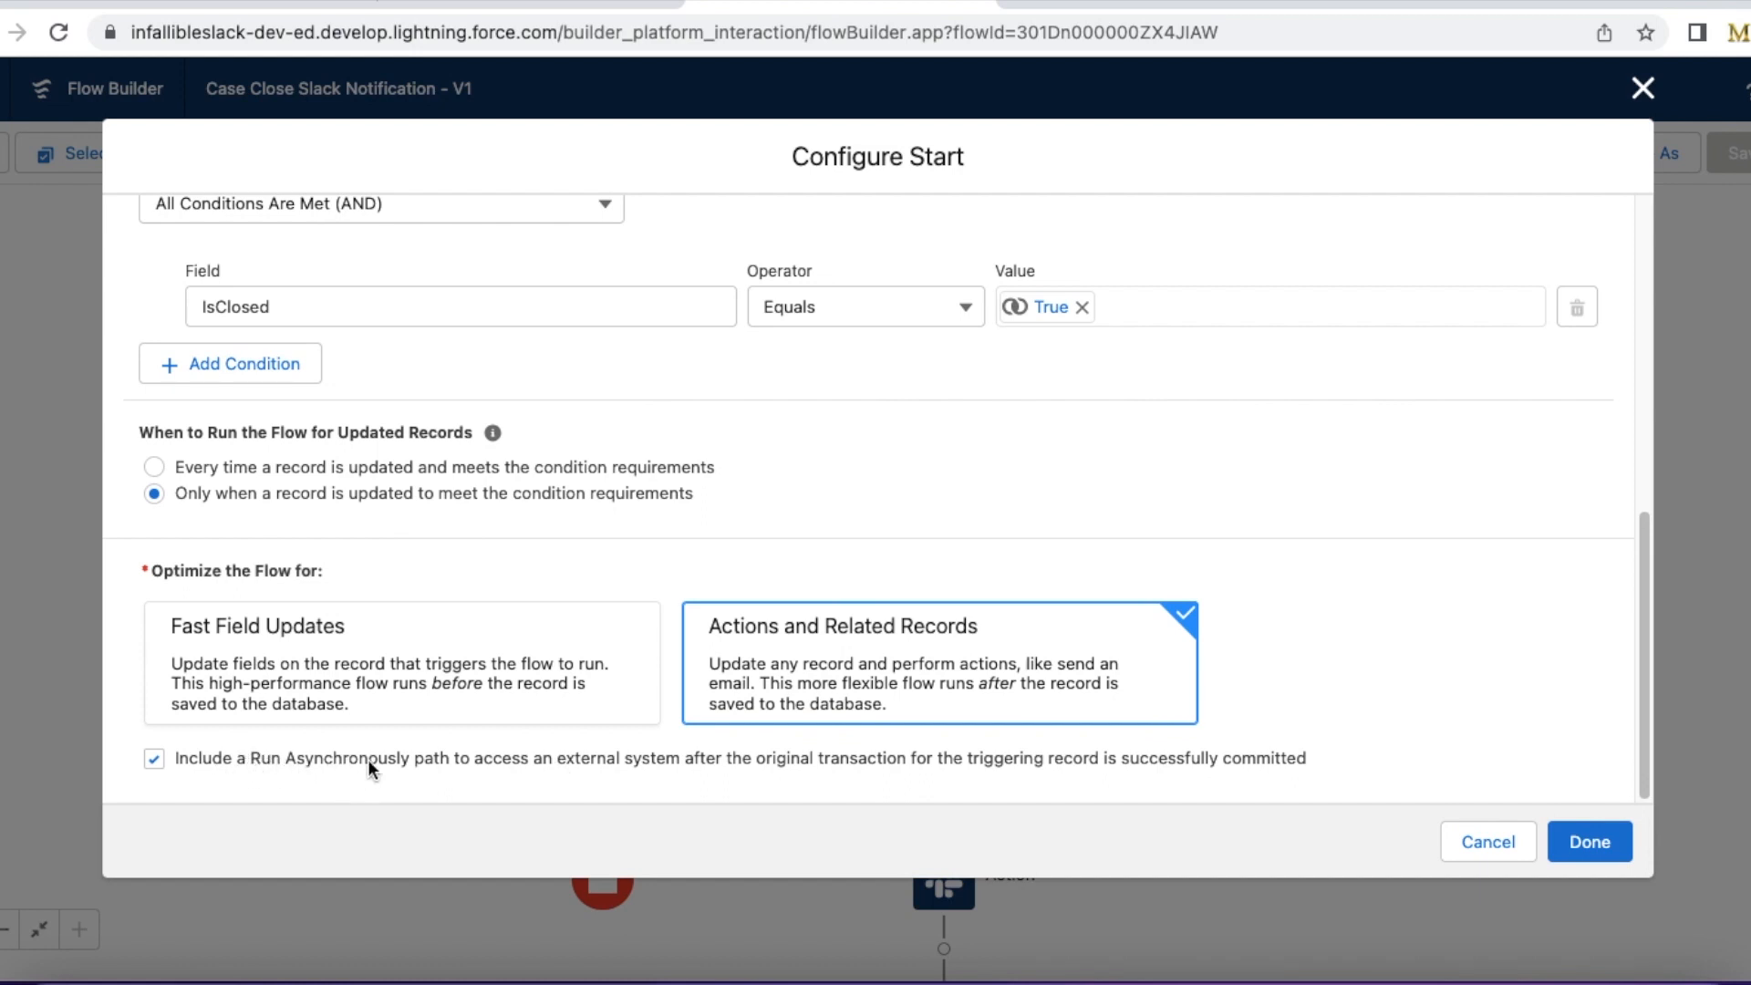
pyautogui.moveTo(622, 781)
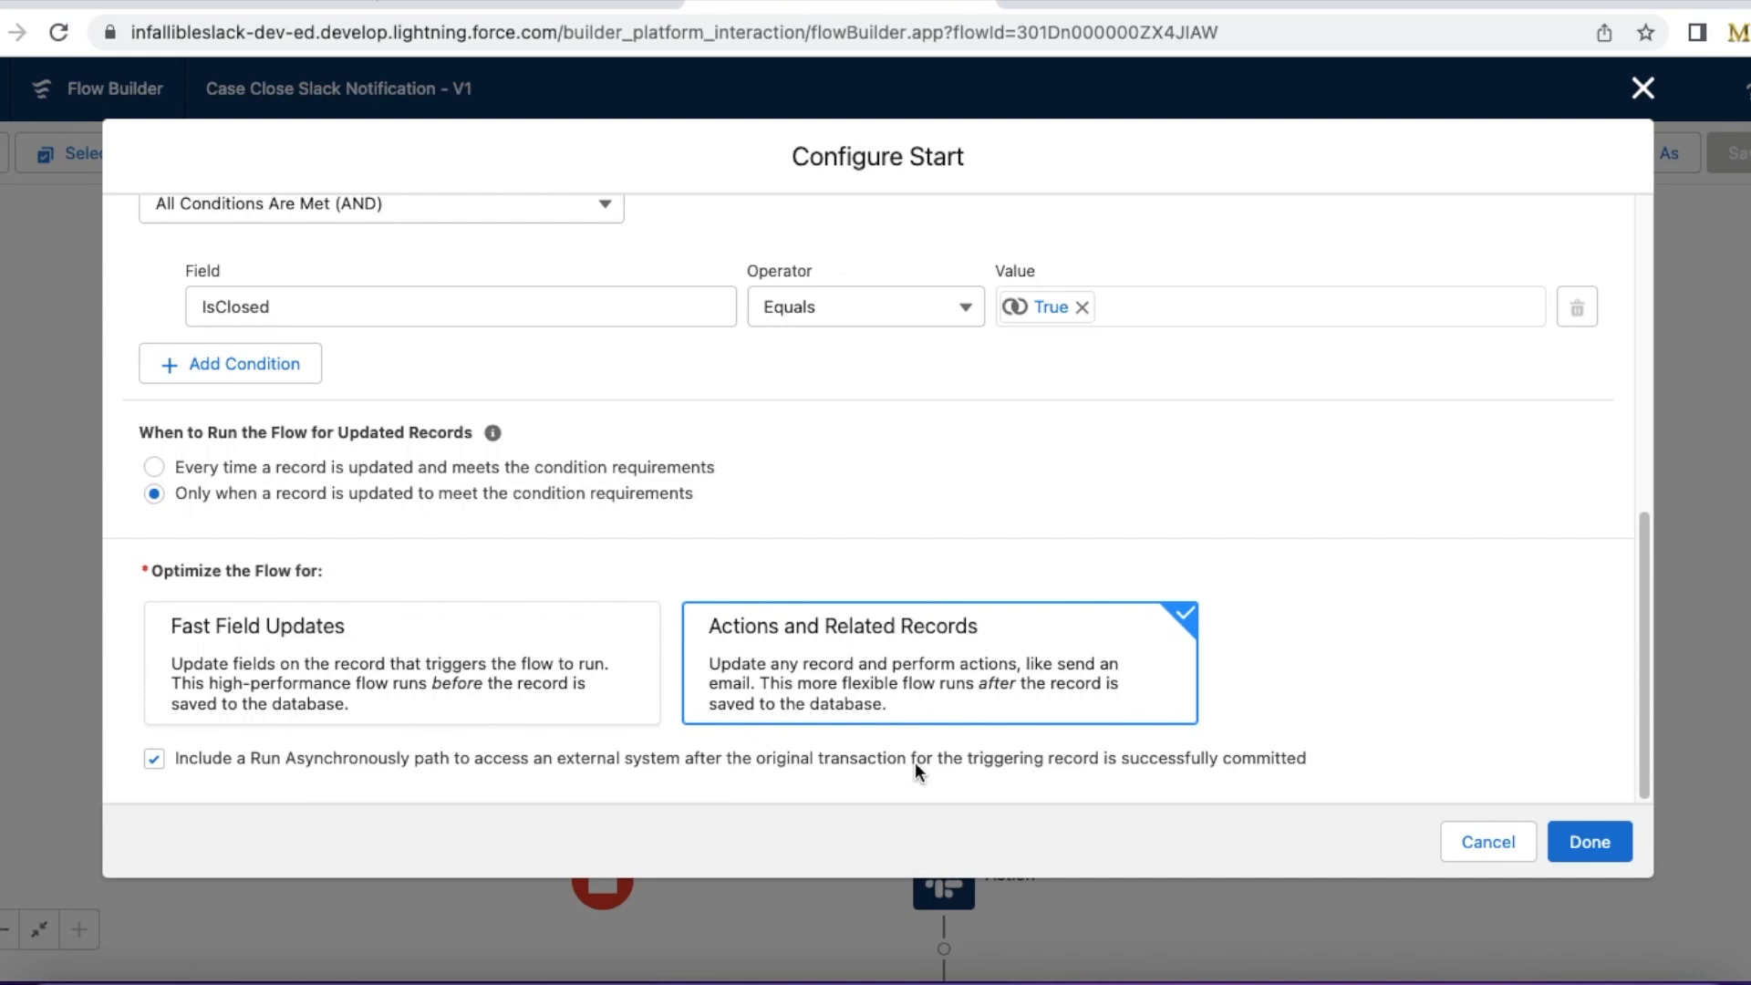
pyautogui.moveTo(935, 777)
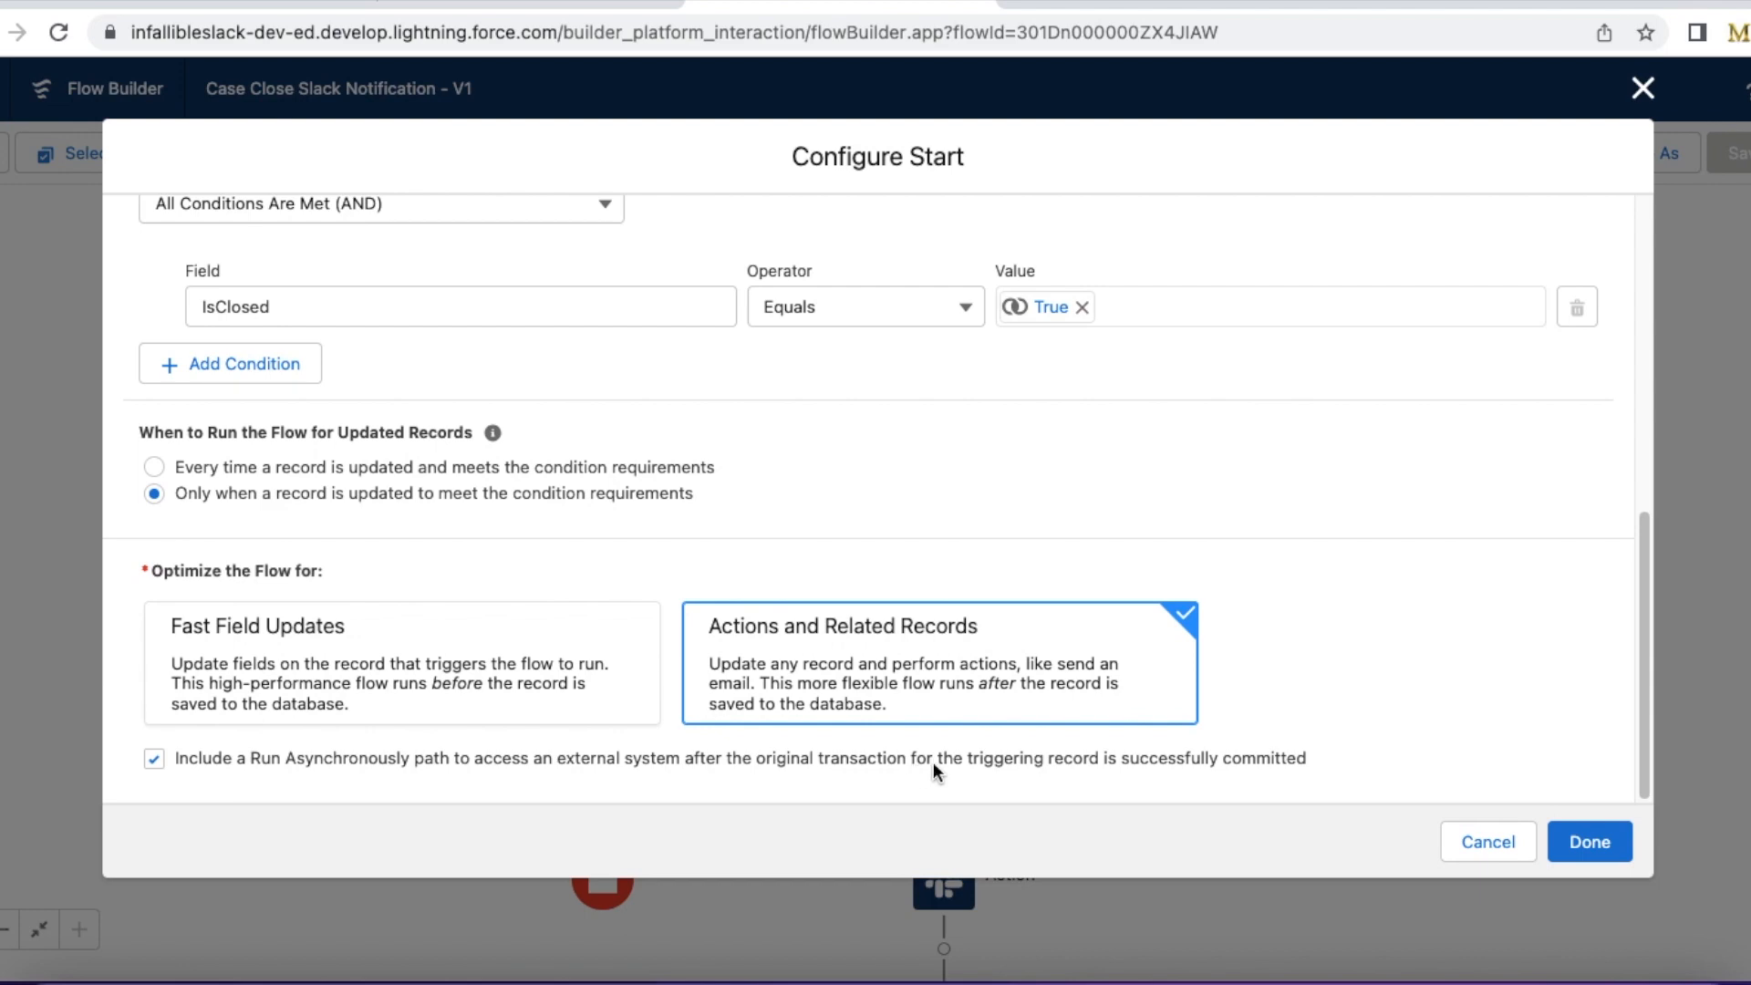
pyautogui.moveTo(1628, 806)
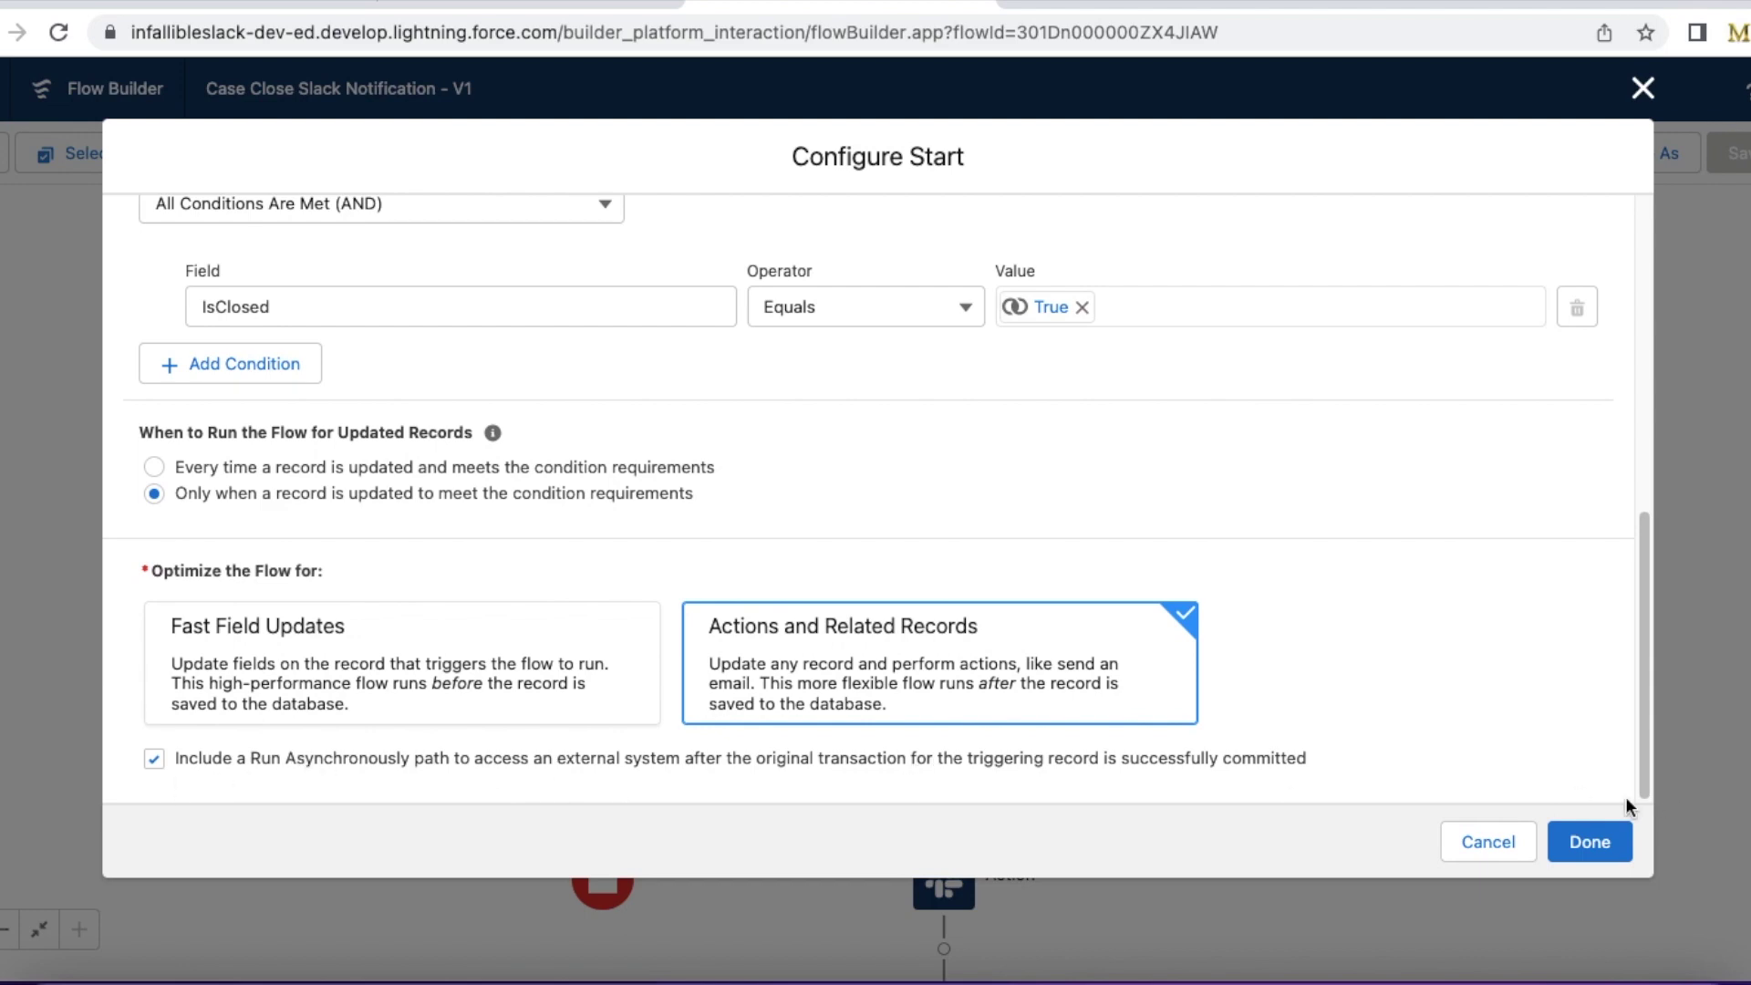
# - Leave Configure Start and review the Send Slack Message action: DemoWorkspace, conversation C04MV20F1F0, message 'Case is Closed'
pyautogui.click(1590, 843)
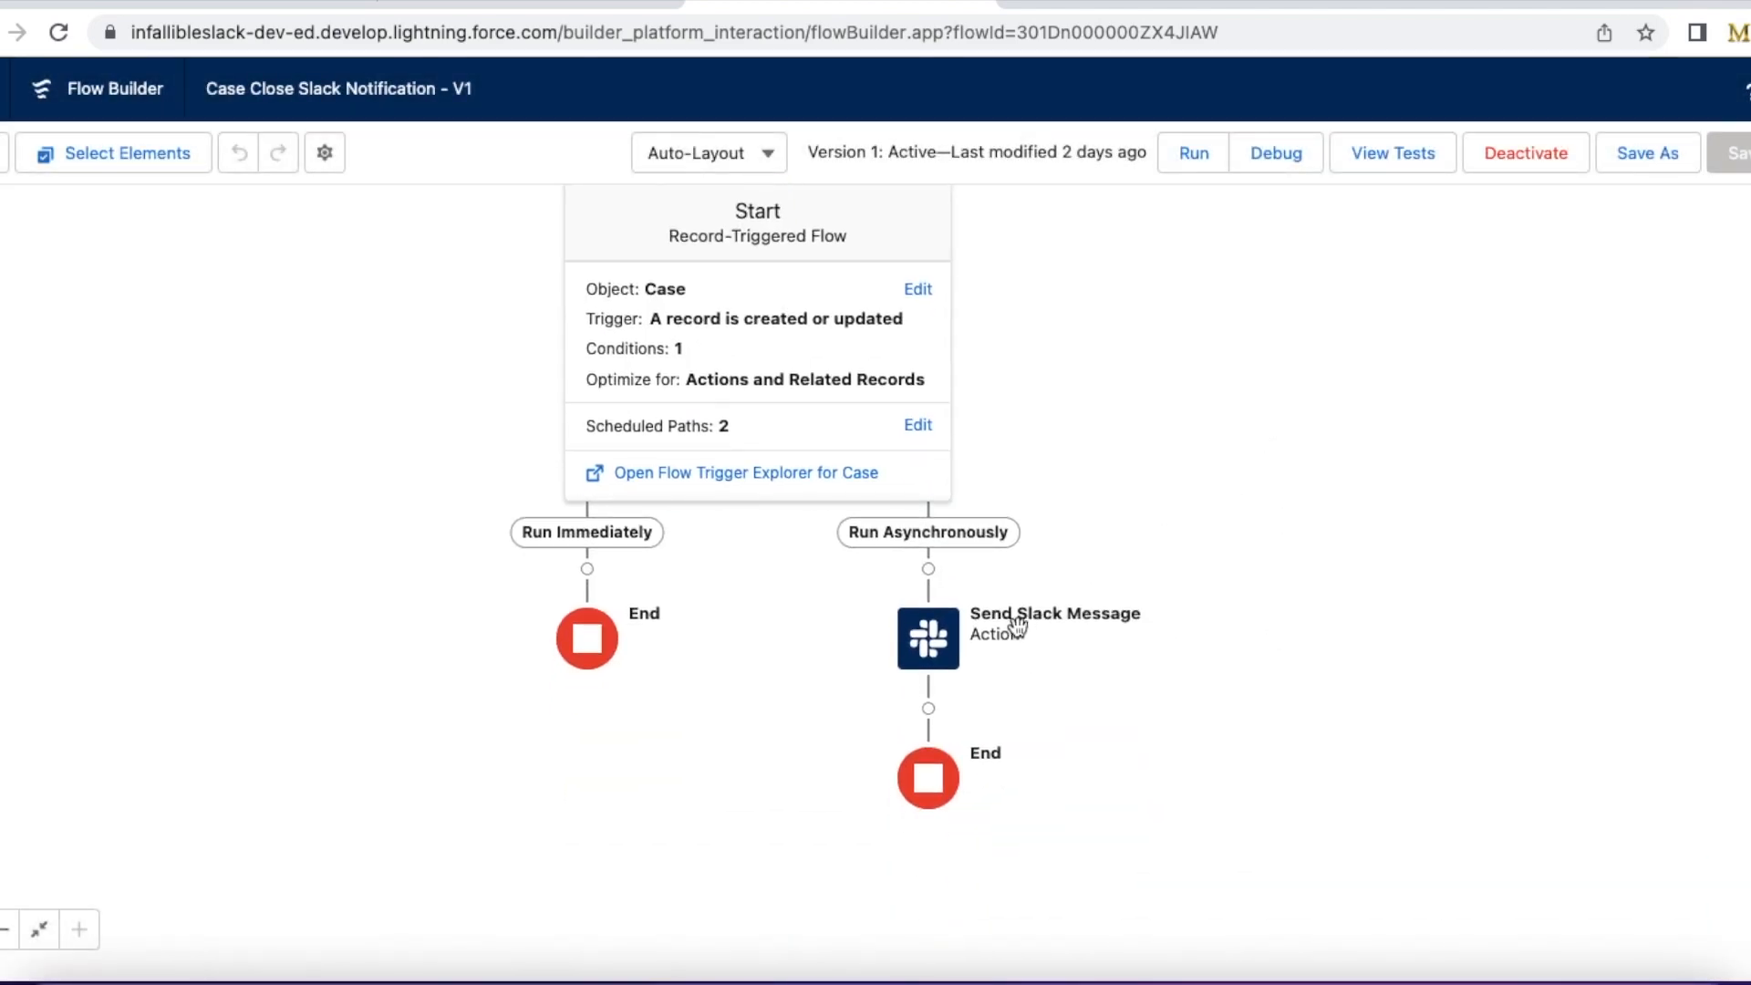
pyautogui.doubleClick(927, 638)
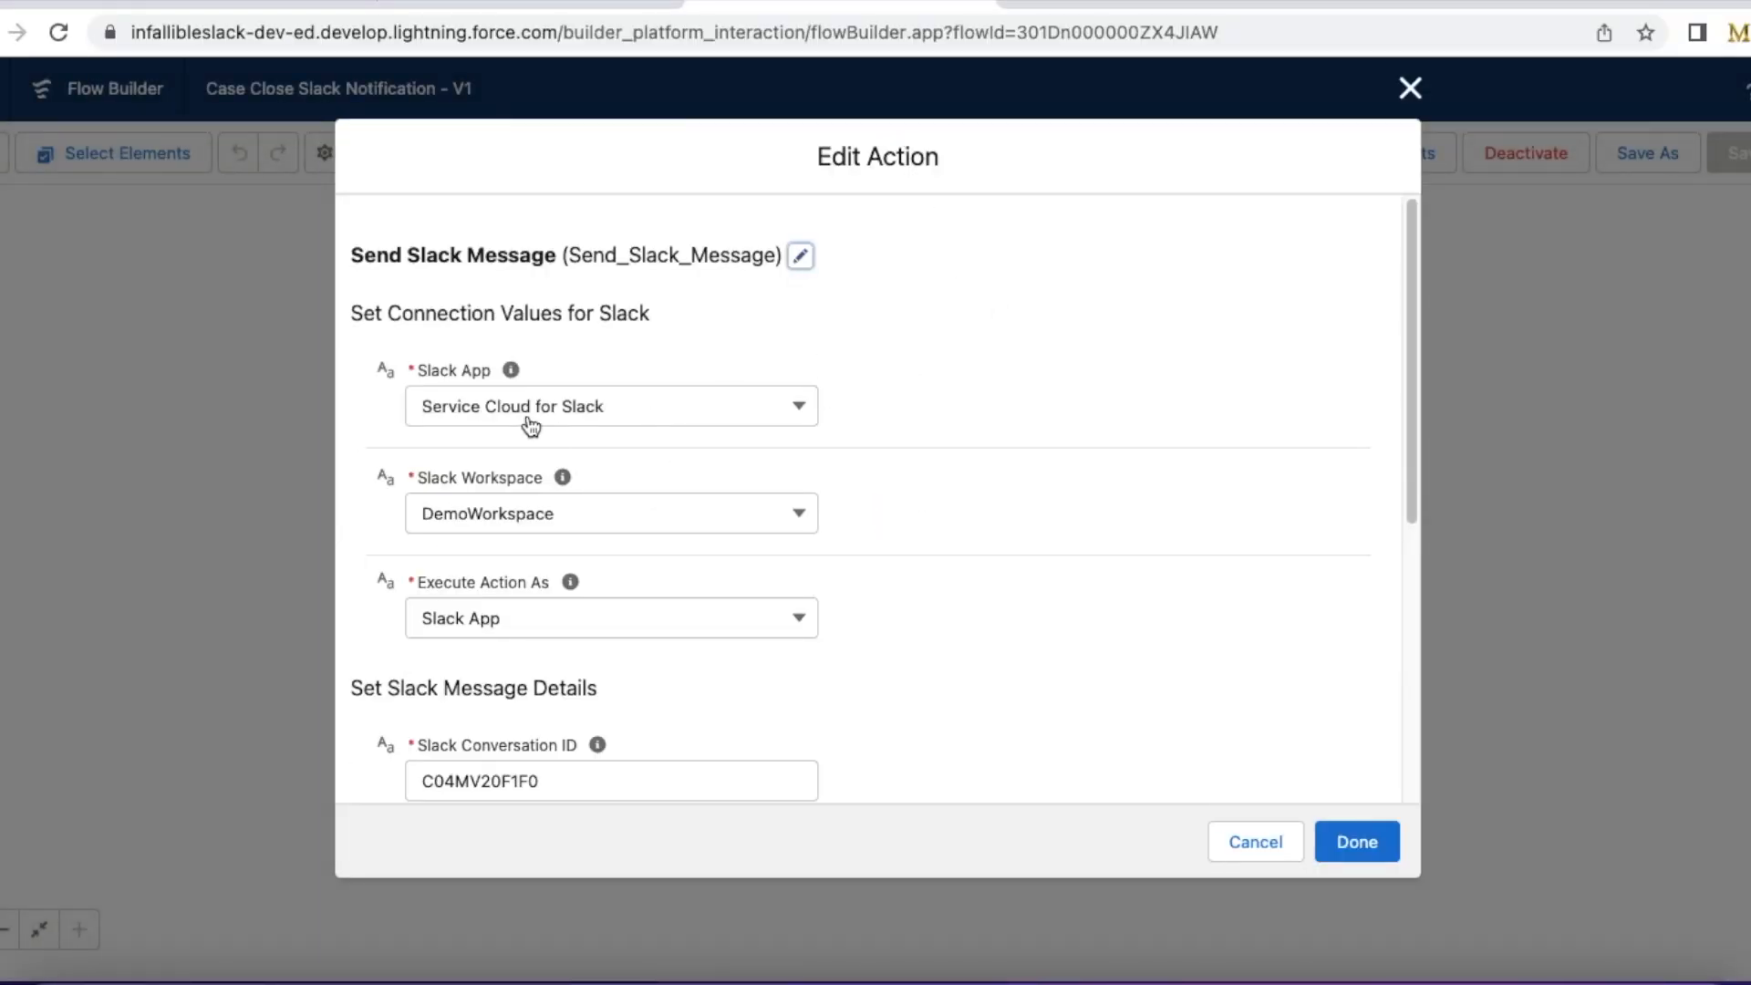
pyautogui.moveTo(559, 429)
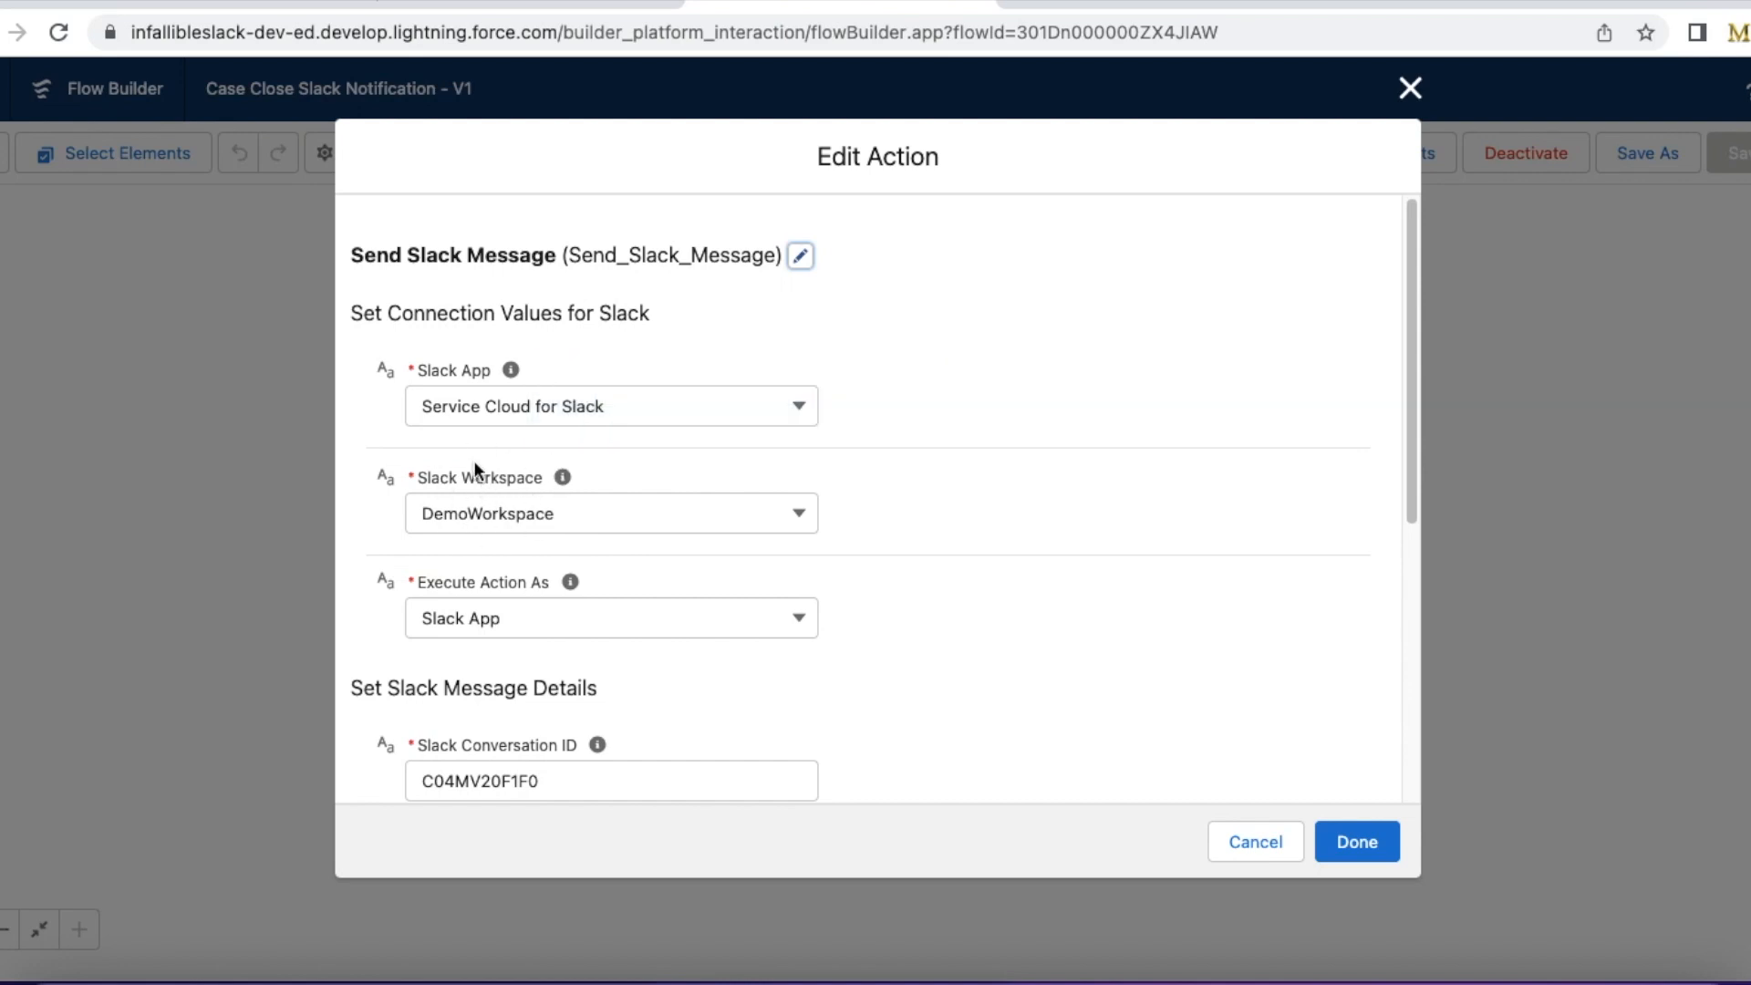
pyautogui.moveTo(478, 604)
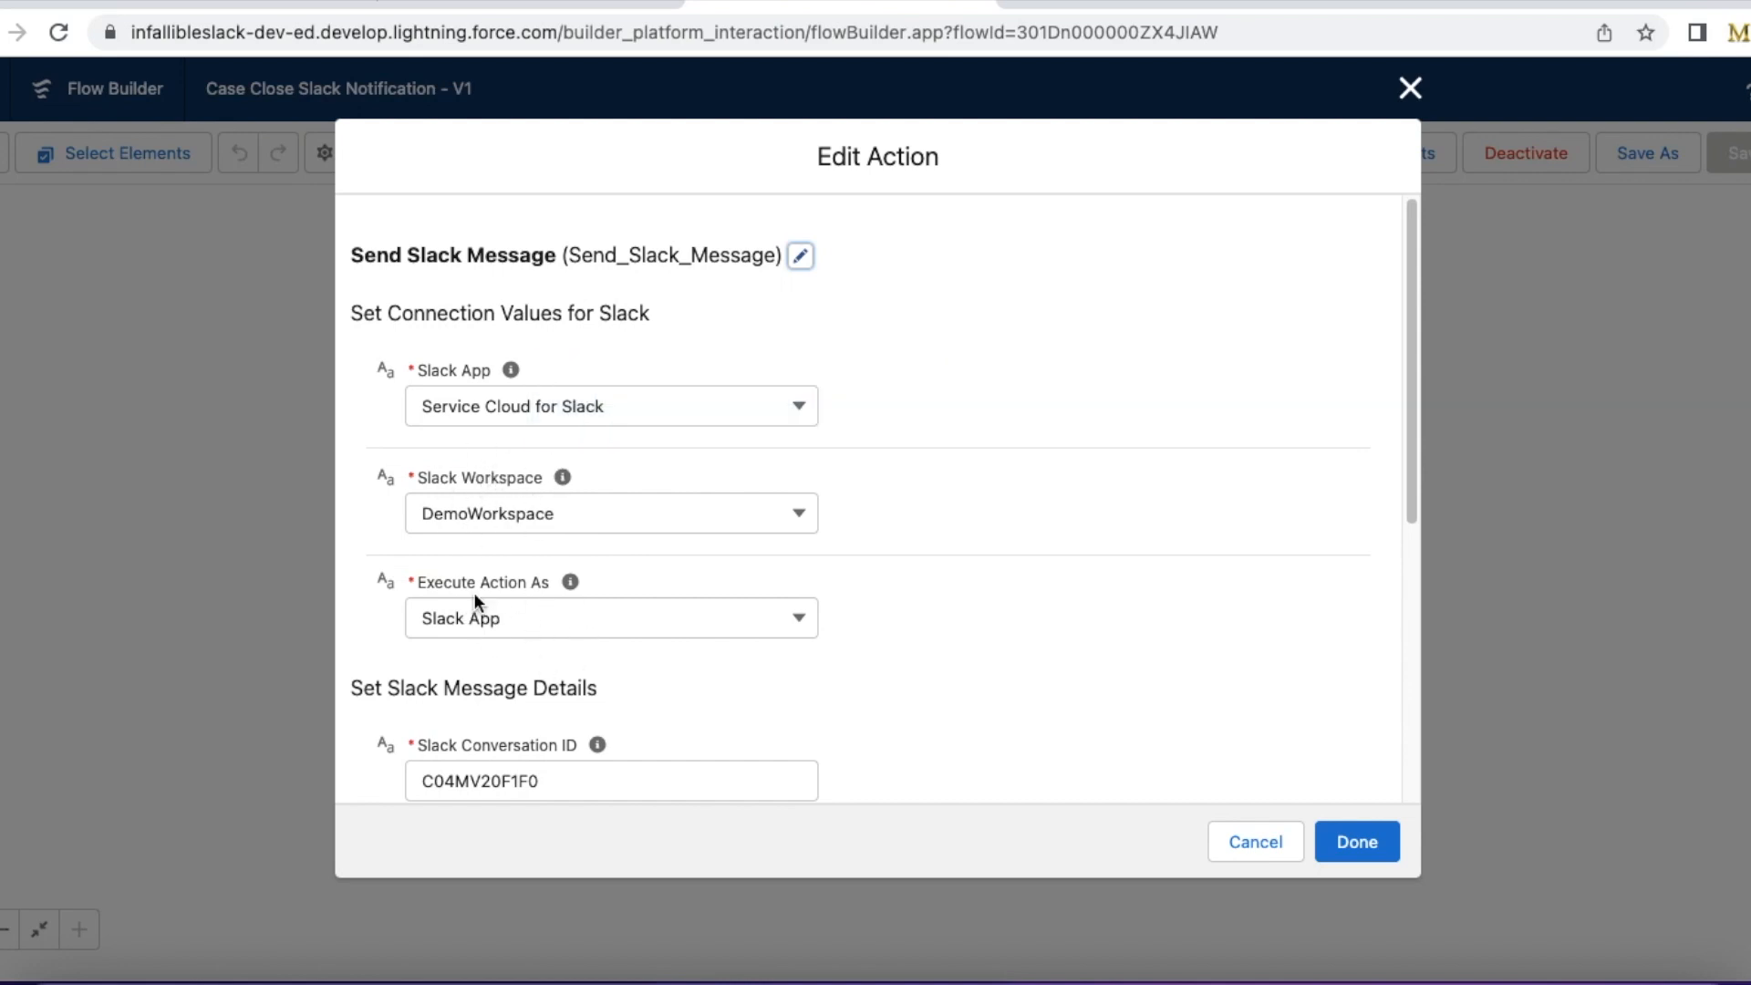
pyautogui.moveTo(614, 559)
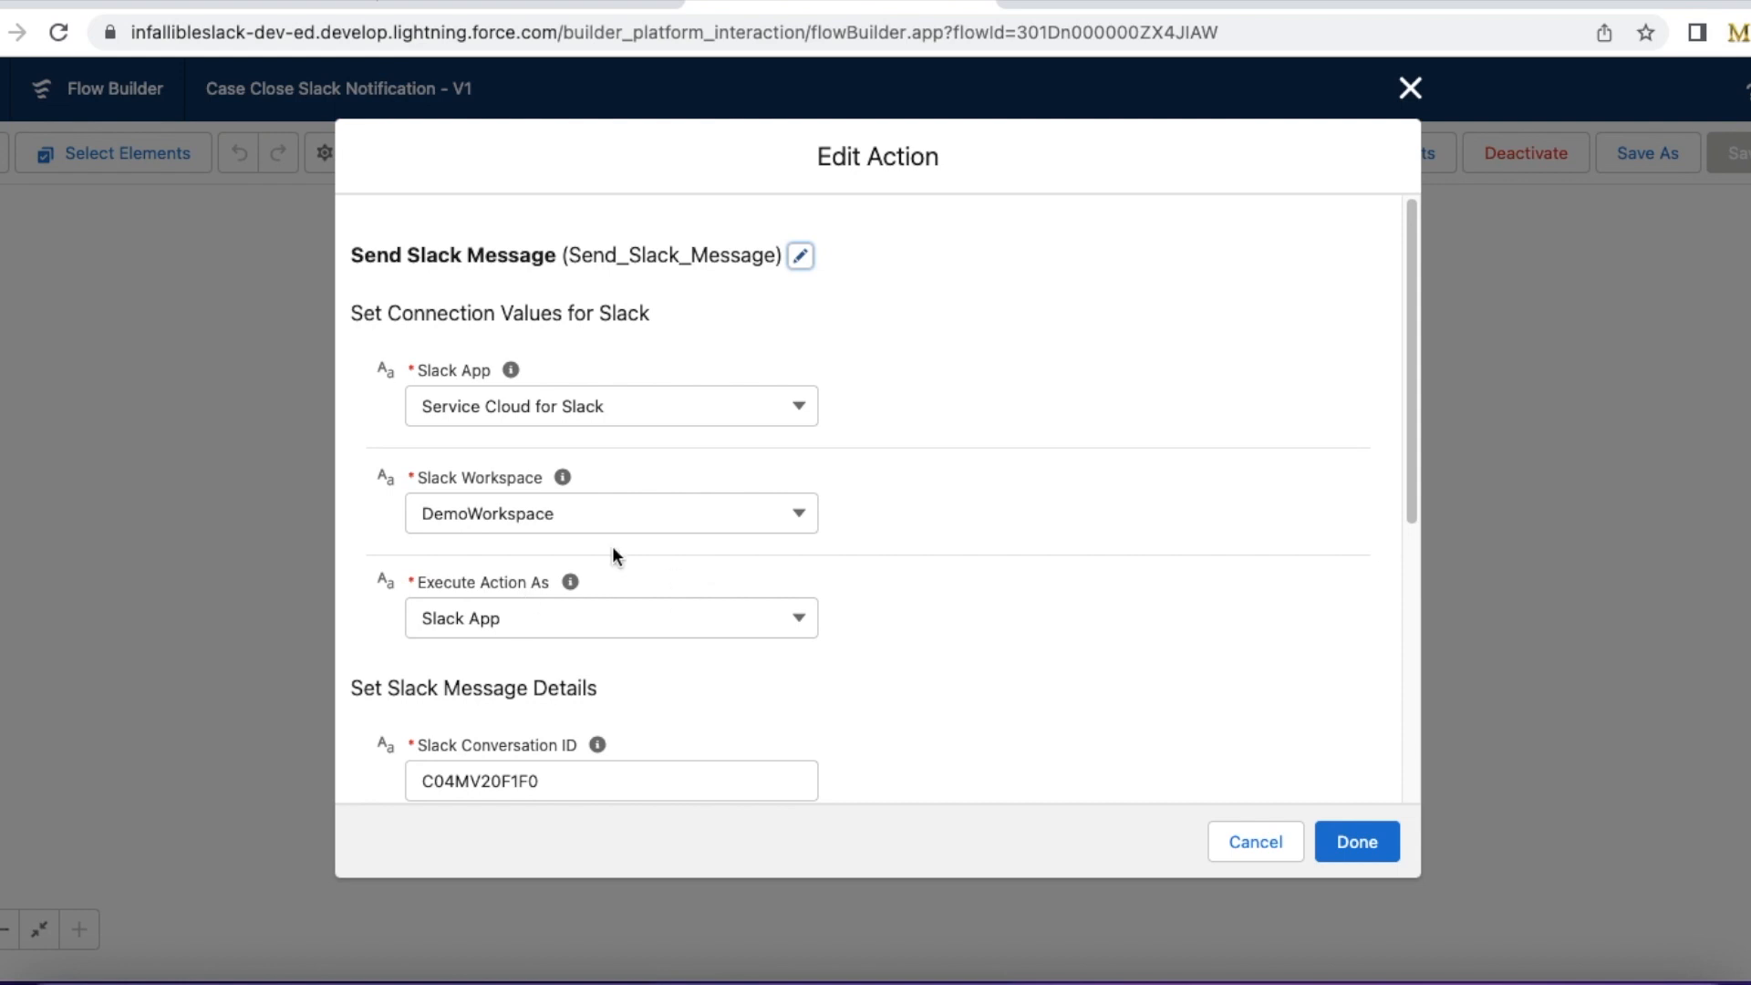
pyautogui.scroll(-3)
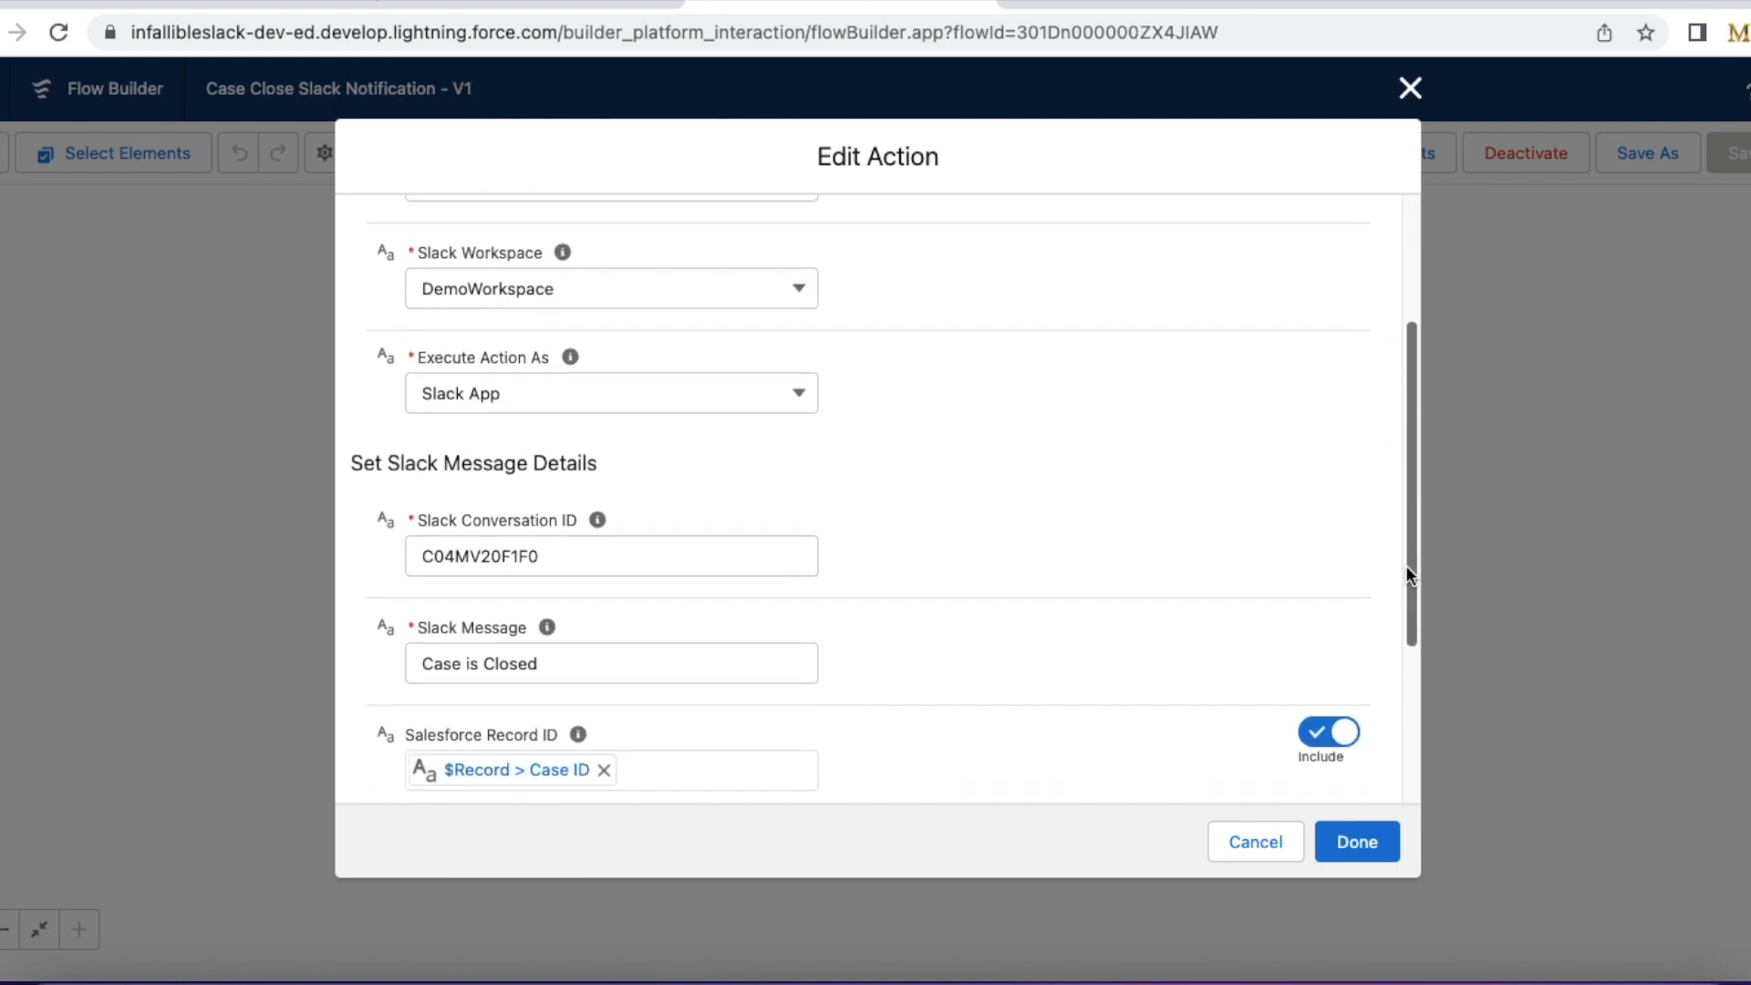
pyautogui.scroll(-3)
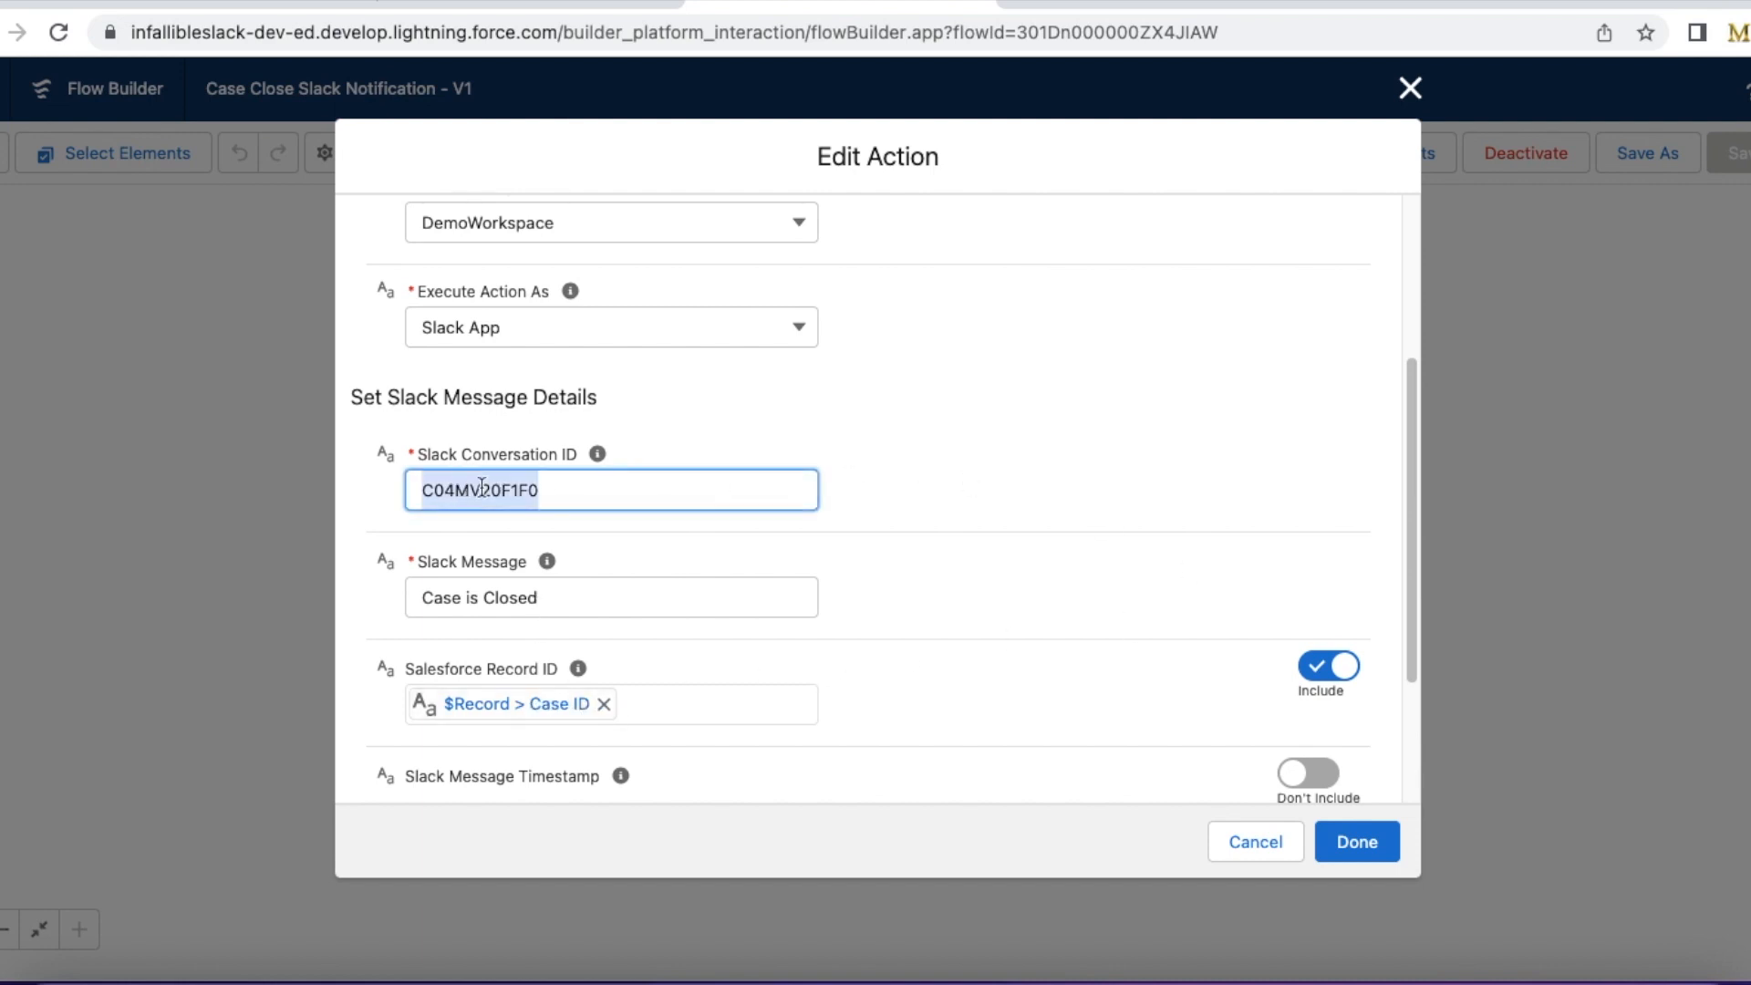
pyautogui.moveTo(592, 470)
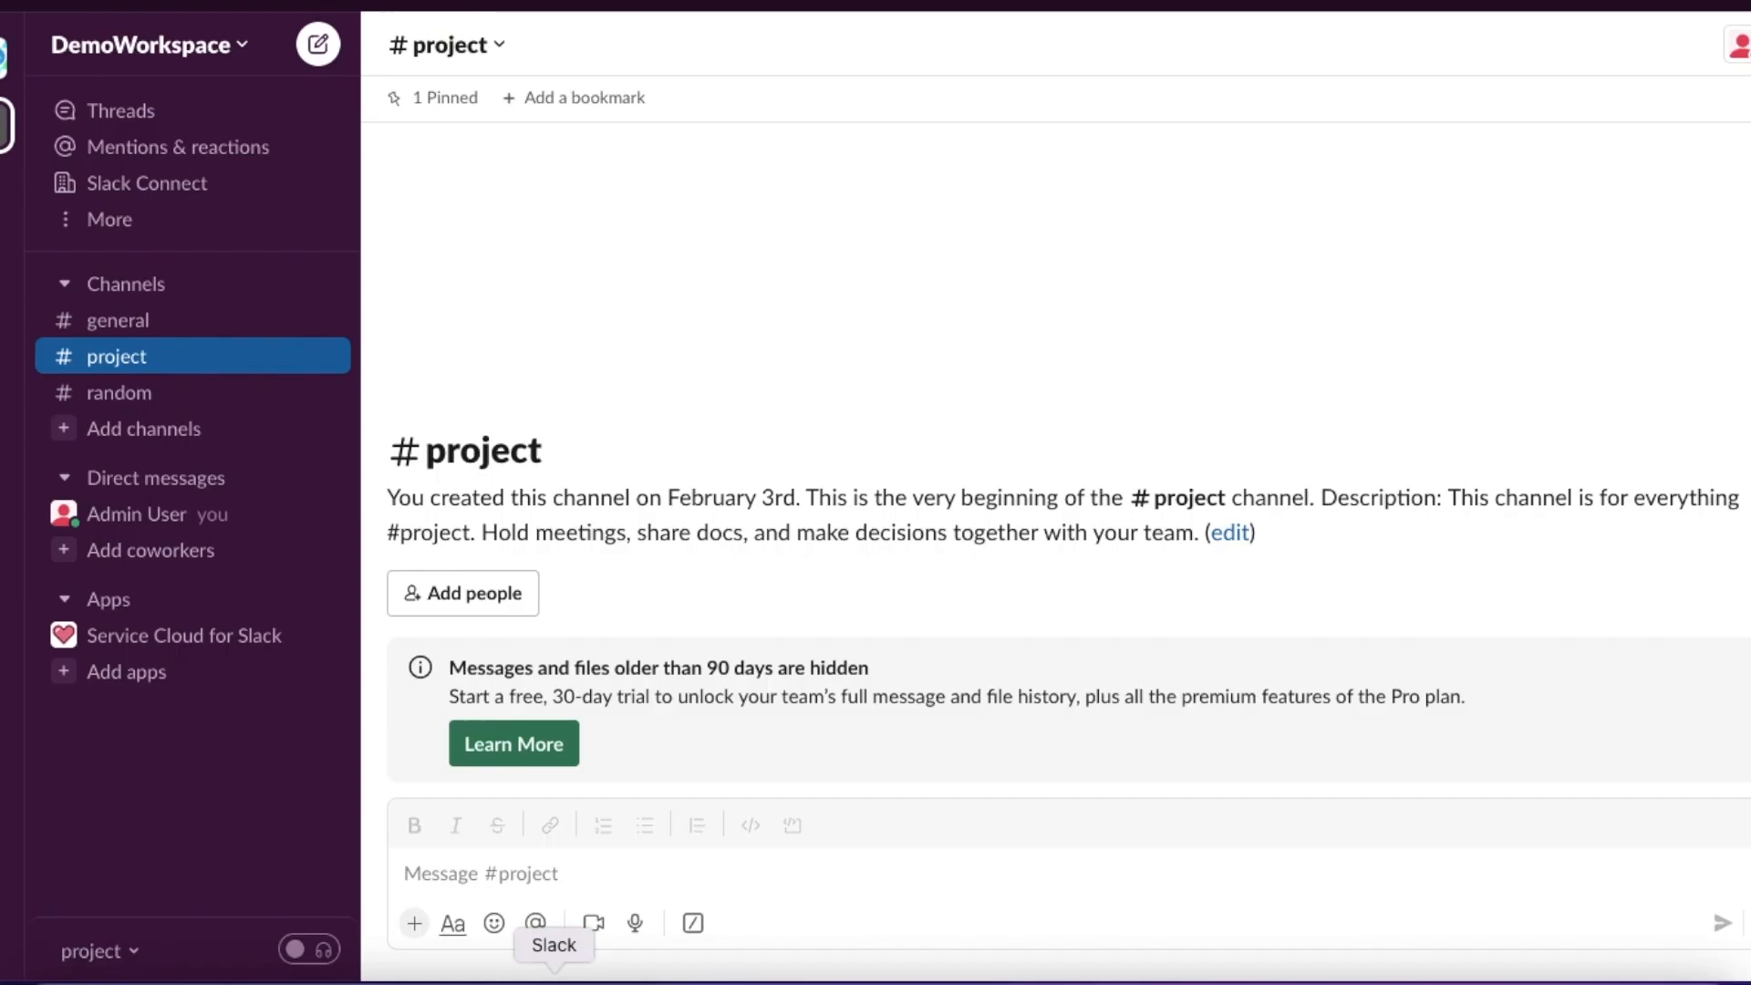
pyautogui.moveTo(128, 216)
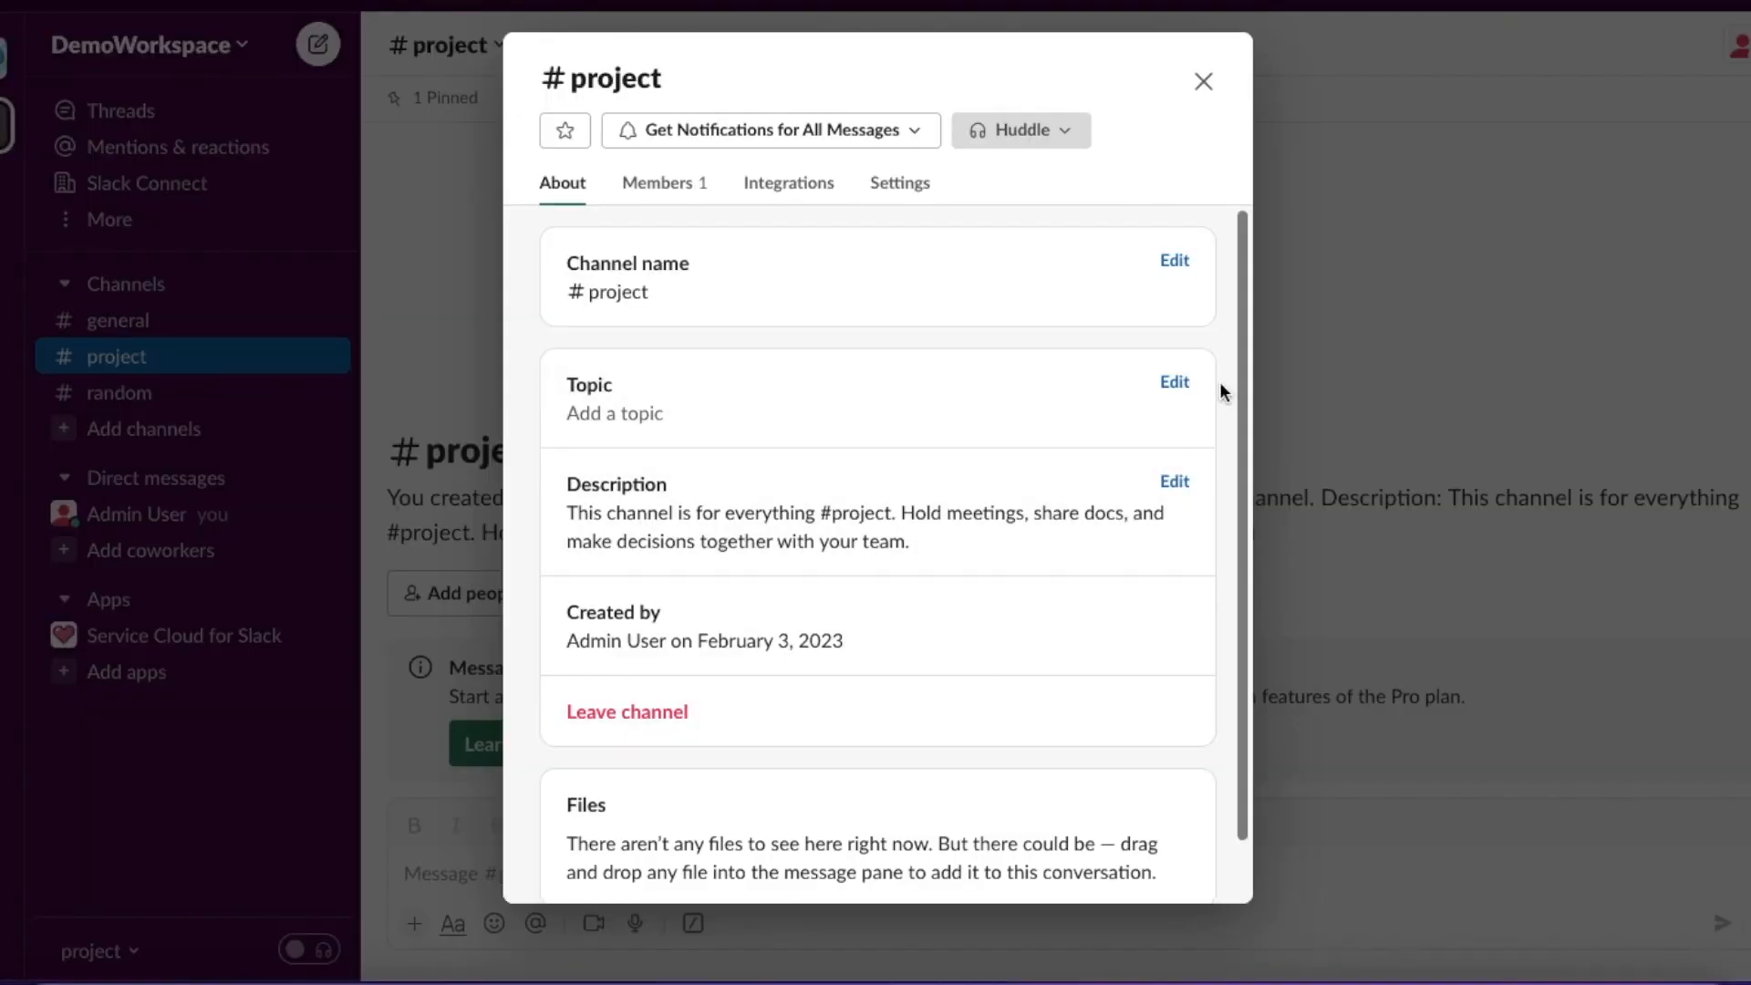
# - Reveal the #project channel ID C04MV20F1F0 in the channel's About details
pyautogui.scroll(-3)
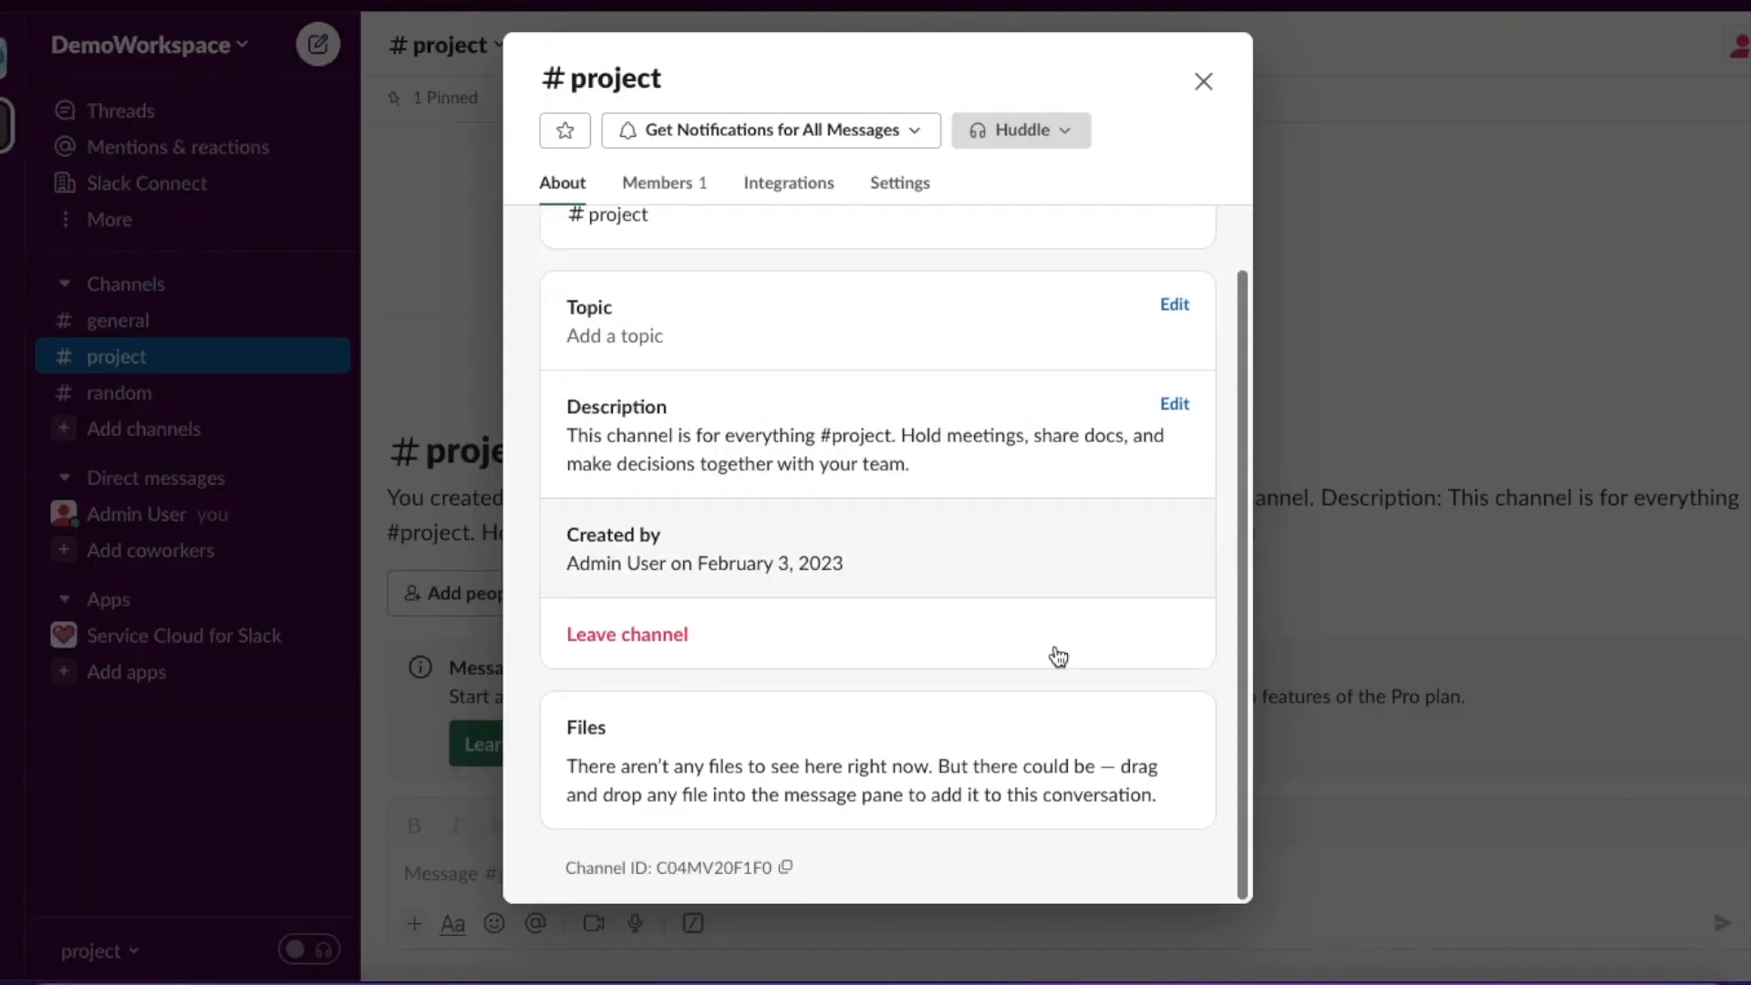
pyautogui.moveTo(788, 868)
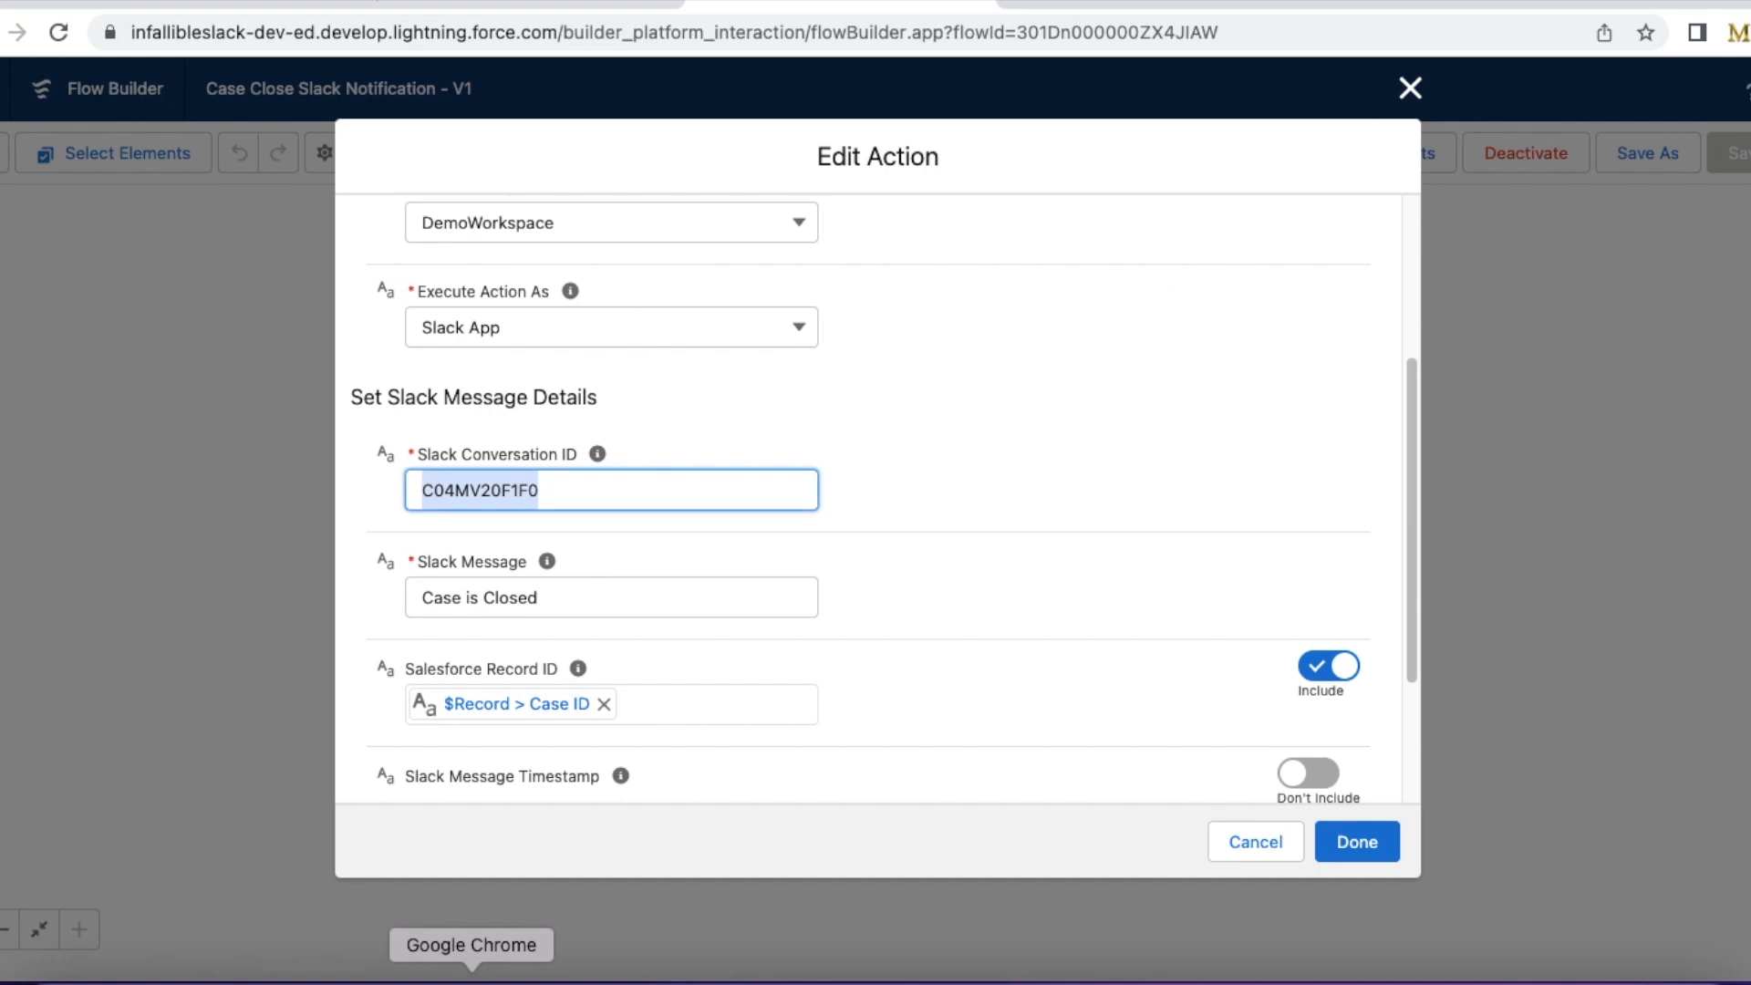
pyautogui.moveTo(544, 467)
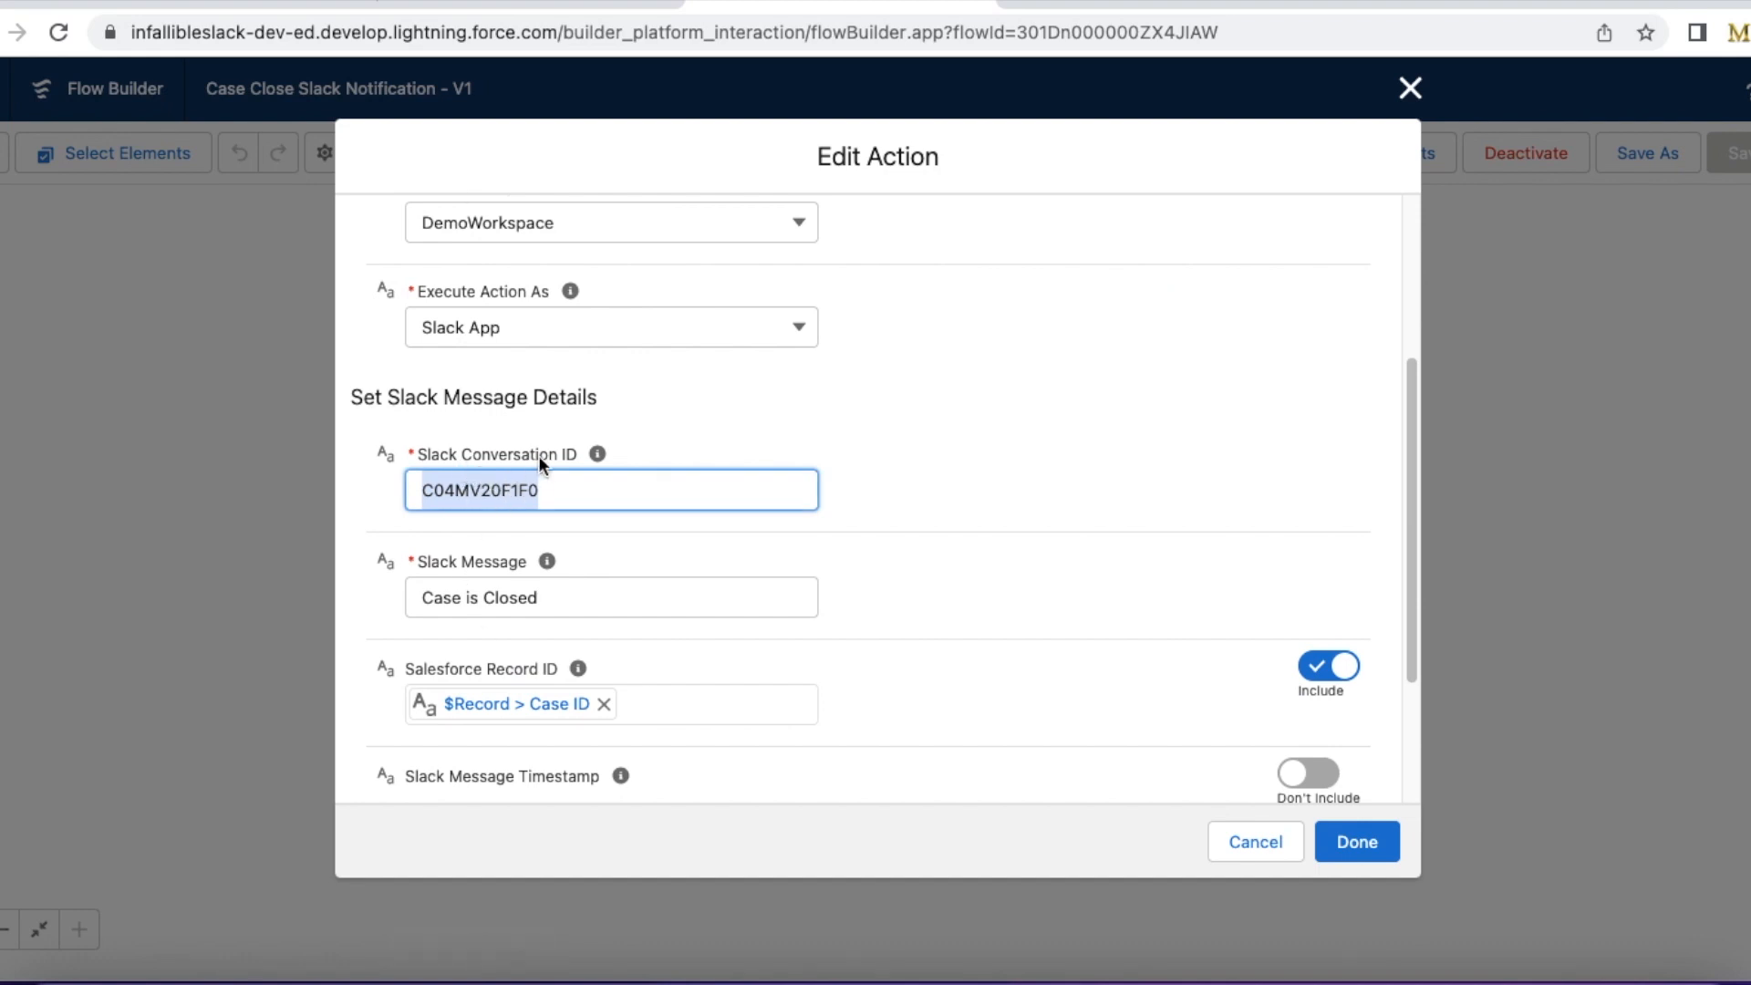
pyautogui.moveTo(1255, 769)
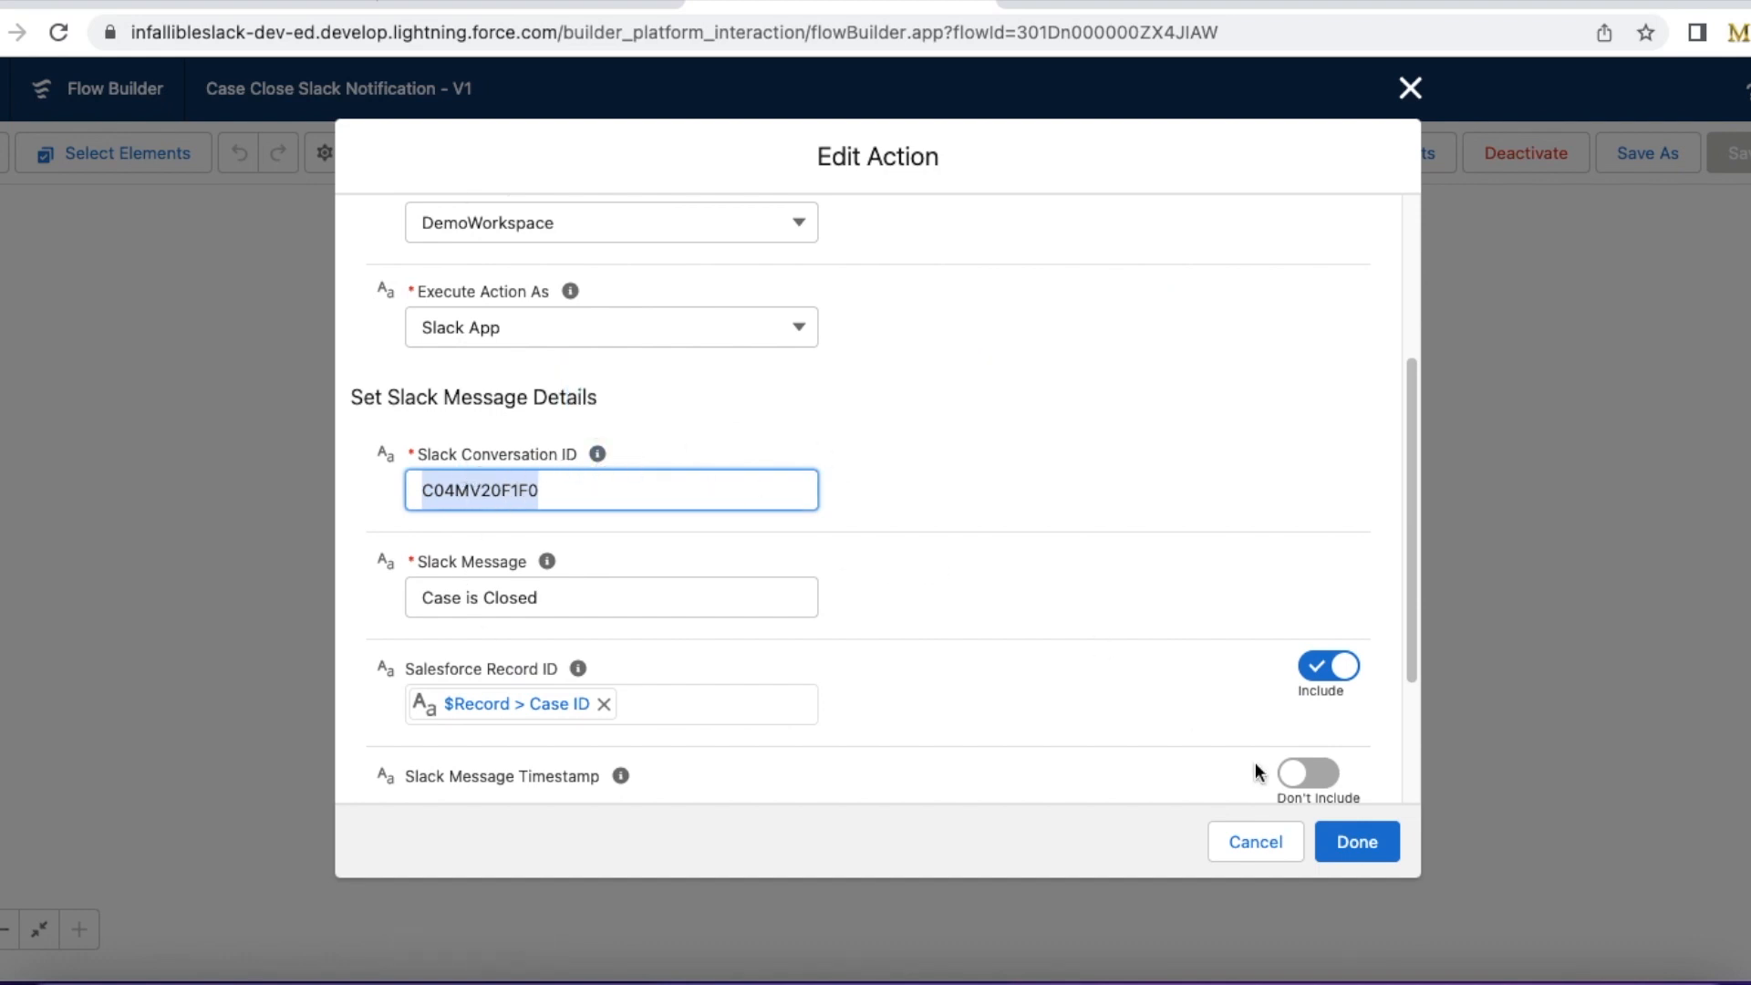
# - Confirm the Edit Action dialog with conversation ID C04MV20F1F0 and the case record ID
pyautogui.click(1357, 842)
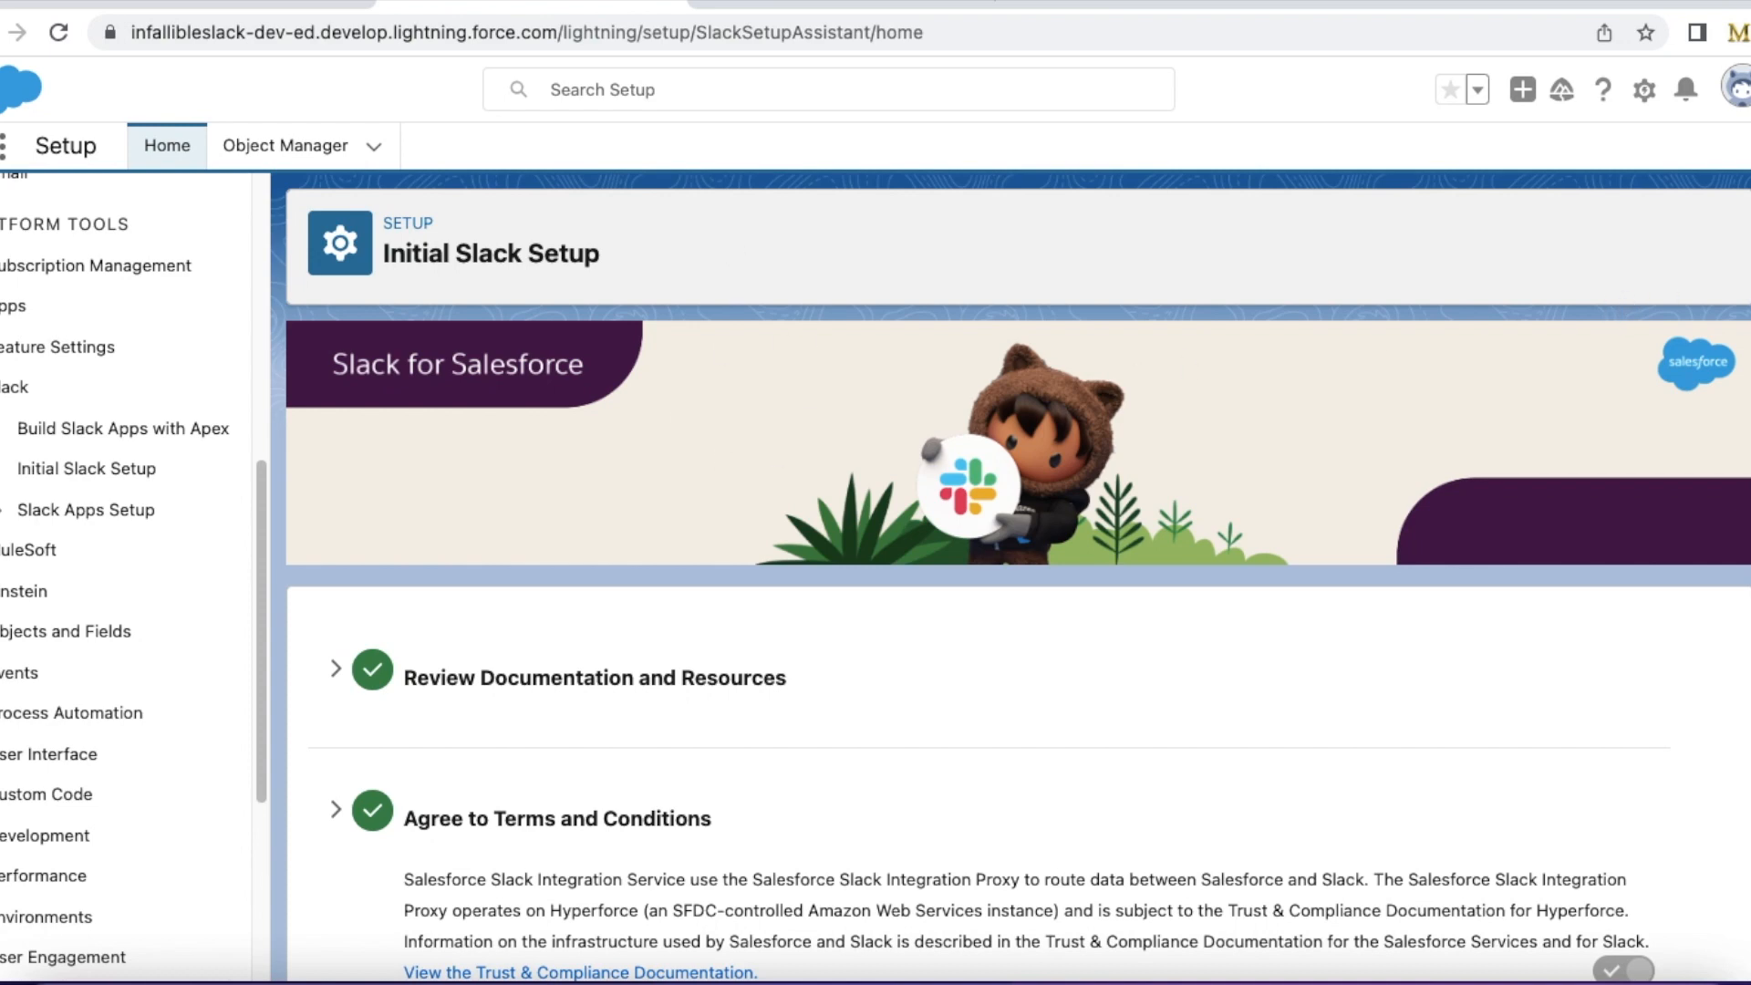
pyautogui.scroll(-3)
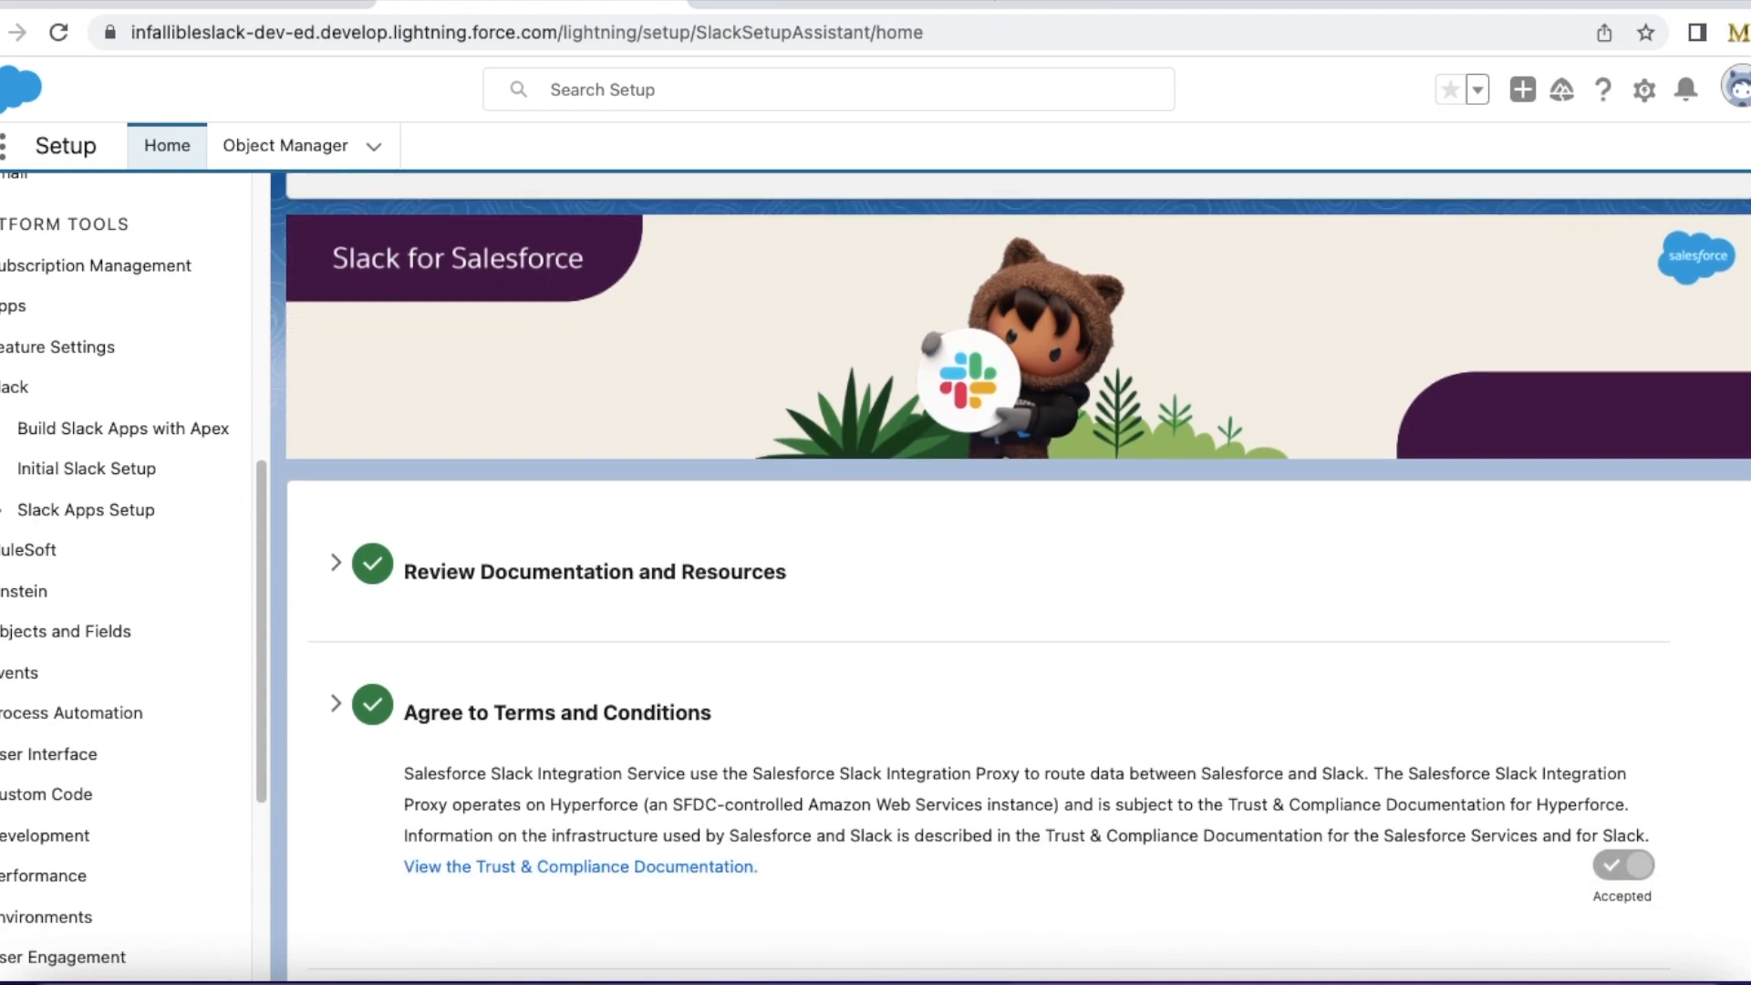
pyautogui.scroll(-3)
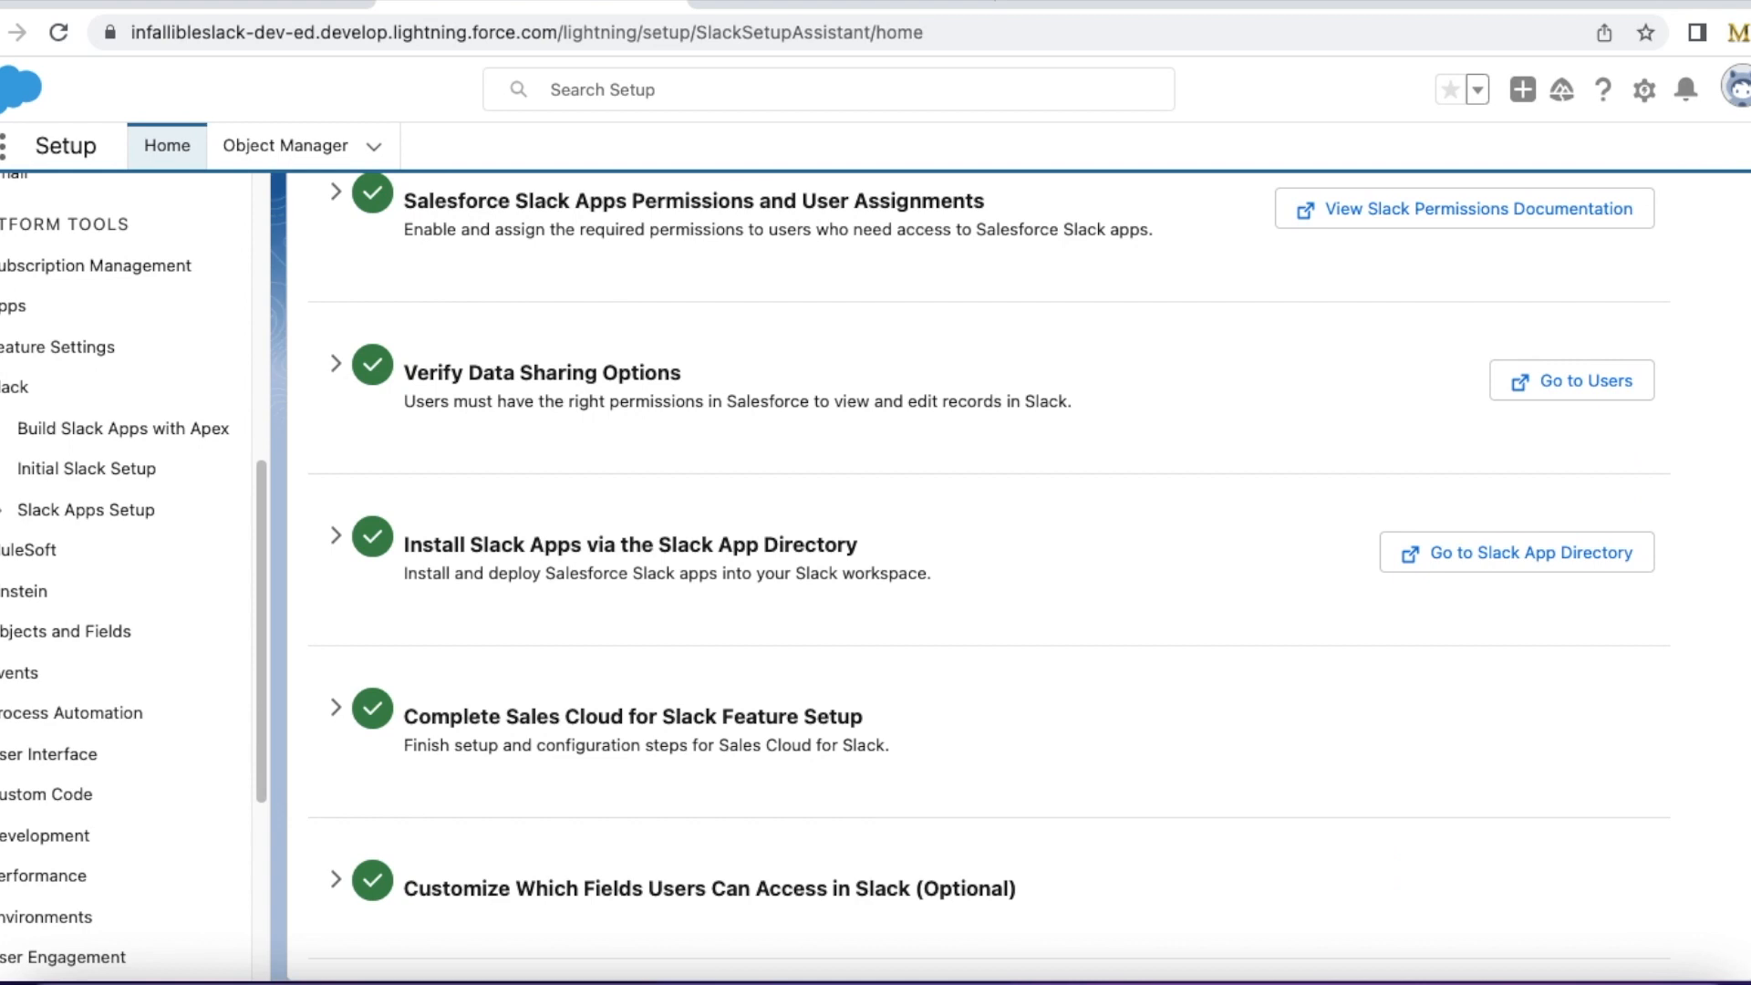
pyautogui.moveTo(1707, 644)
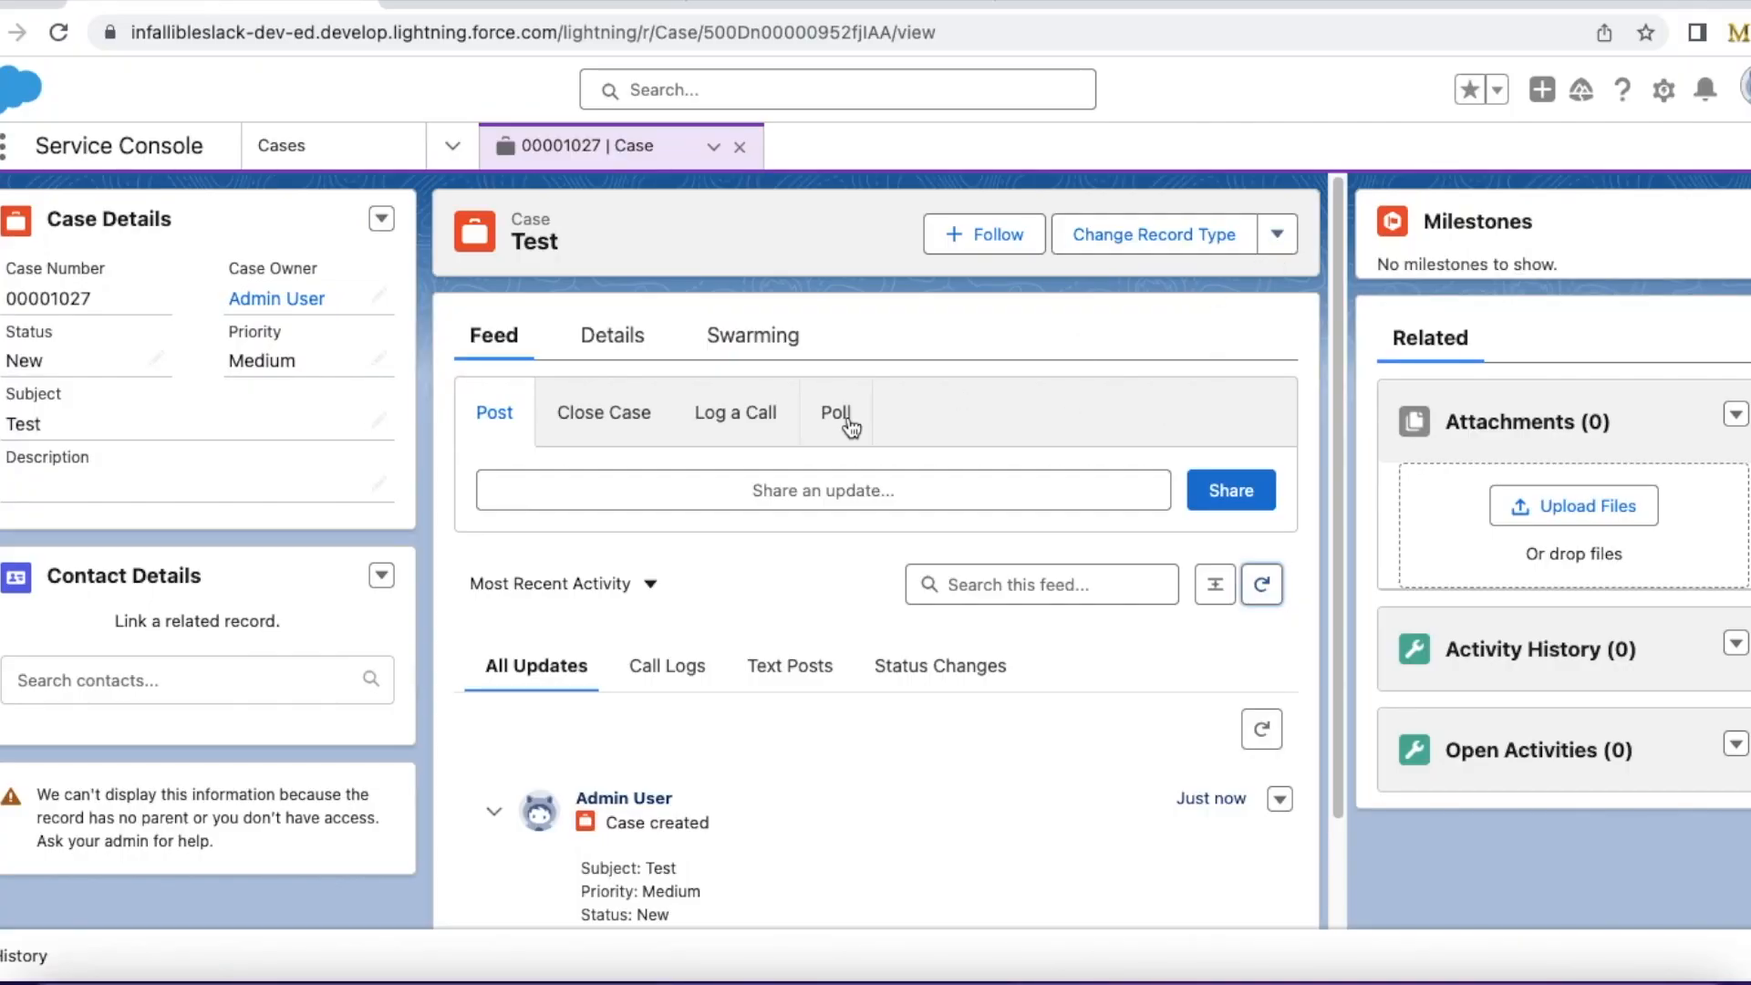
# - Post an internal 'Closing' comment on case 00001027 from the Close Case tab
pyautogui.click(602, 412)
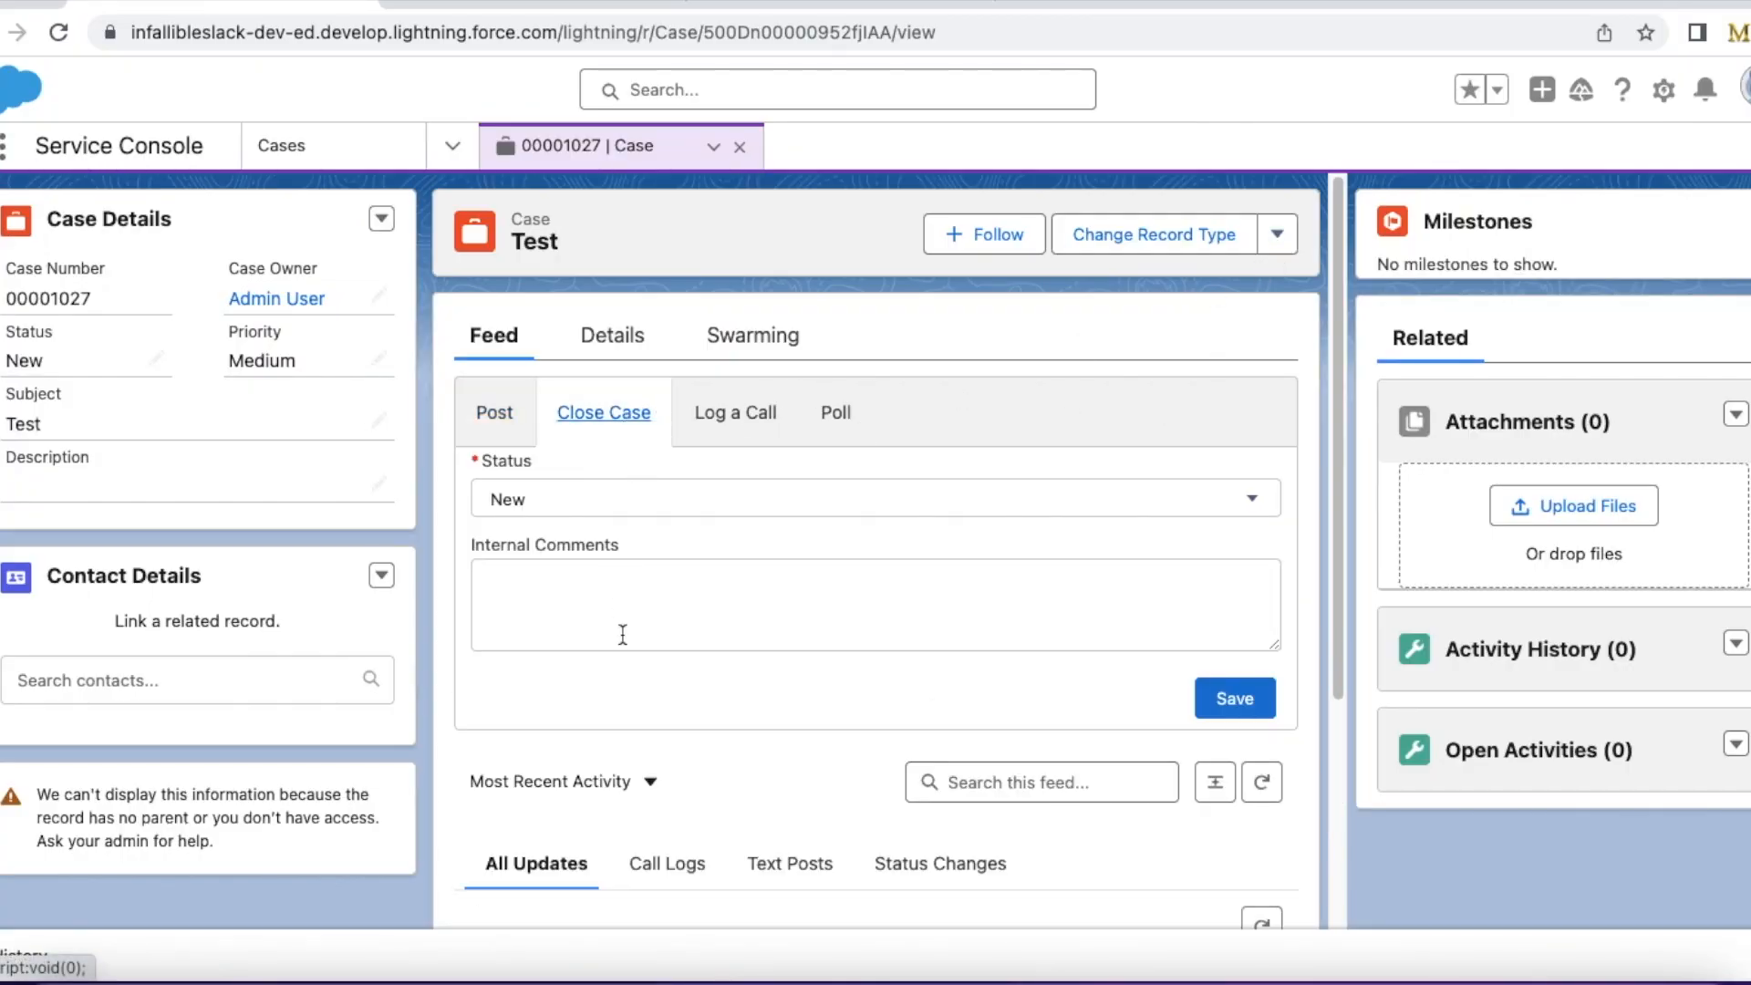
pyautogui.write('Closing')
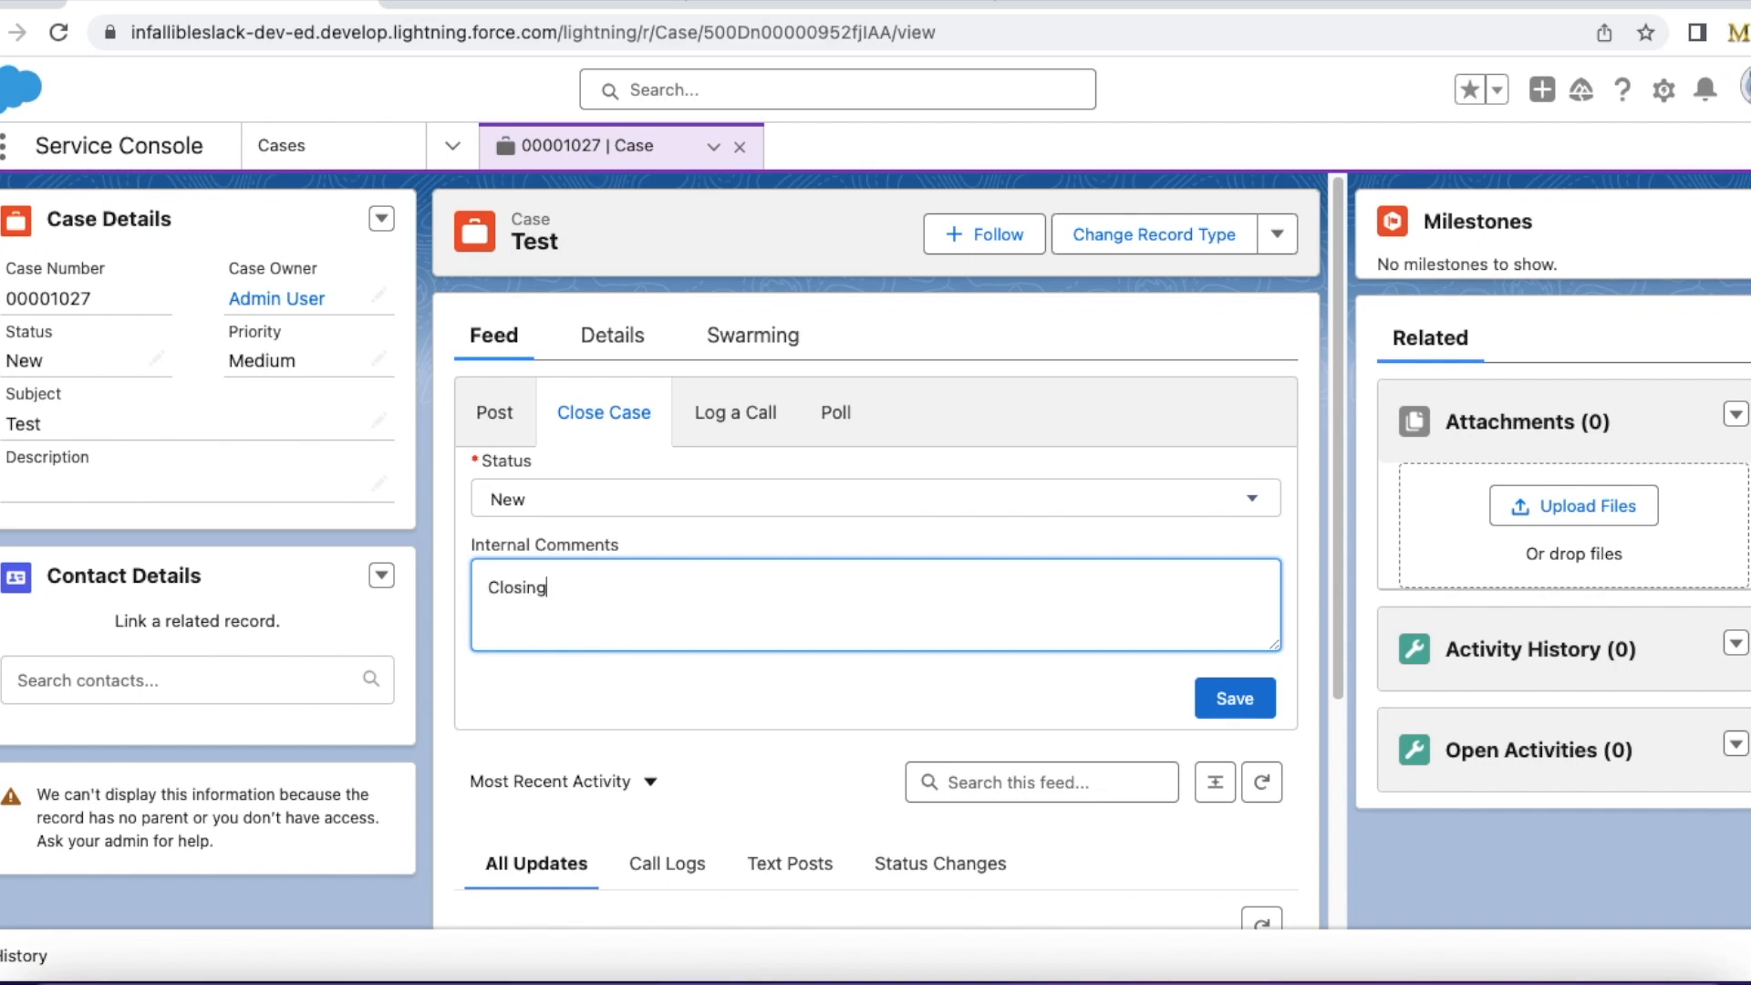
pyautogui.click(1232, 697)
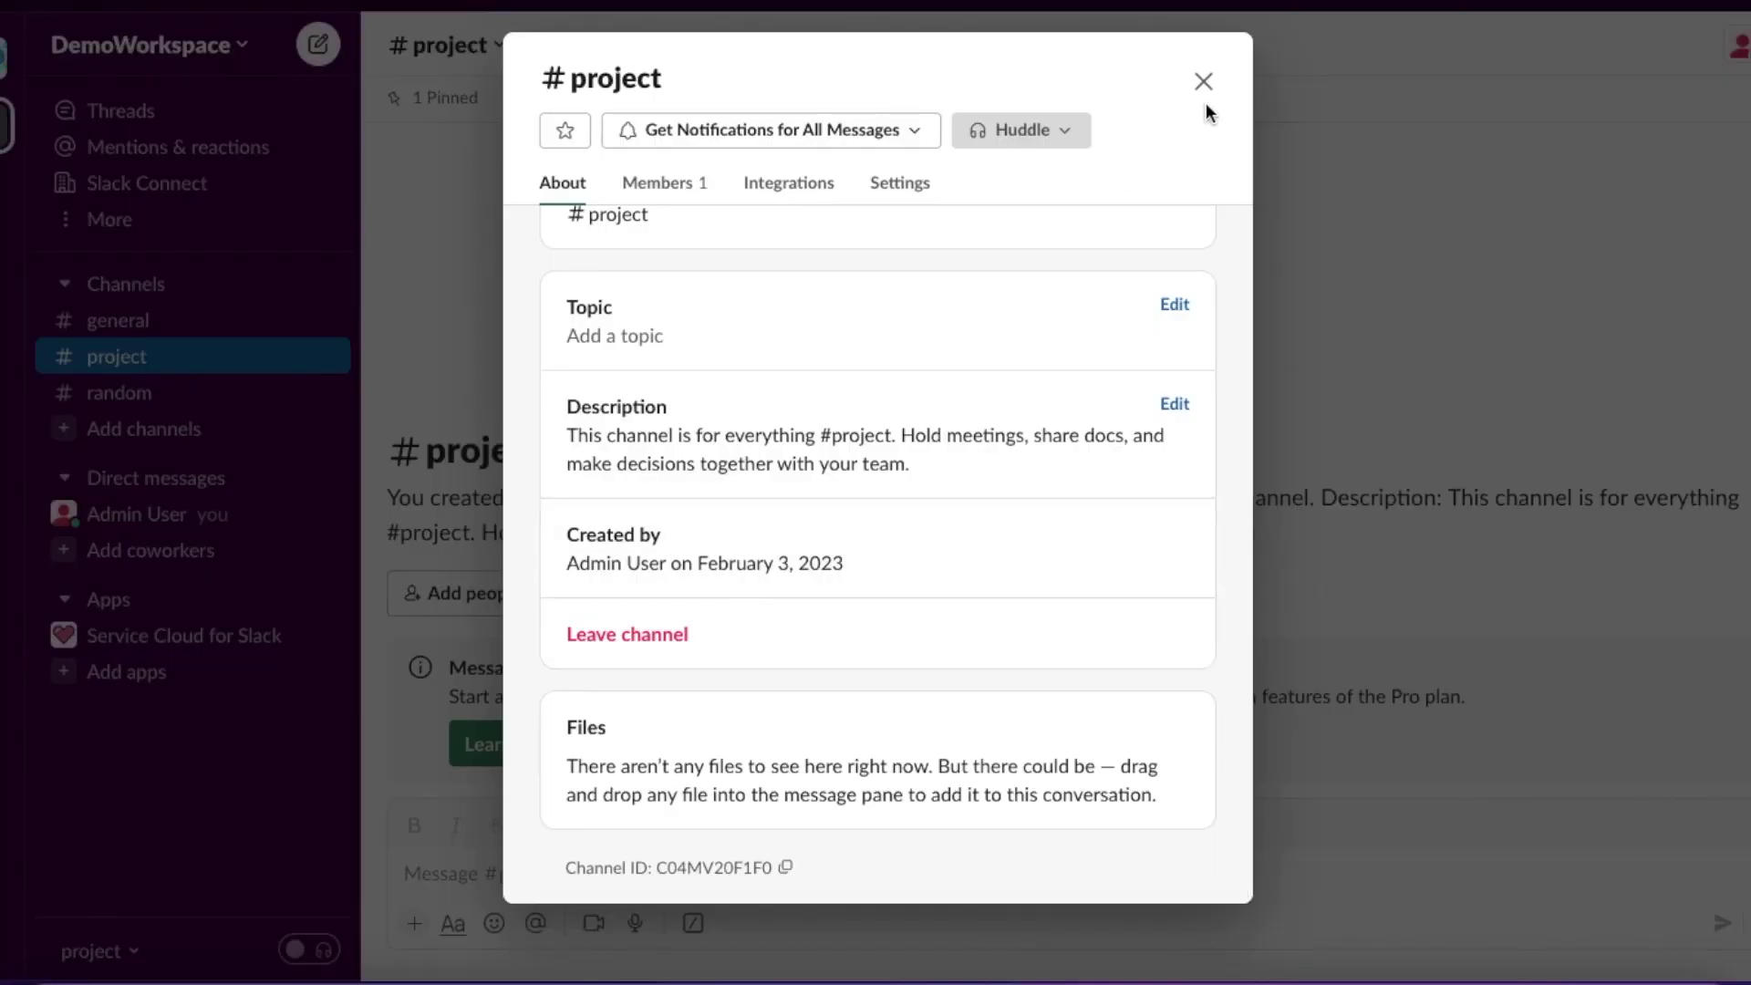
# - Save case 00001027 with Status Closed, triggering the 'Case is Closed' Slack message
pyautogui.click(1203, 80)
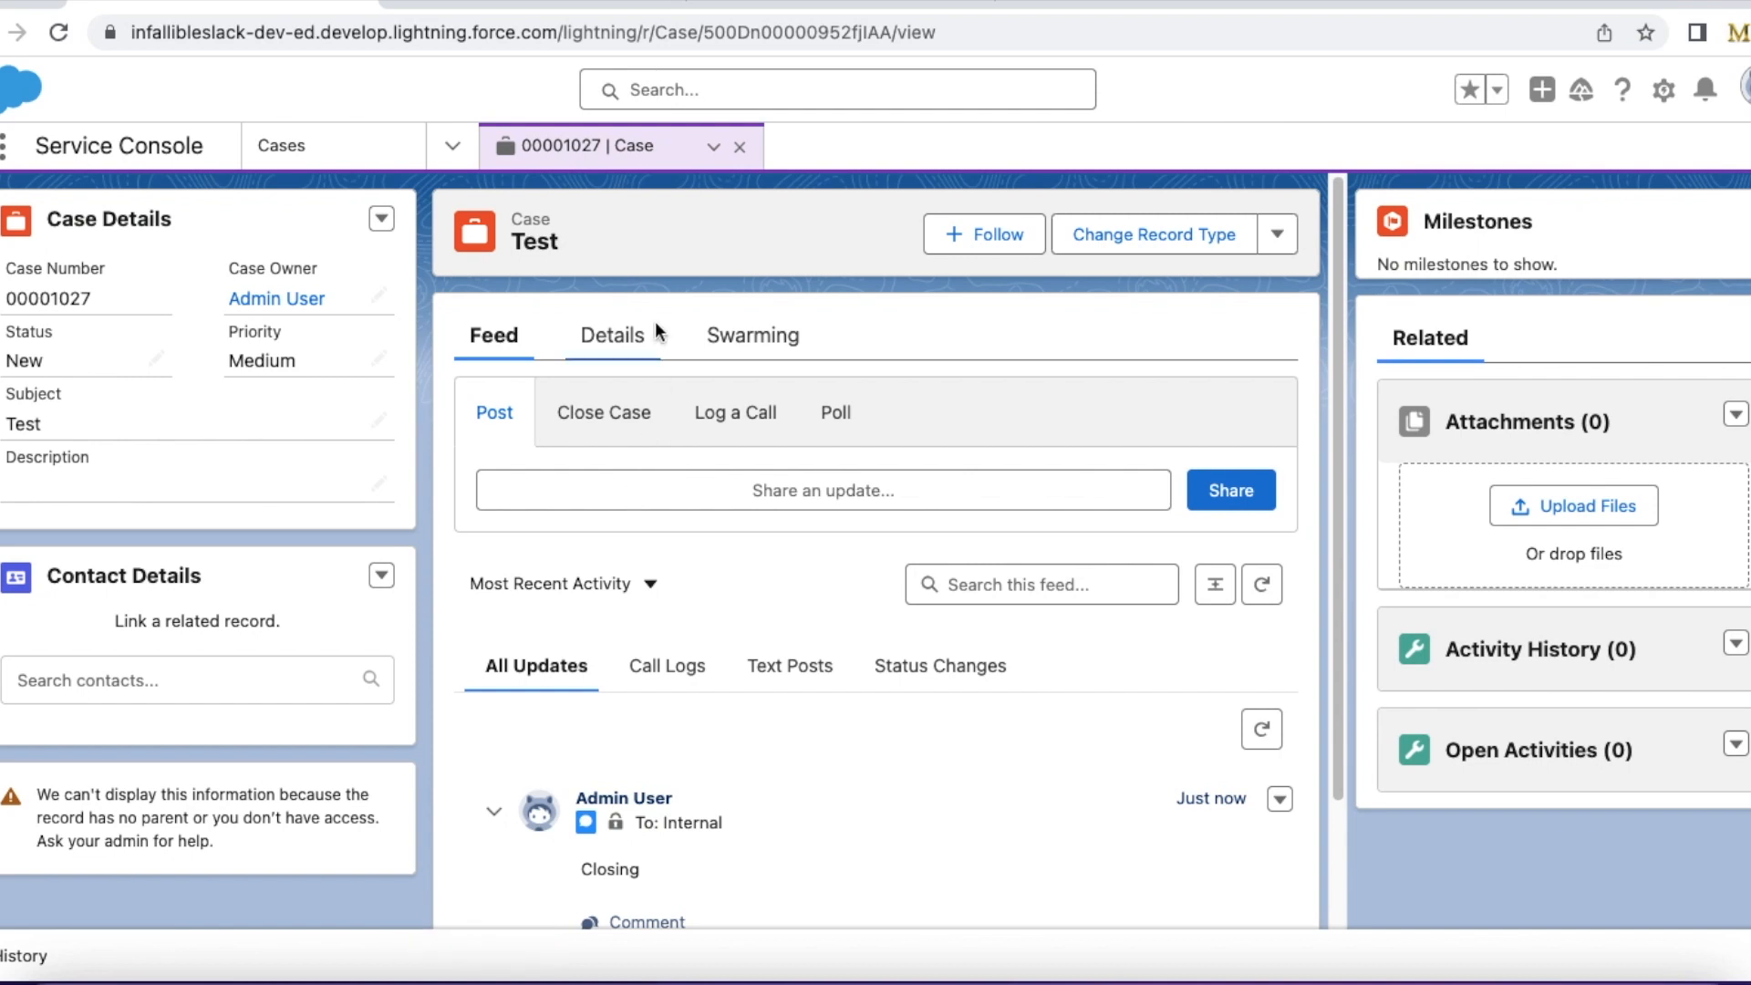
pyautogui.moveTo(883, 463)
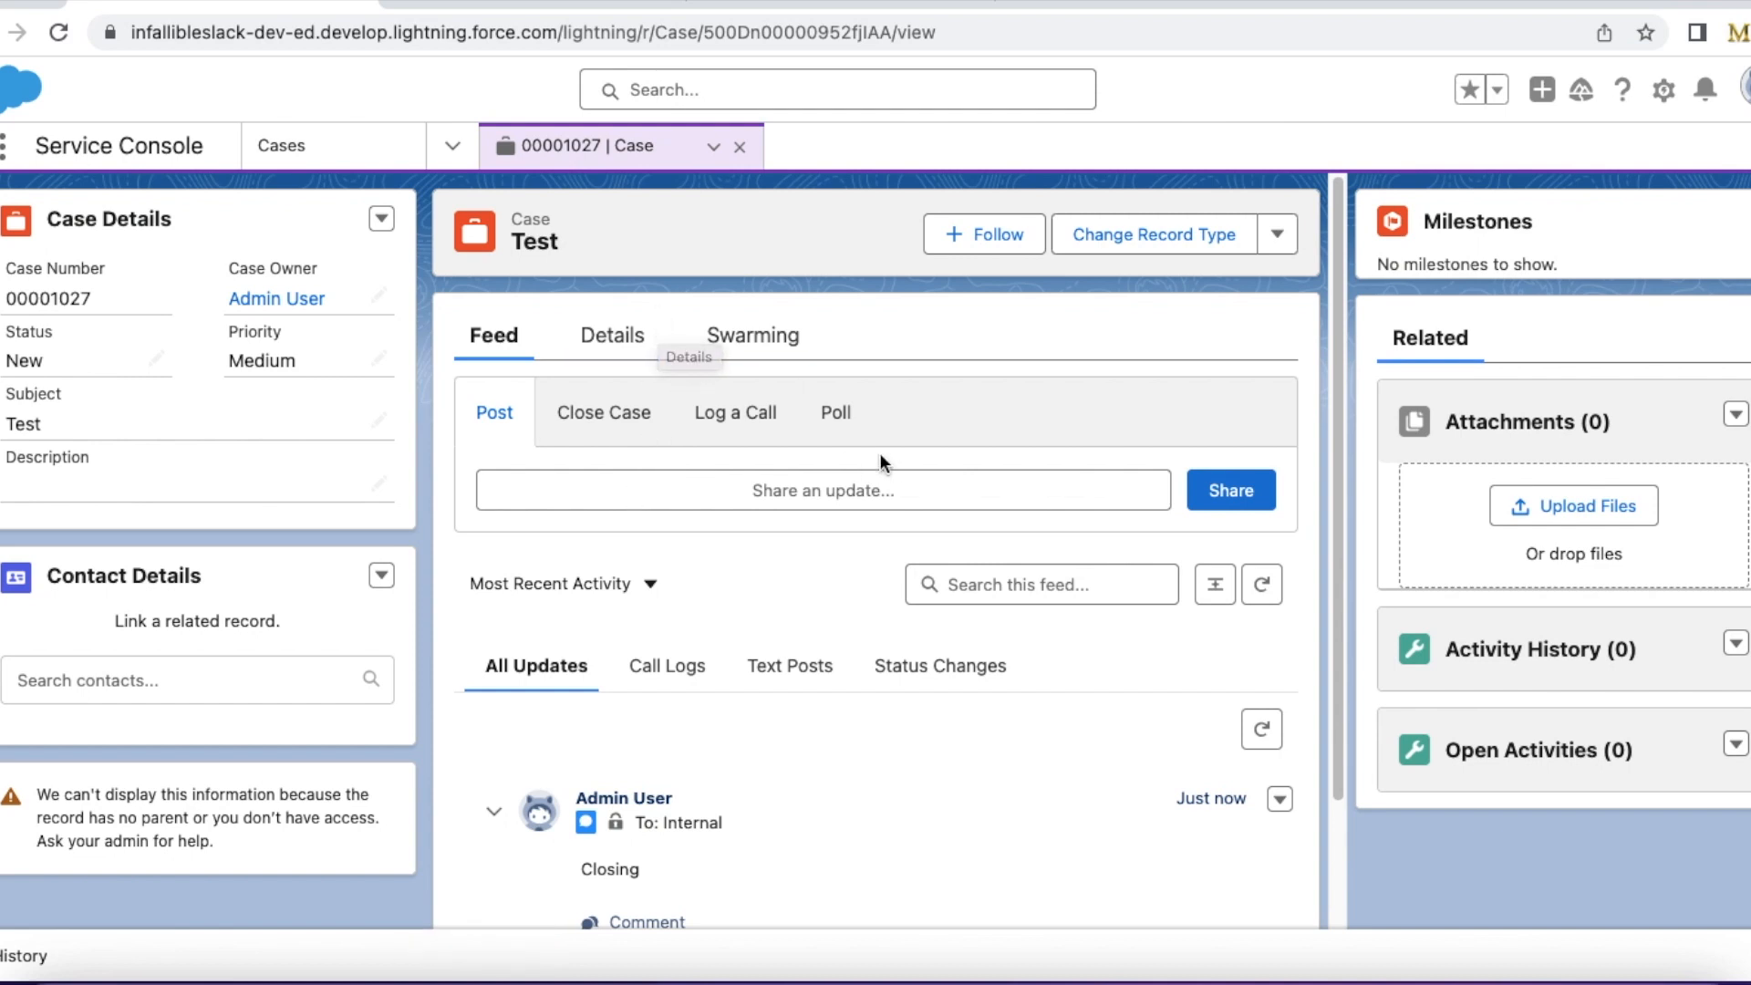
pyautogui.click(602, 412)
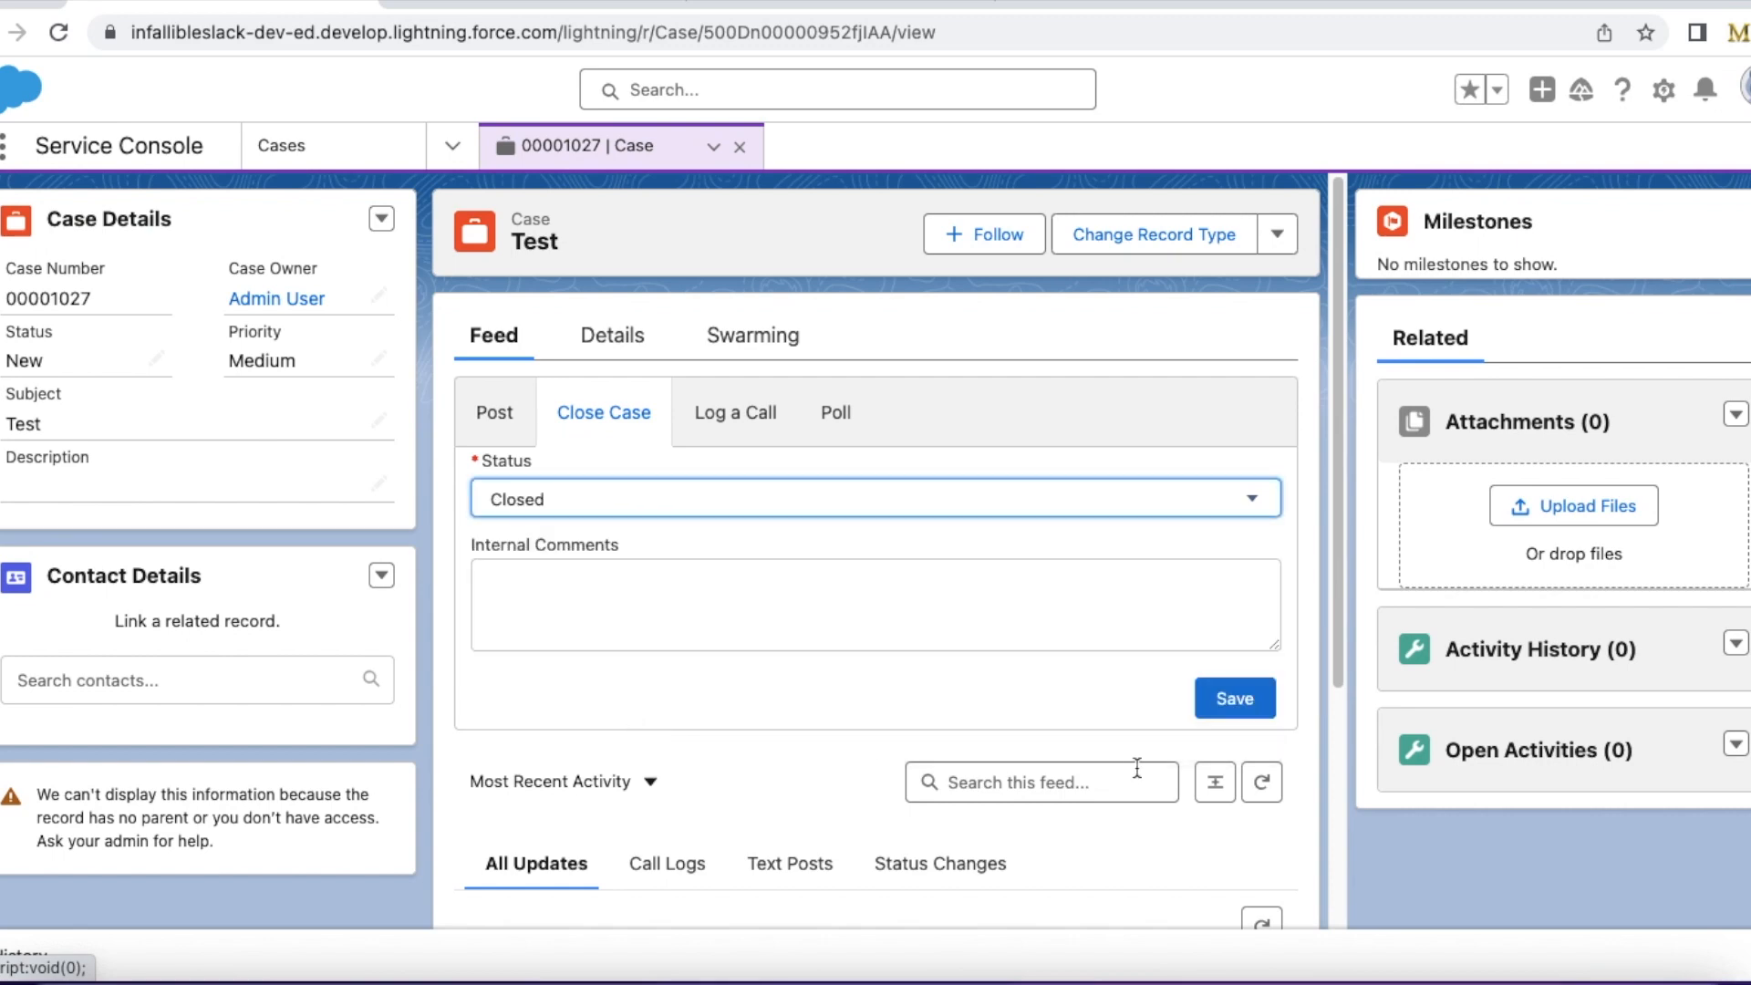
pyautogui.click(1234, 696)
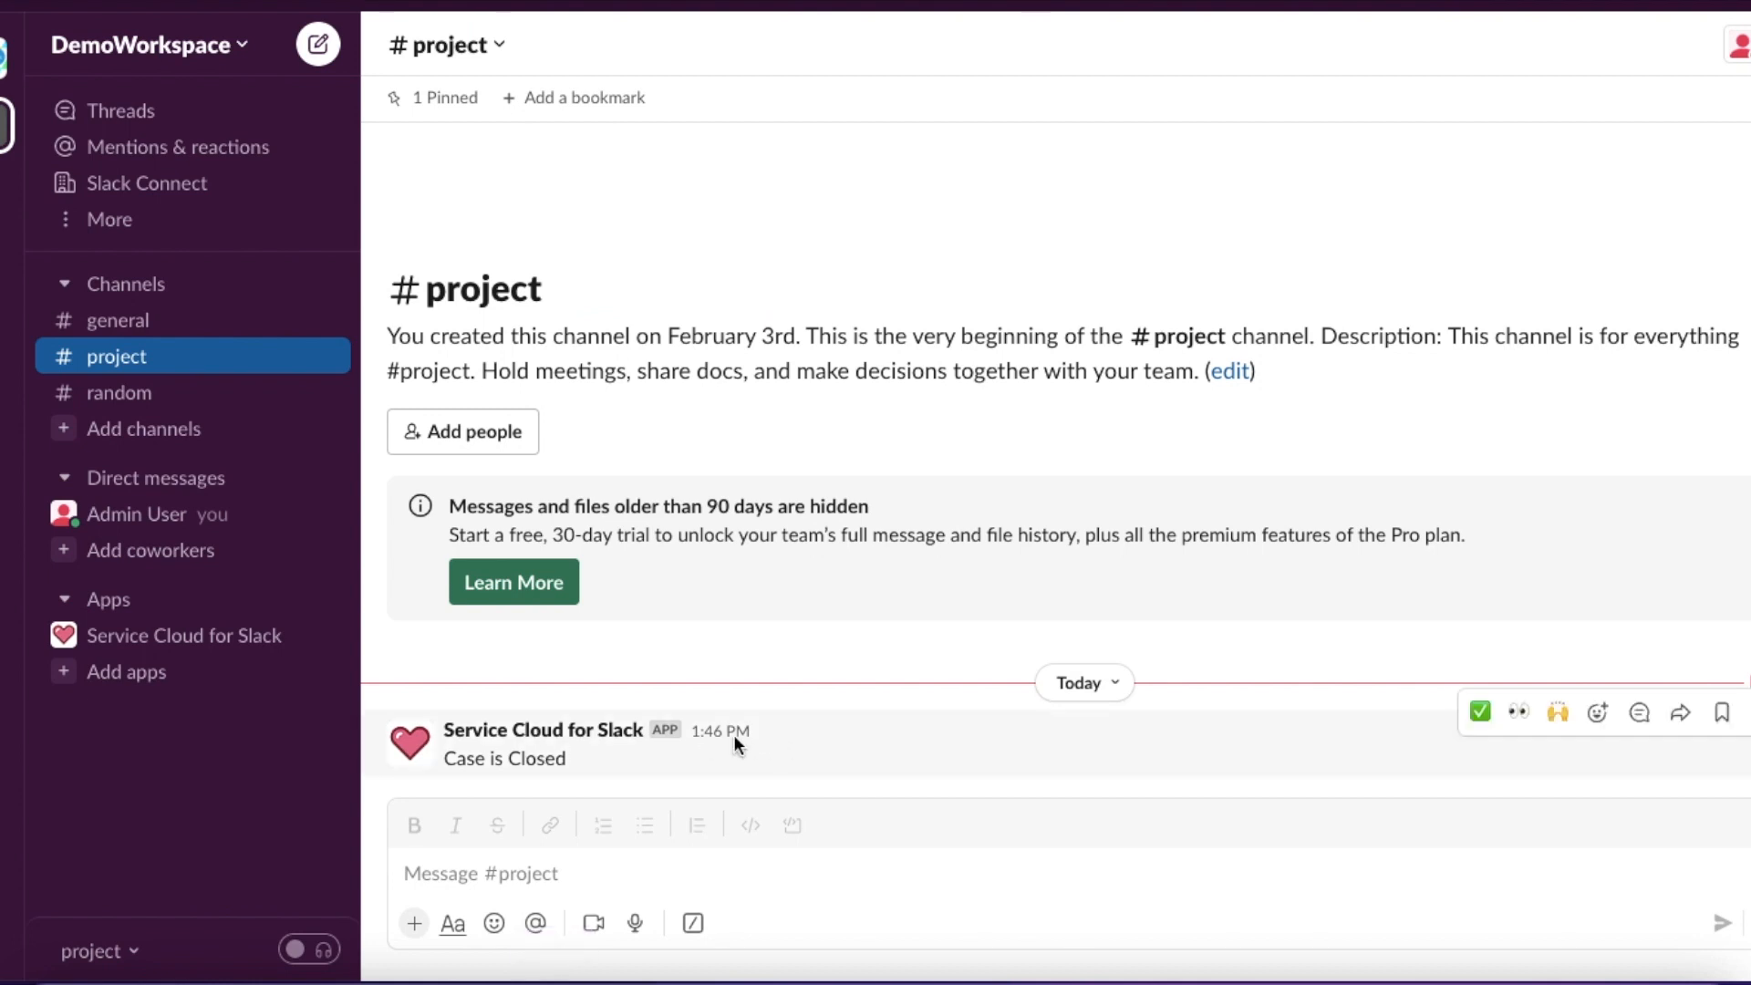
pyautogui.moveTo(1051, 704)
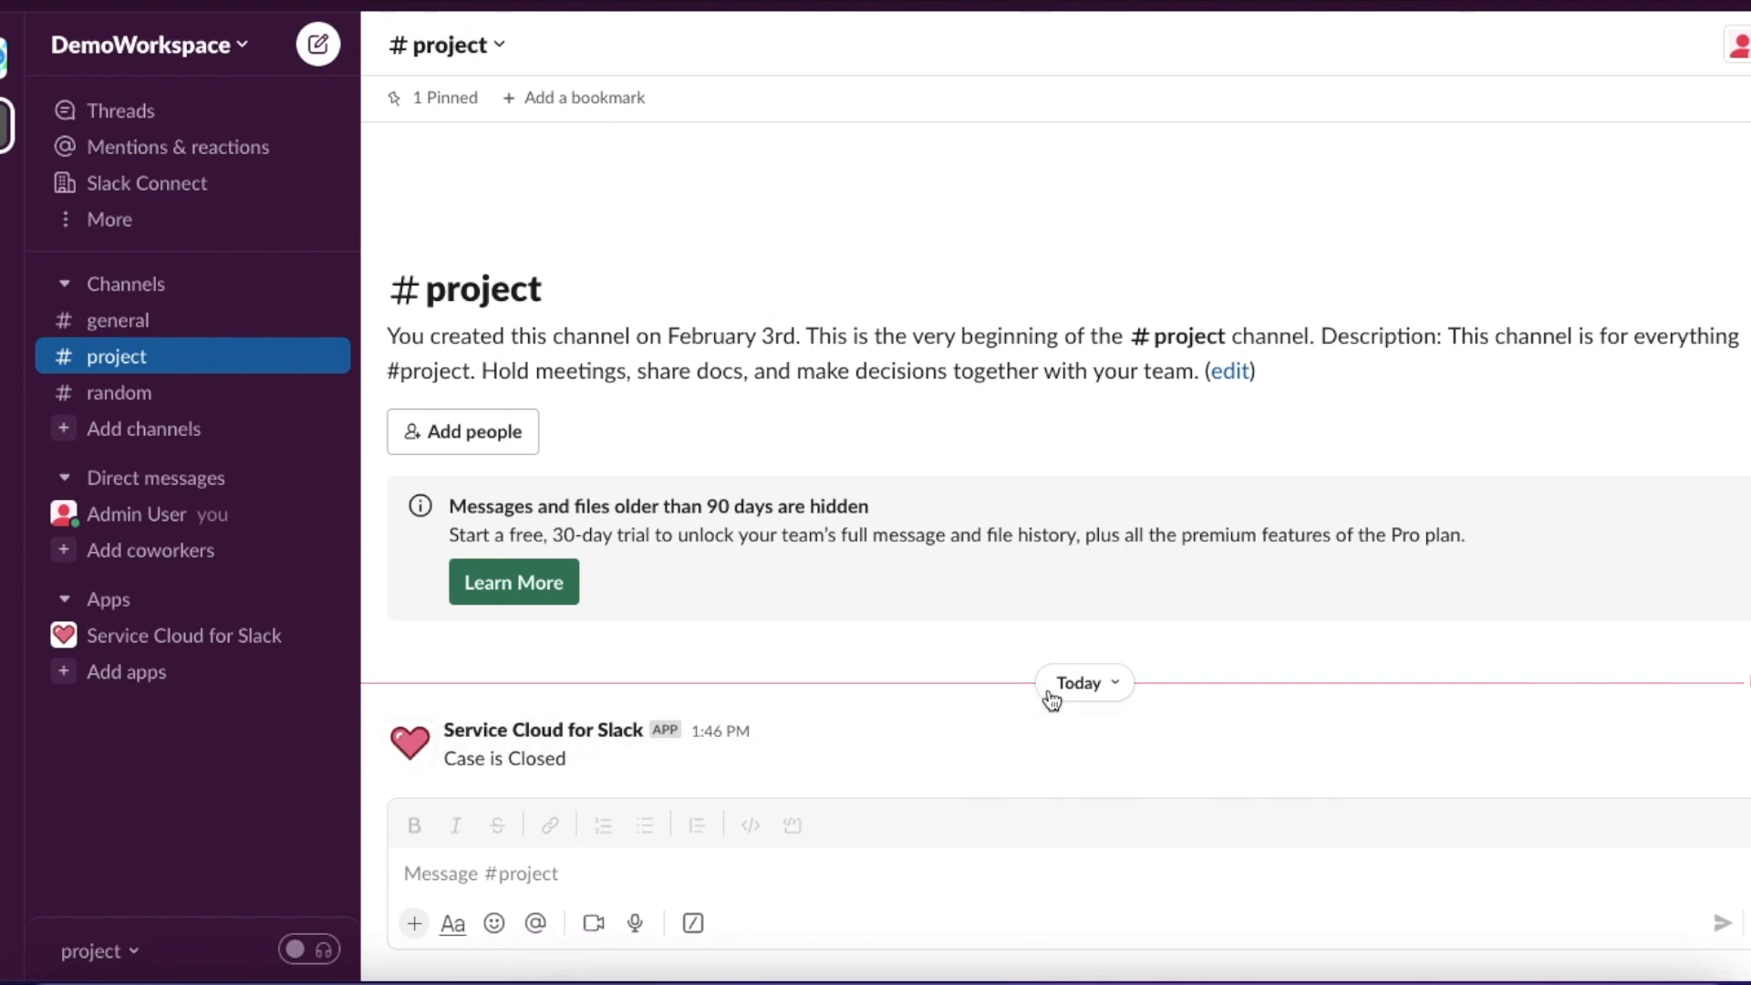
pyautogui.moveTo(1062, 750)
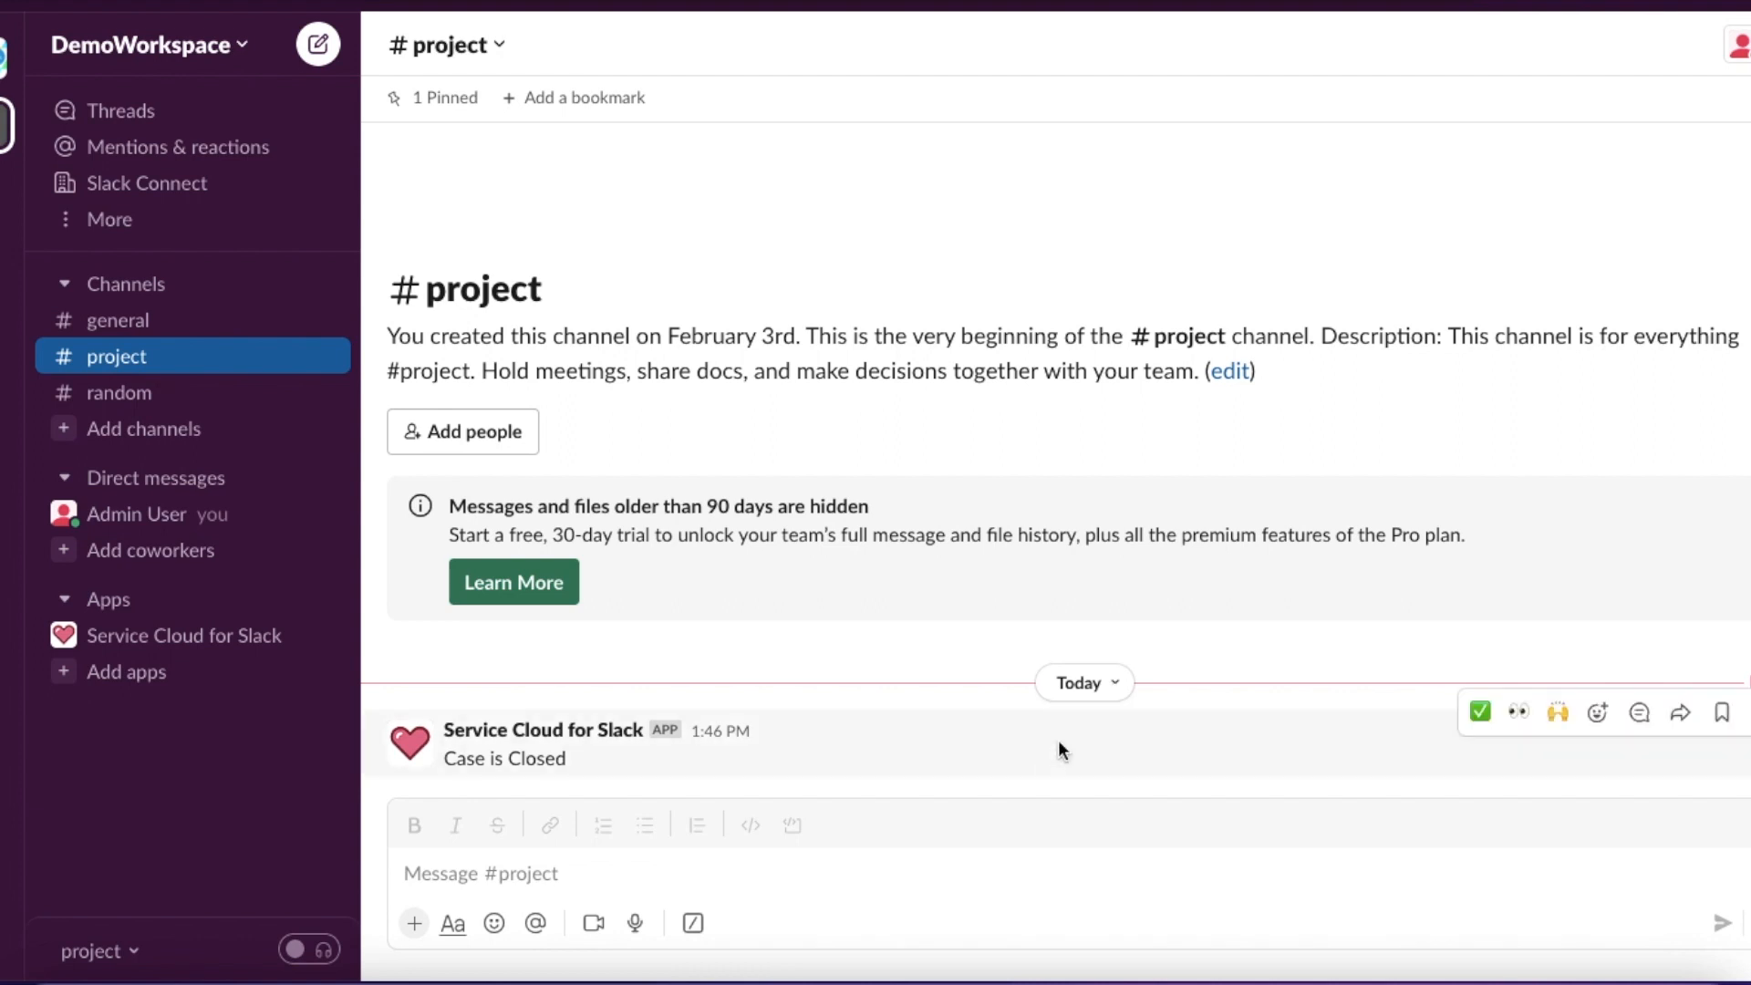
pyautogui.moveTo(536, 923)
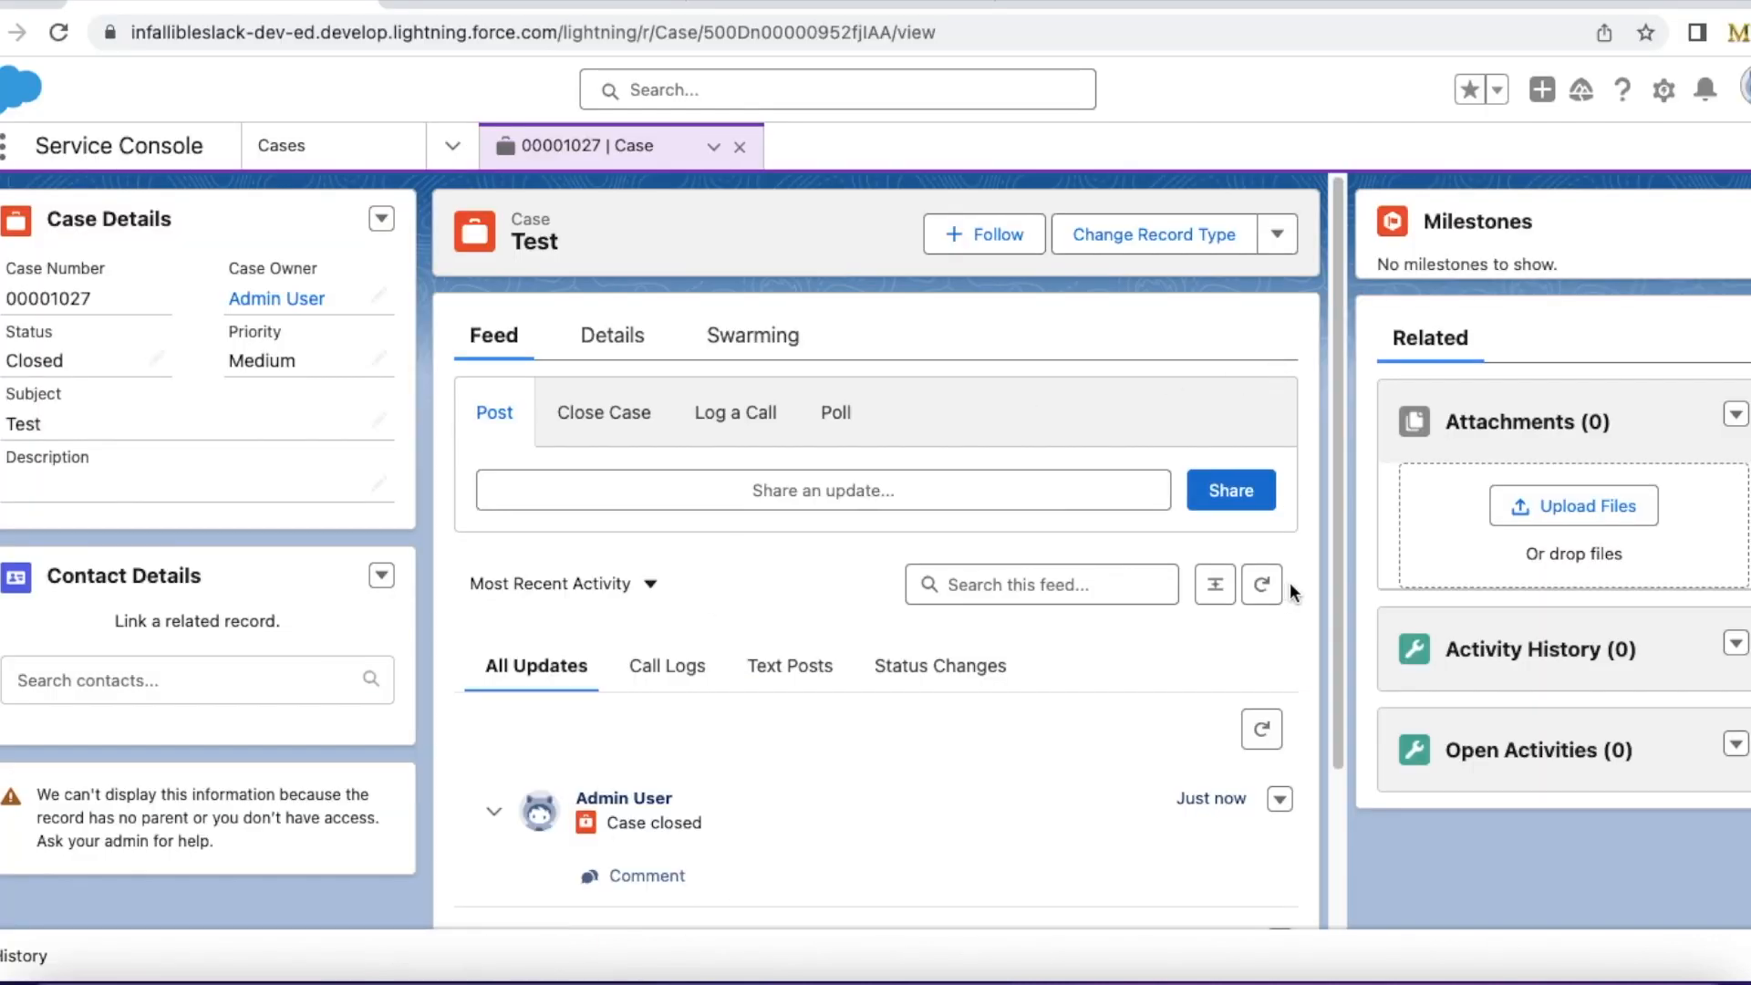
# - Clone the closed case into new case 00001028 with status New and save it
pyautogui.click(1277, 233)
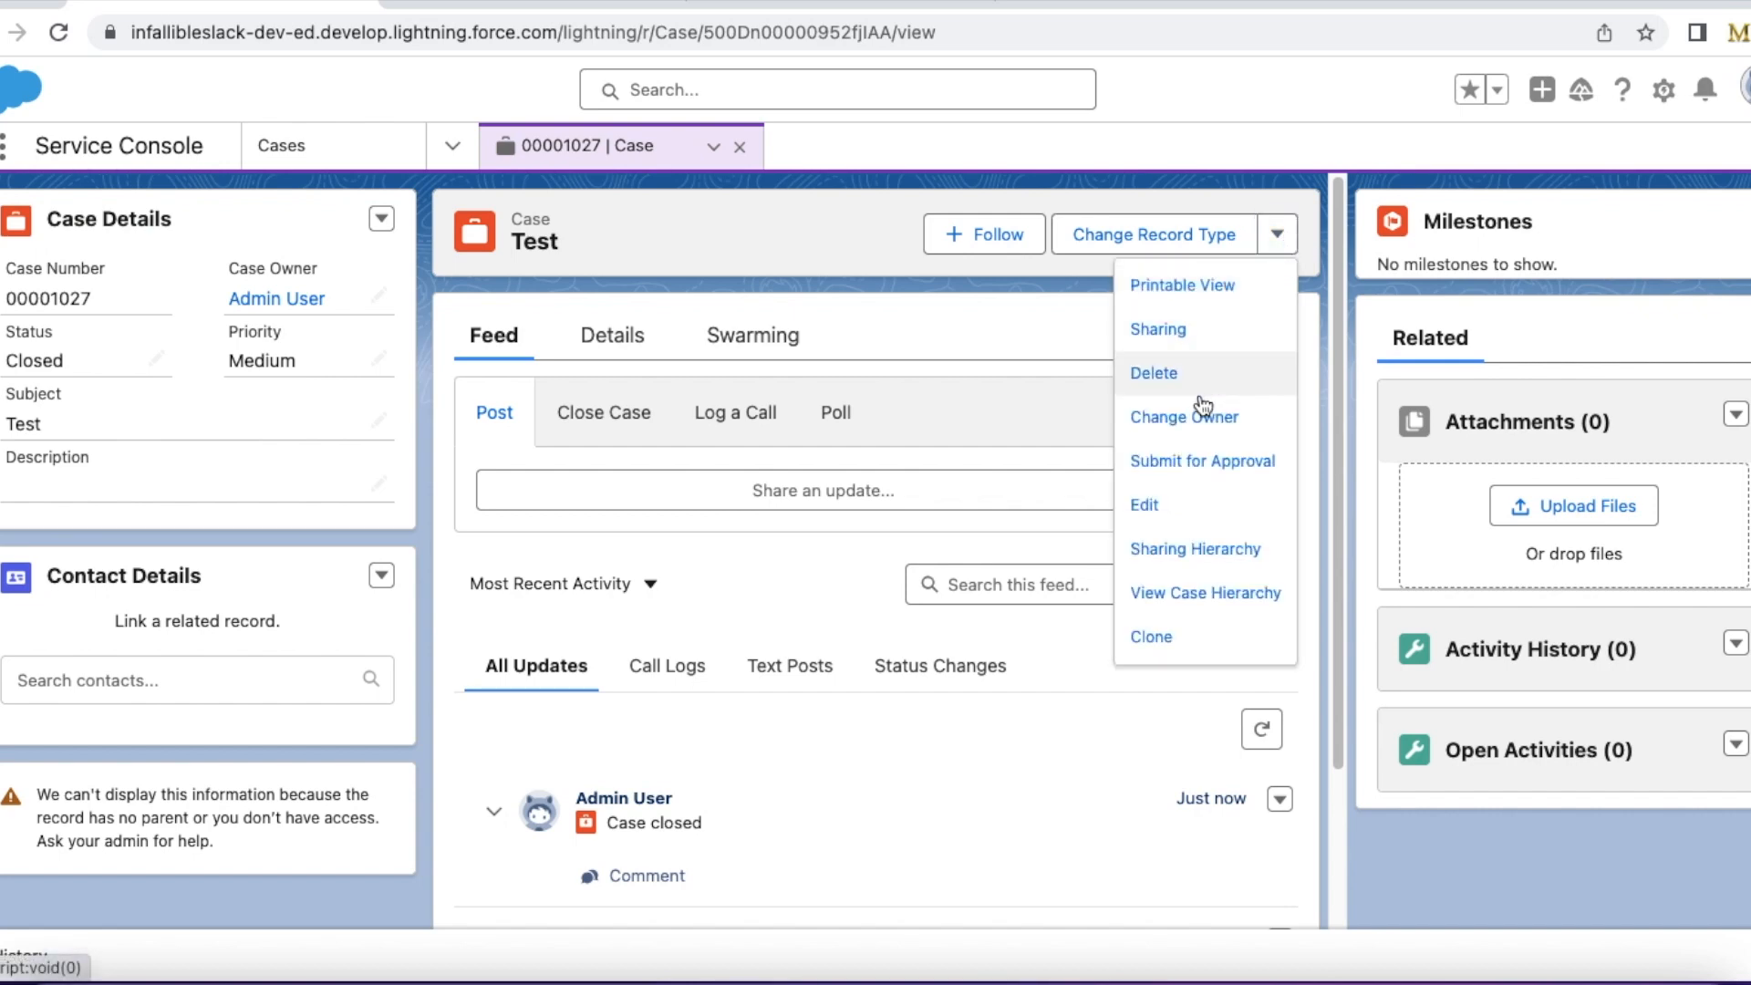
pyautogui.click(1151, 637)
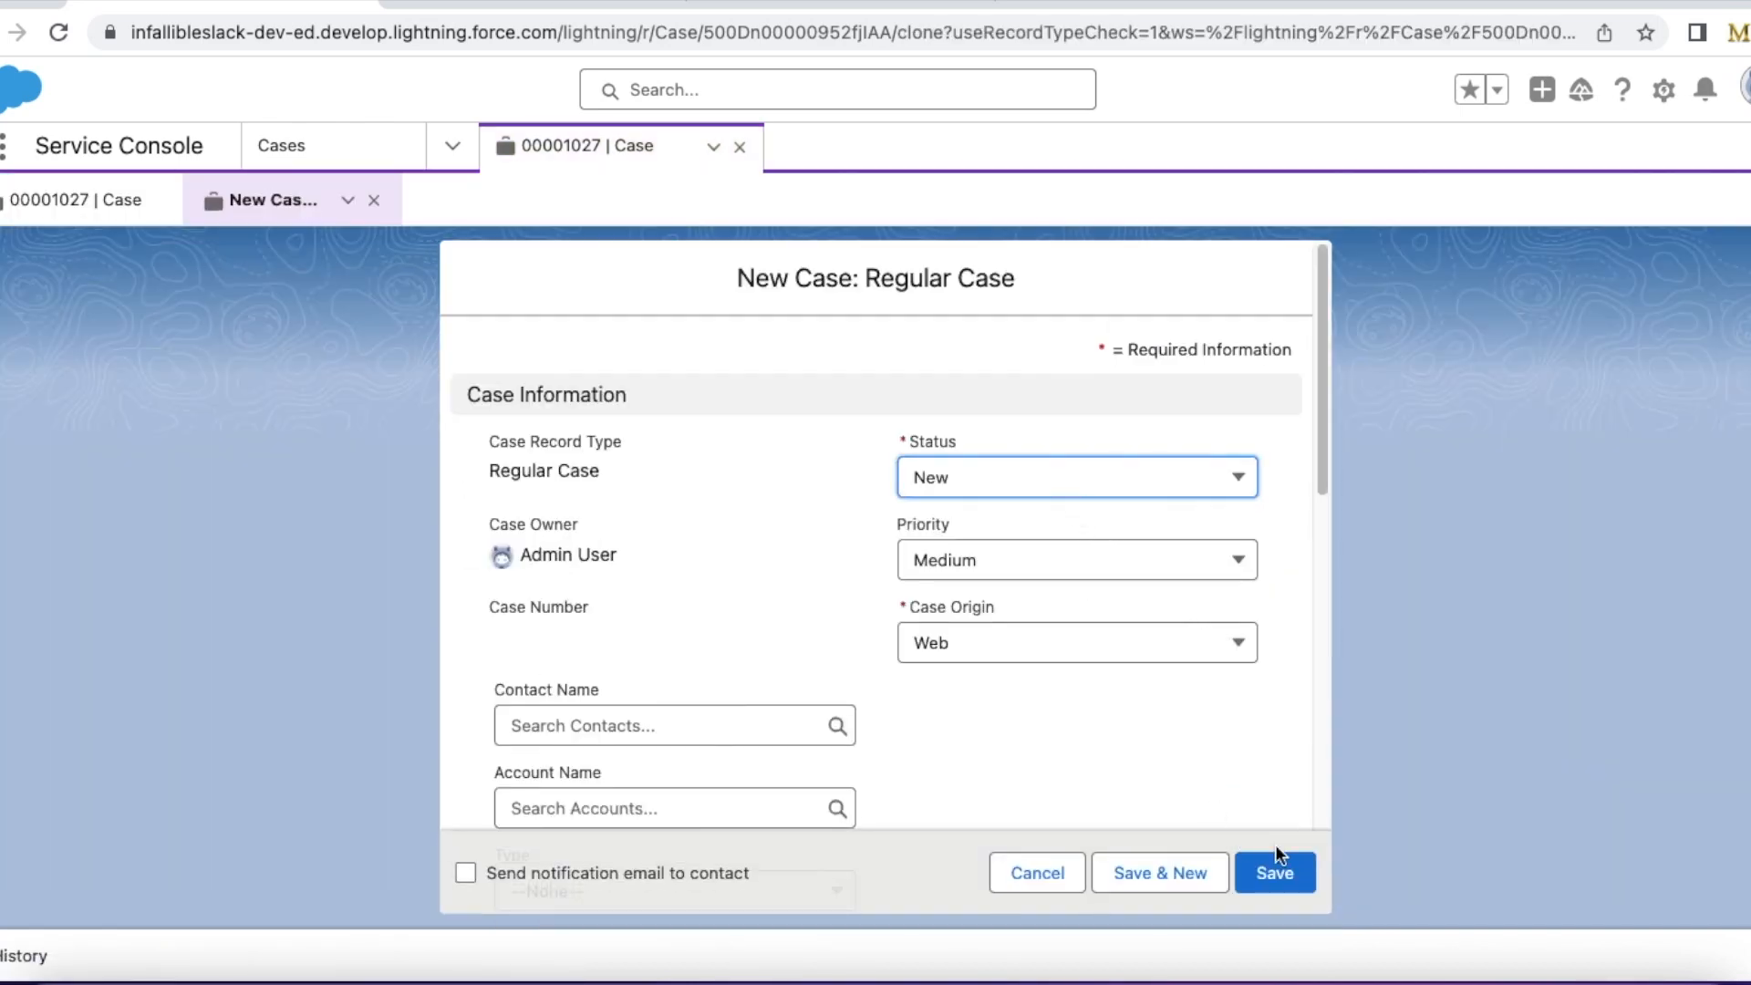
pyautogui.click(1275, 872)
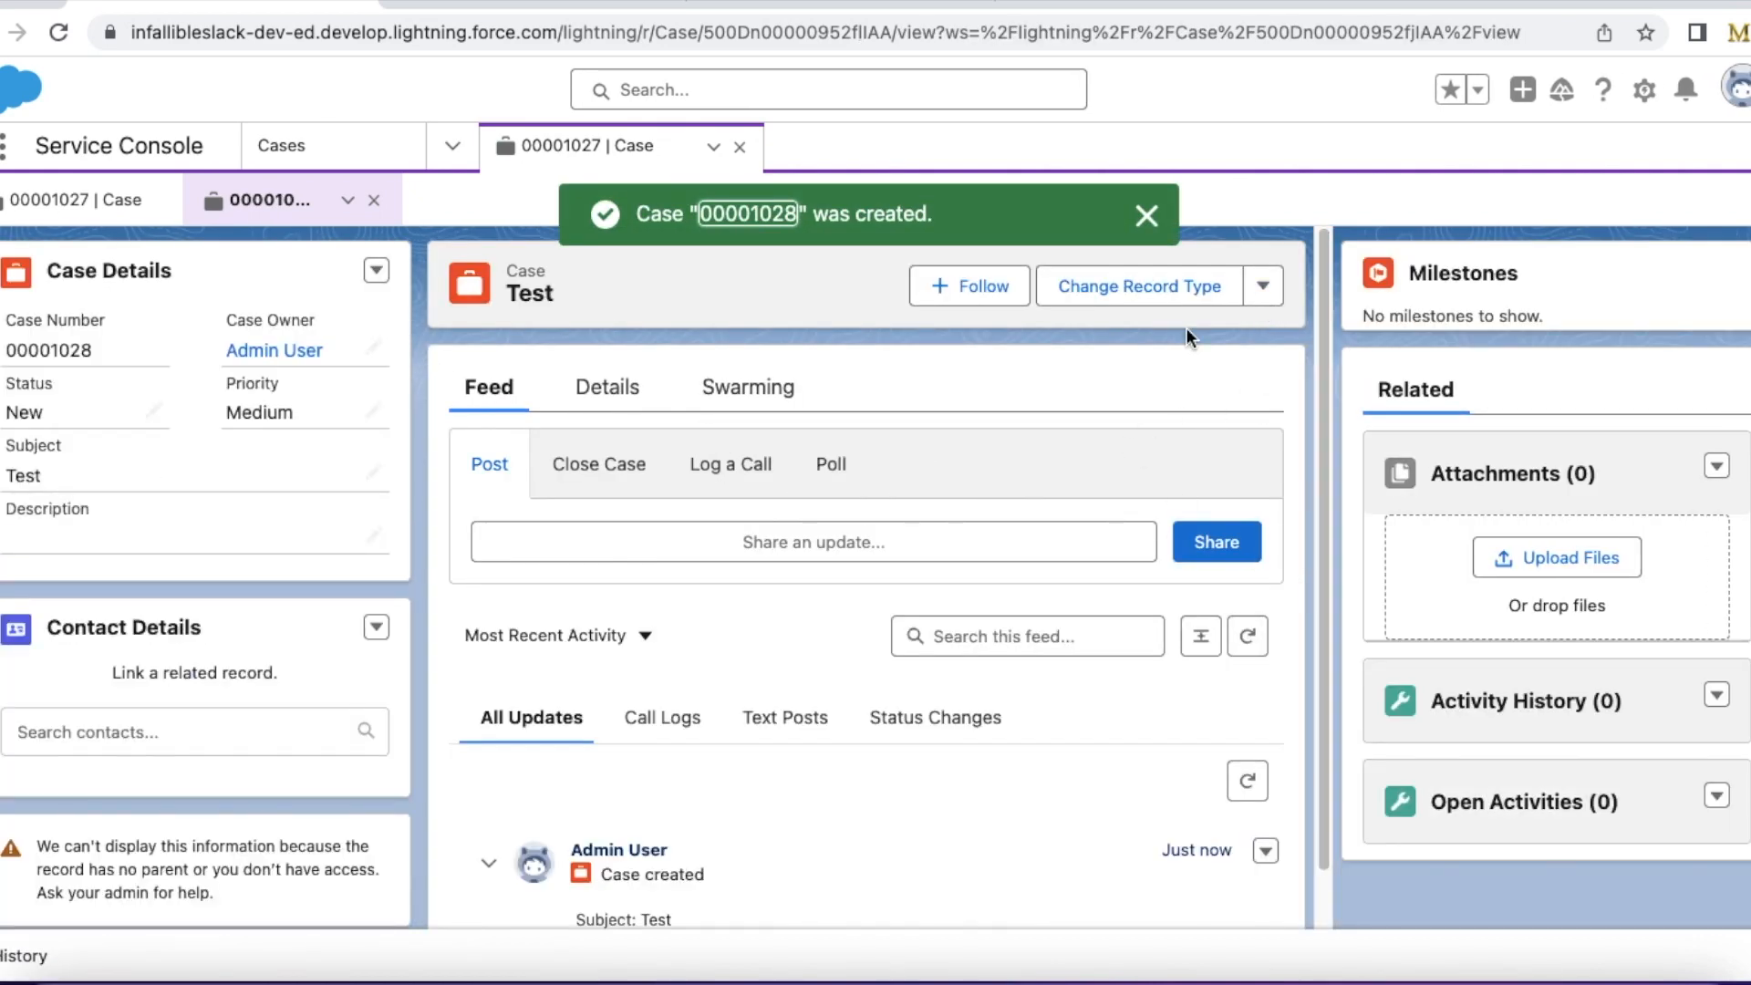
pyautogui.click(598, 465)
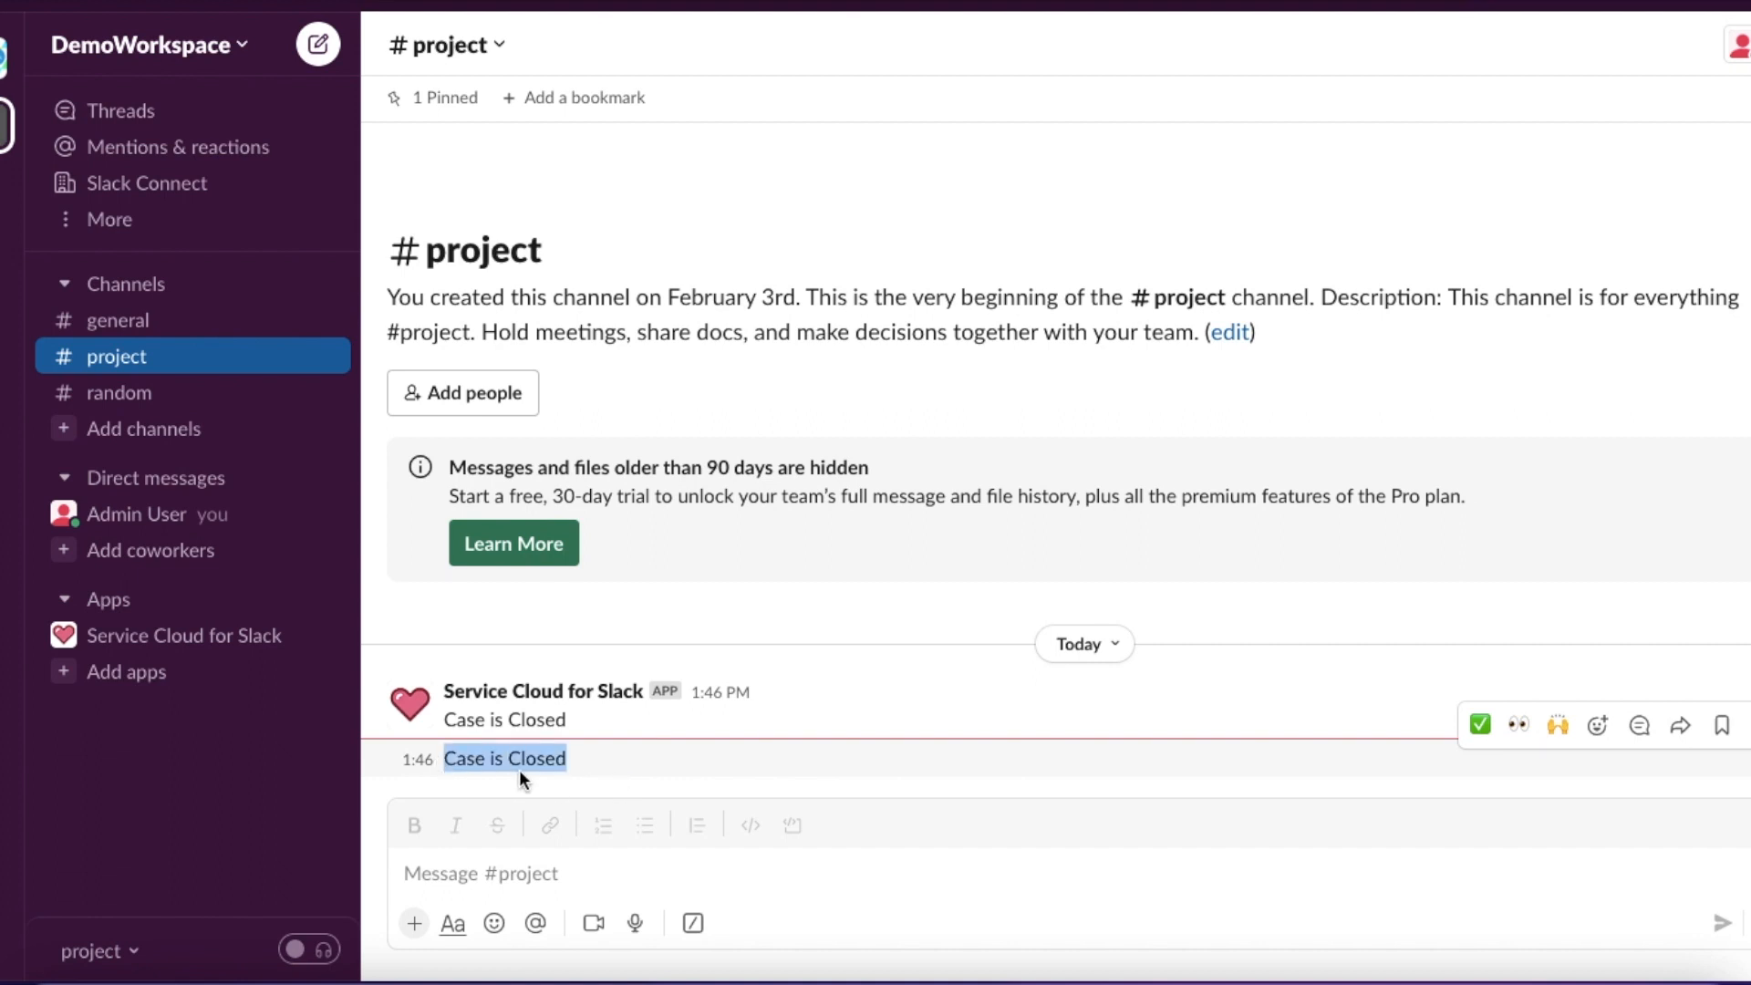
pyautogui.moveTo(587, 765)
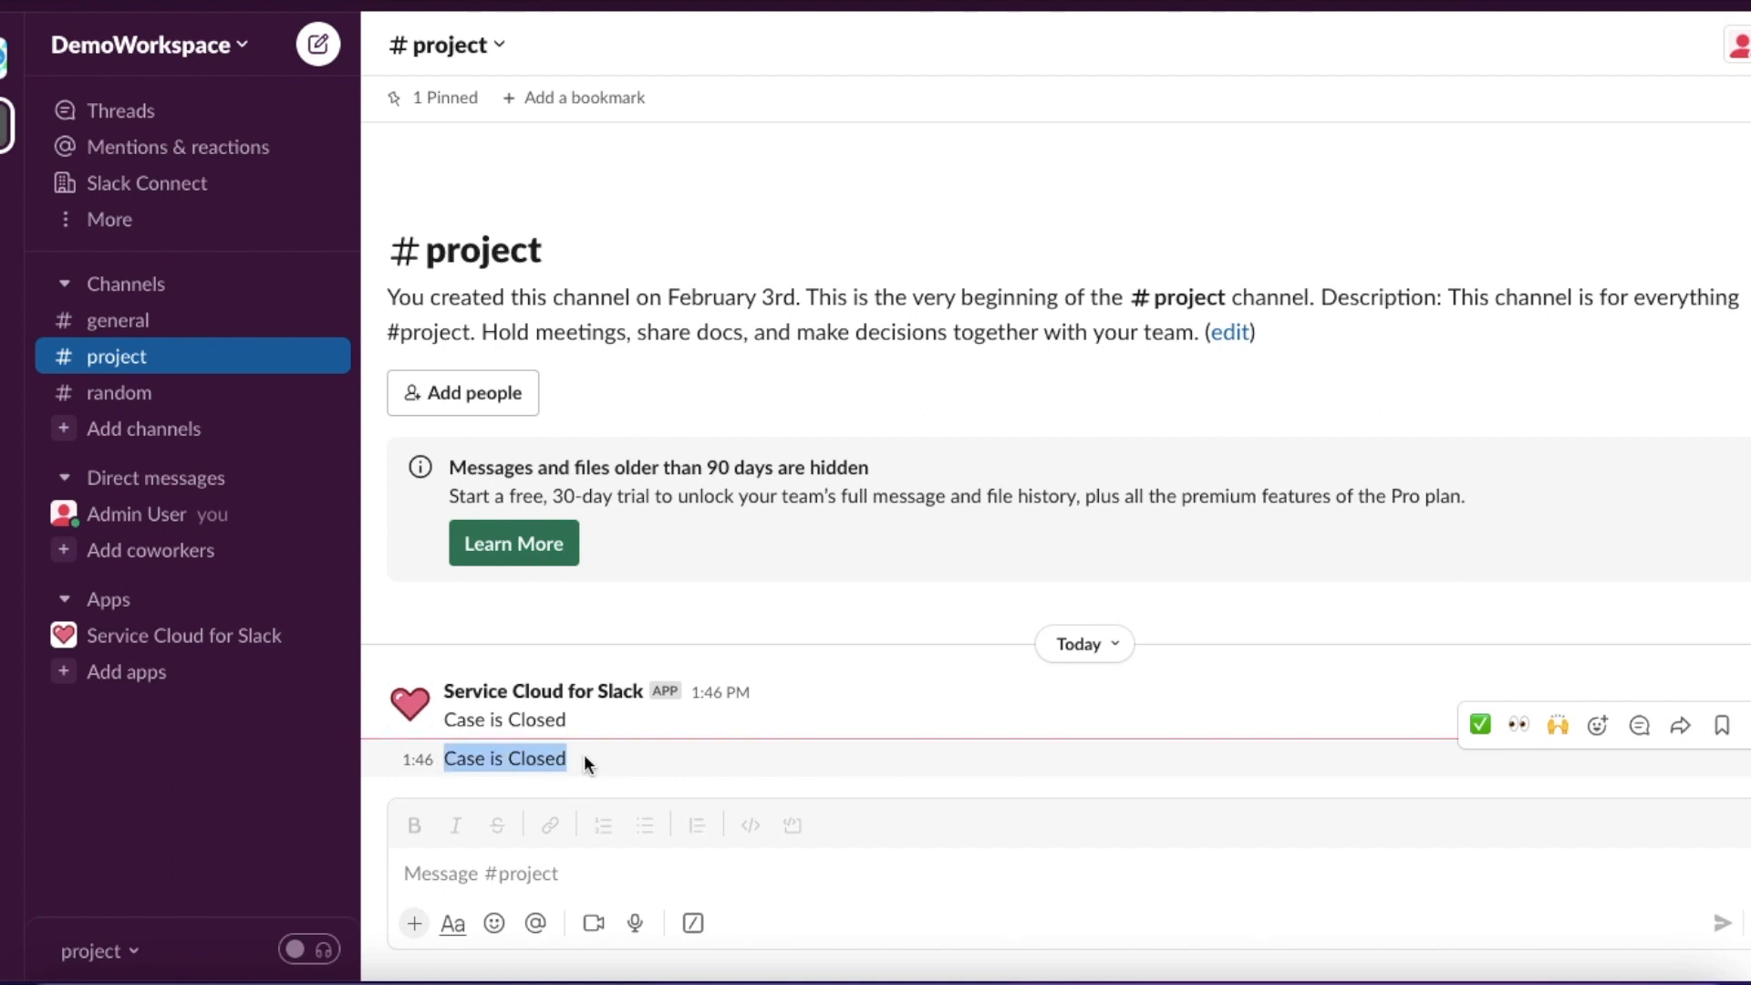